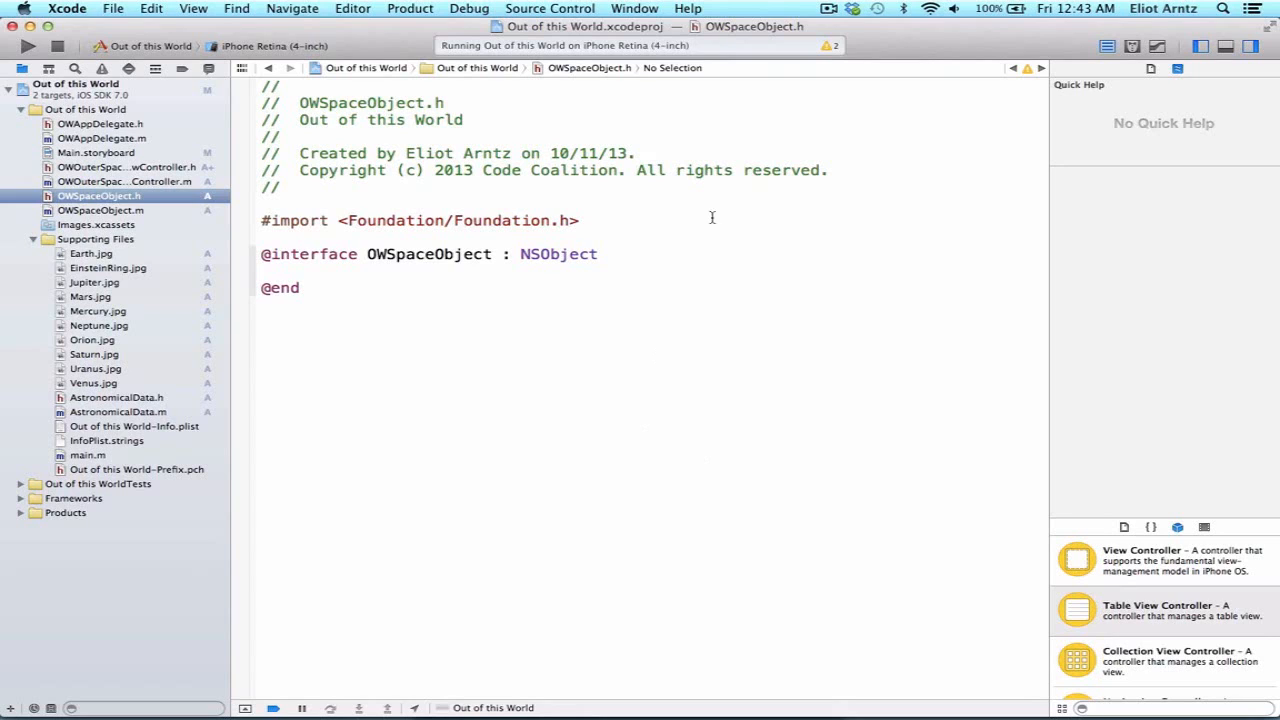
Step: Search the developer documentation for NSArray from the Help menu
left_click(688, 8)
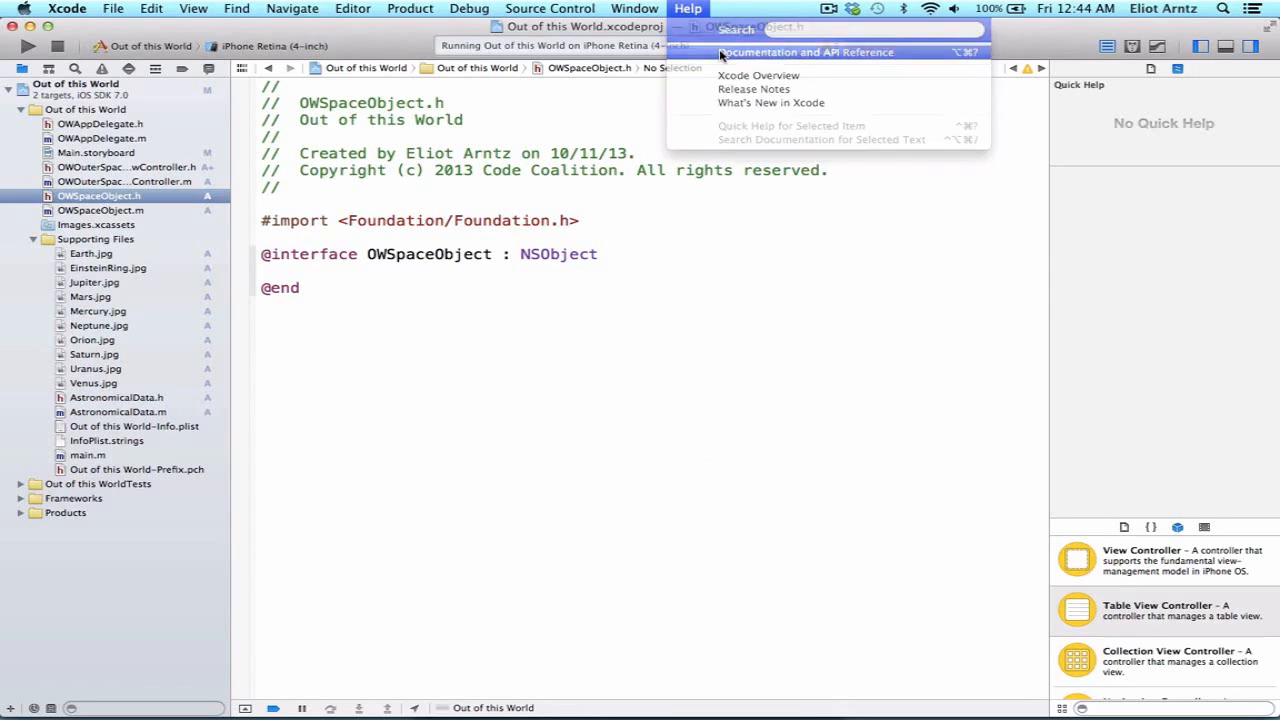
left_click(806, 52)
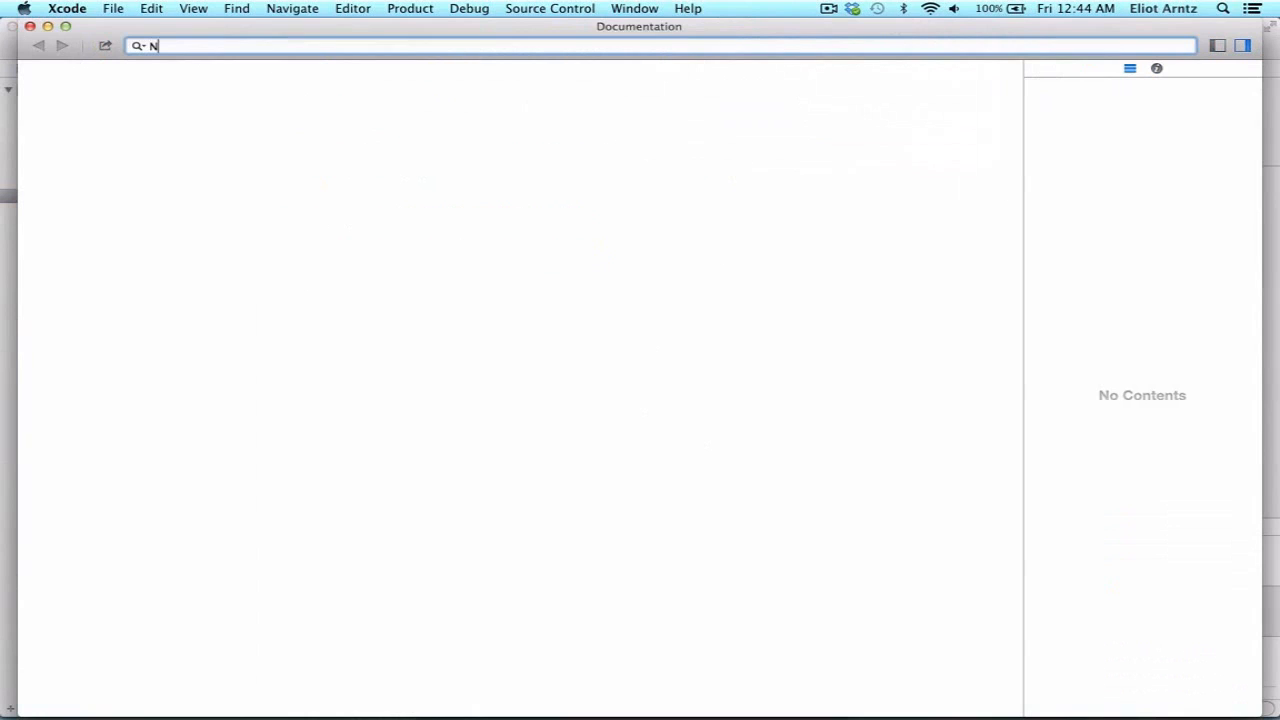
type("NSArray")
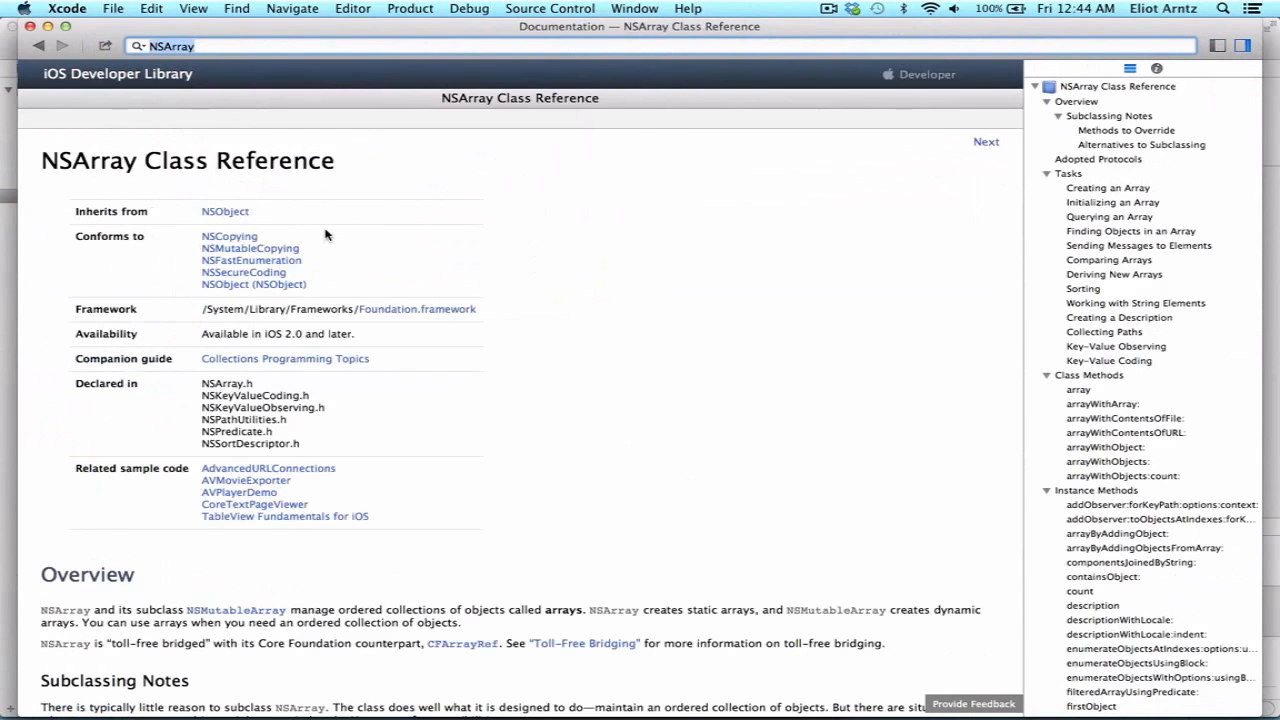
Step: Scroll to Initializing an Array and read the initWithObjects: initializer reference
scroll("down", 3)
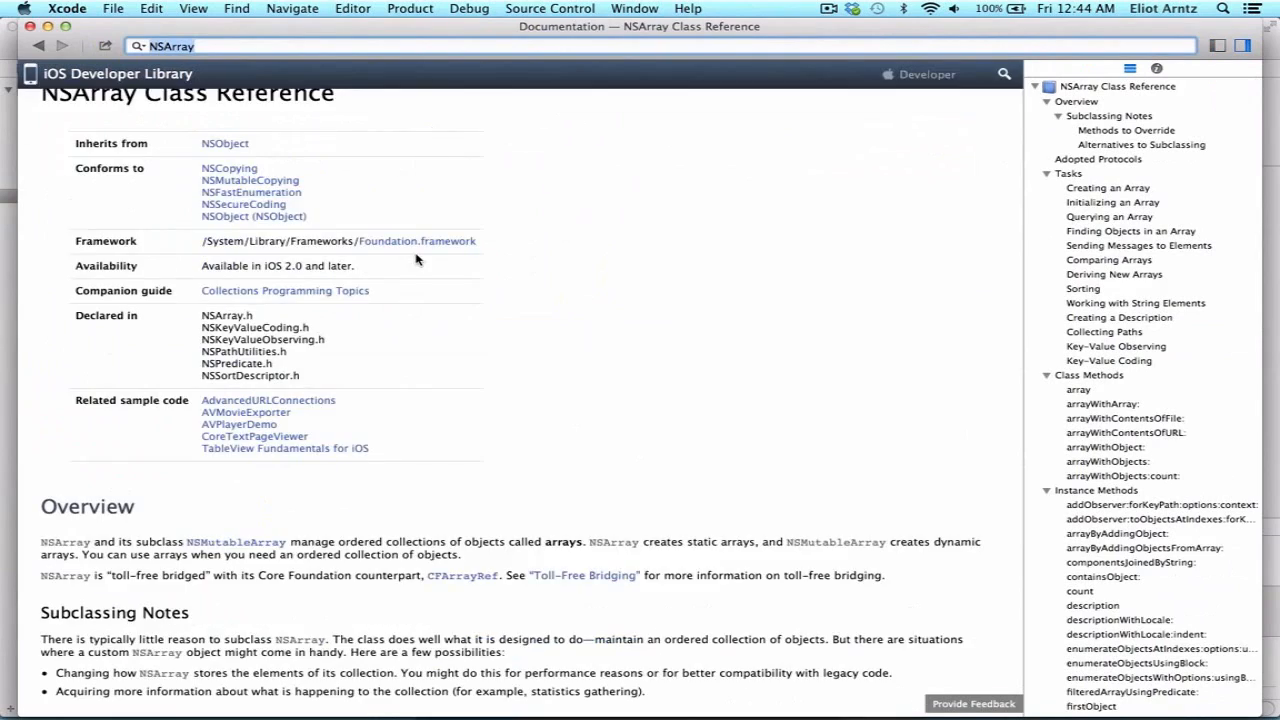
scroll("down", 3)
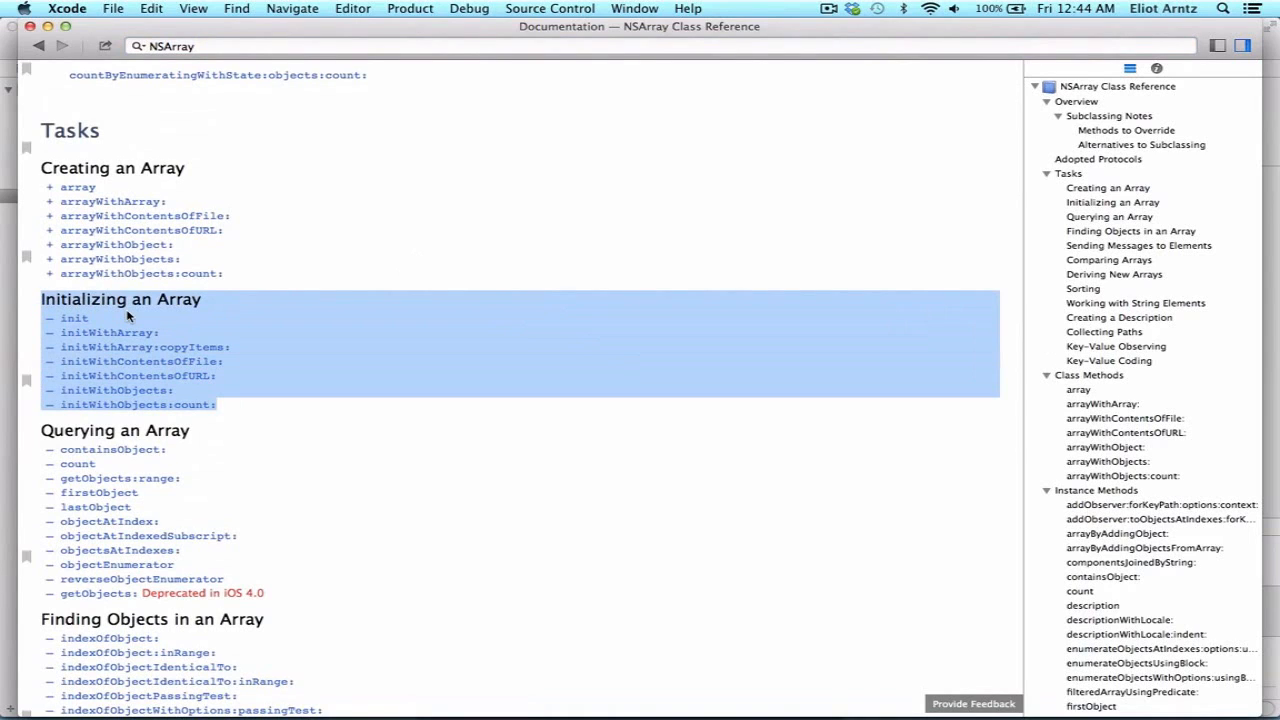
left_click(192, 378)
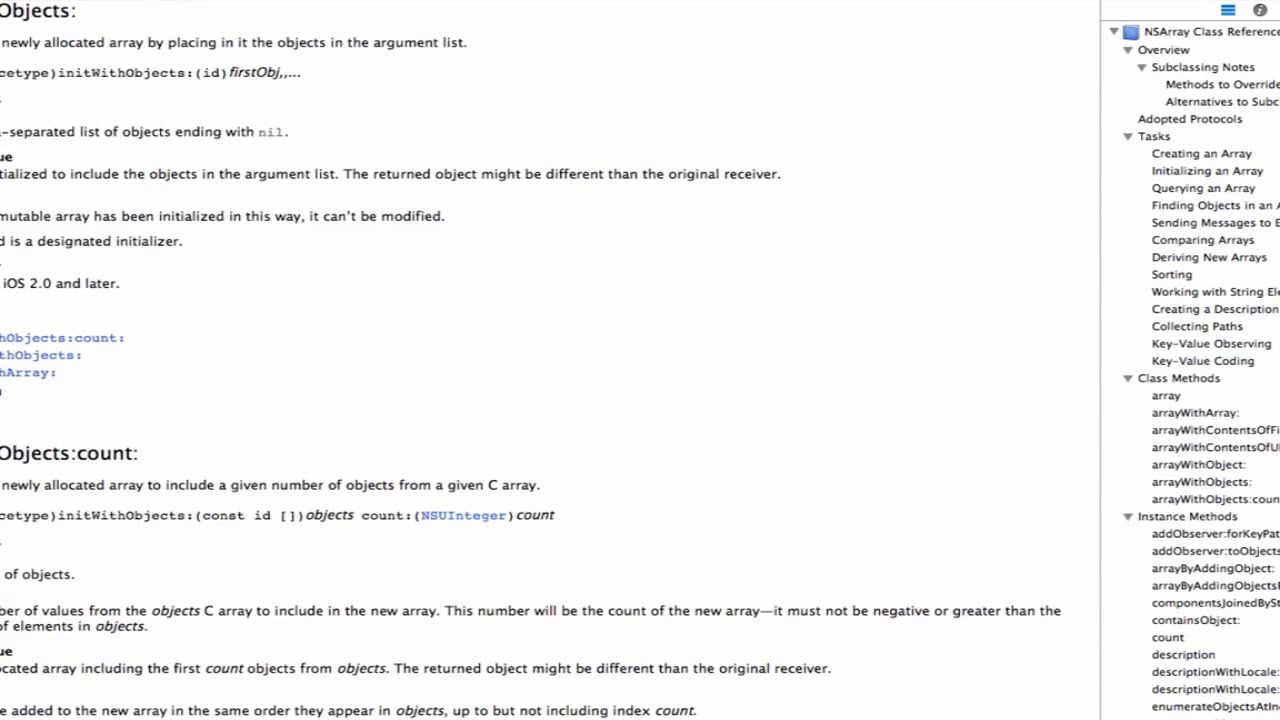
Step: In OWOuterSpaceTableViewController.m, select and remove the eight addObject: lines
left_click(20, 163)
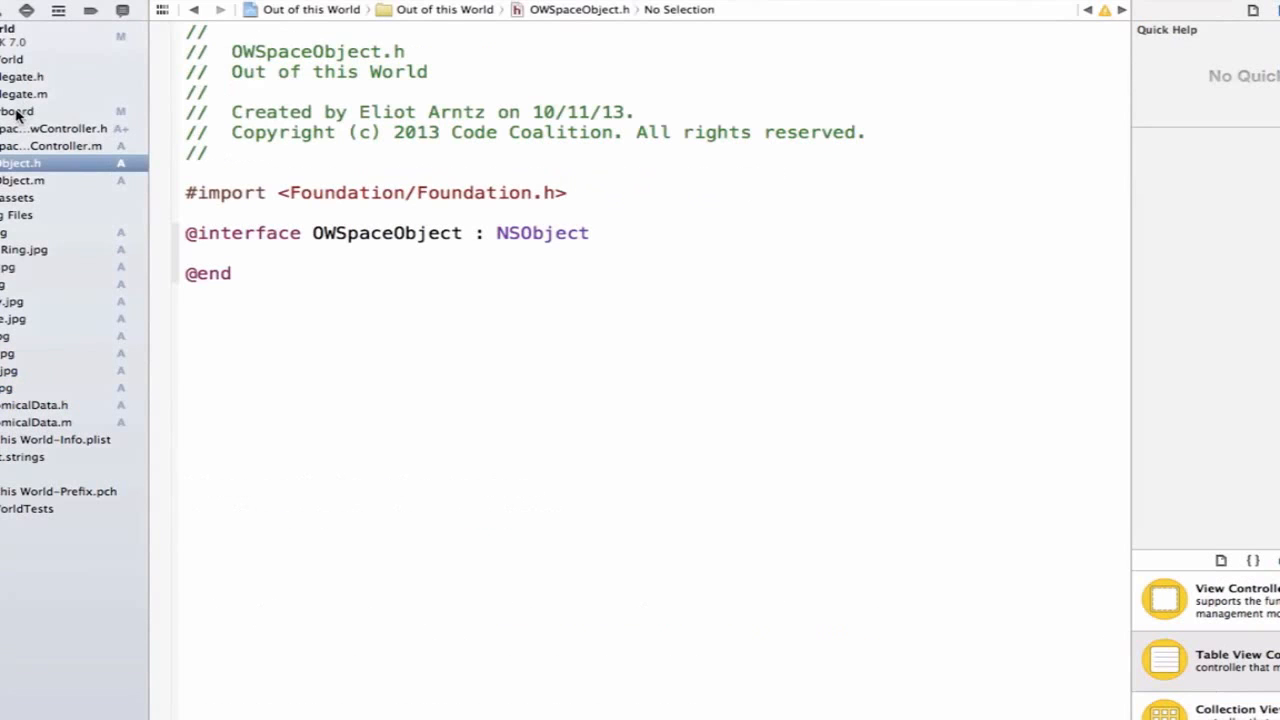
left_click(55, 145)
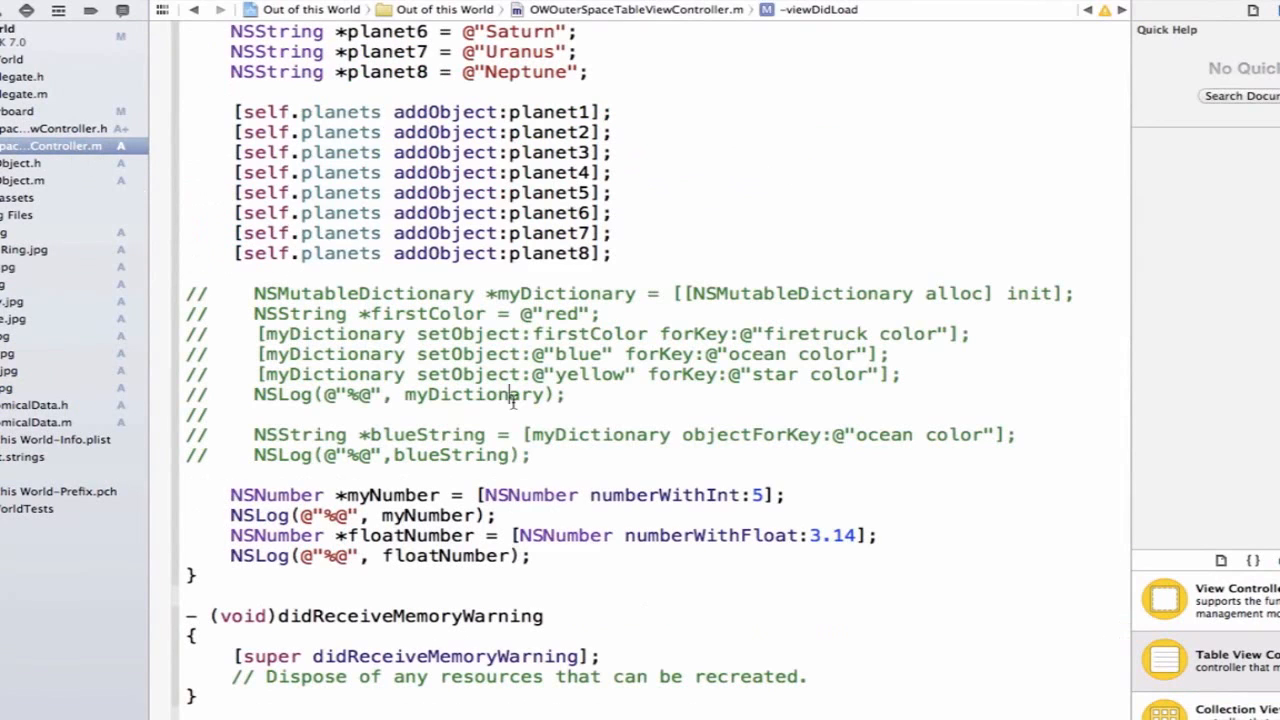
scroll("down", 3)
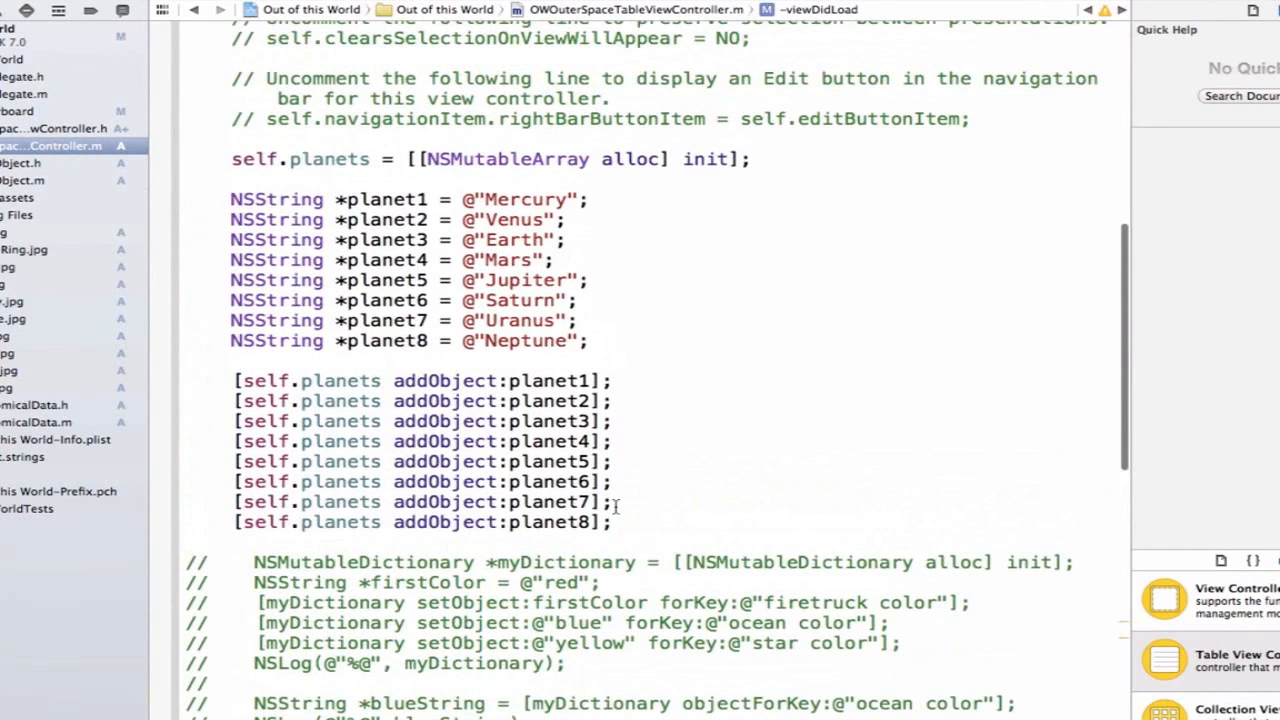
left_click_drag(232, 380, 612, 521)
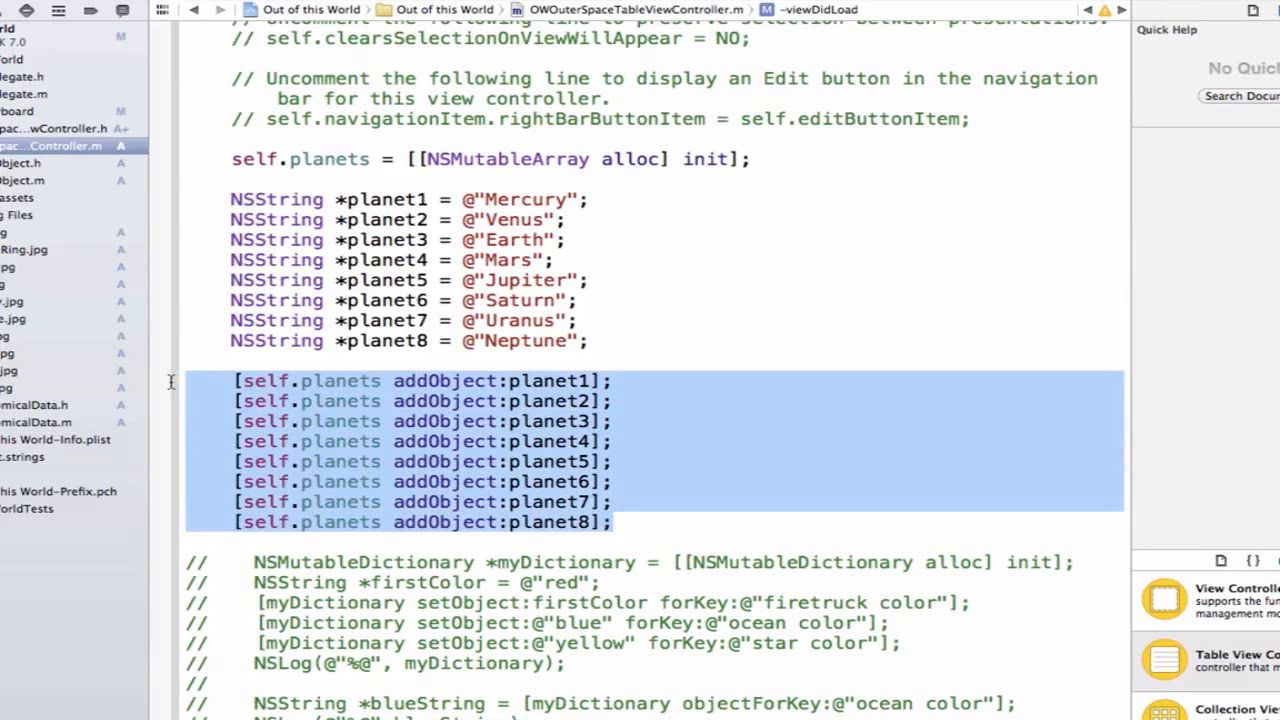
mouse_move(165, 390)
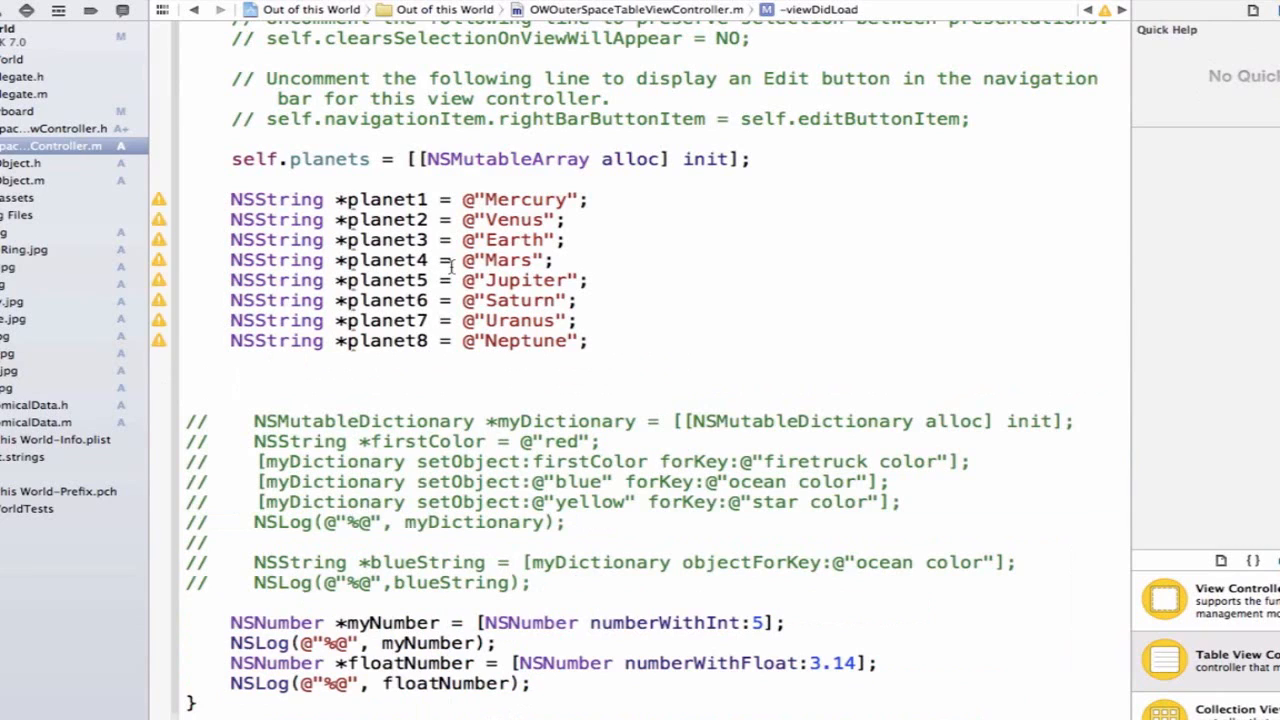
Step: Initialize self.planets with initWithObjects: listing planet1 through planet8, nil-terminated
triple_click(480, 159)
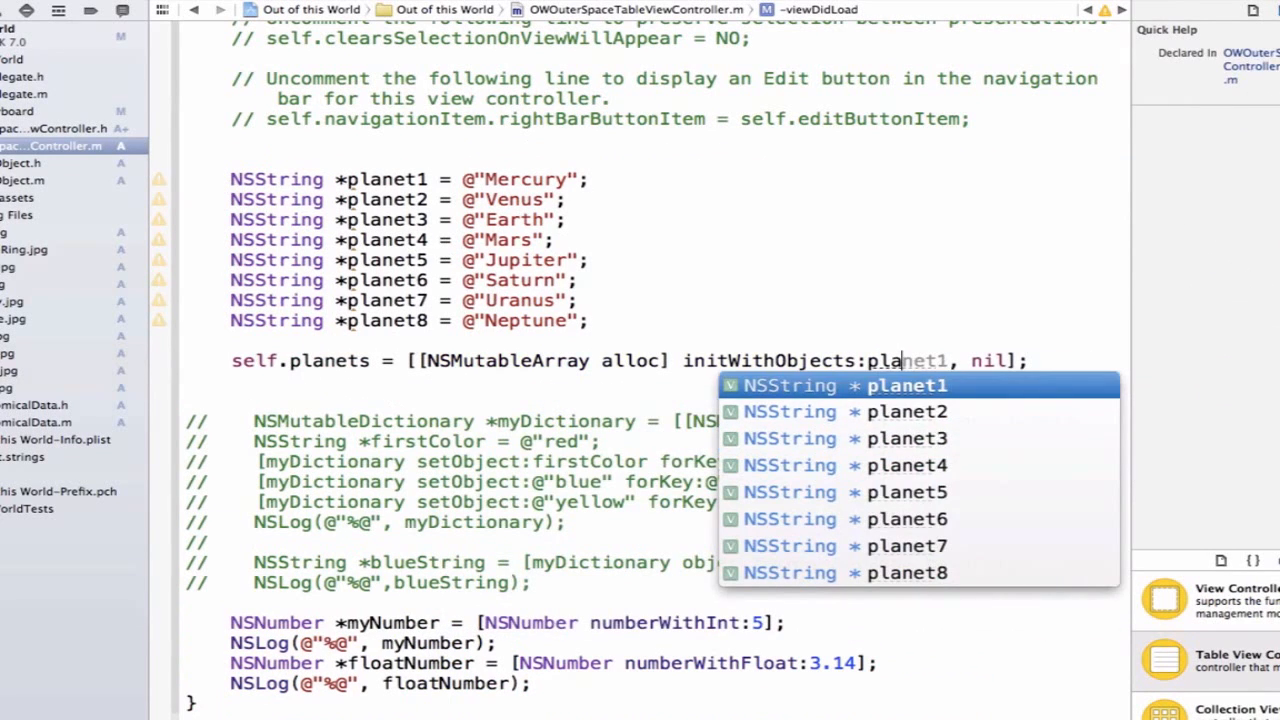
type("1, planet2,")
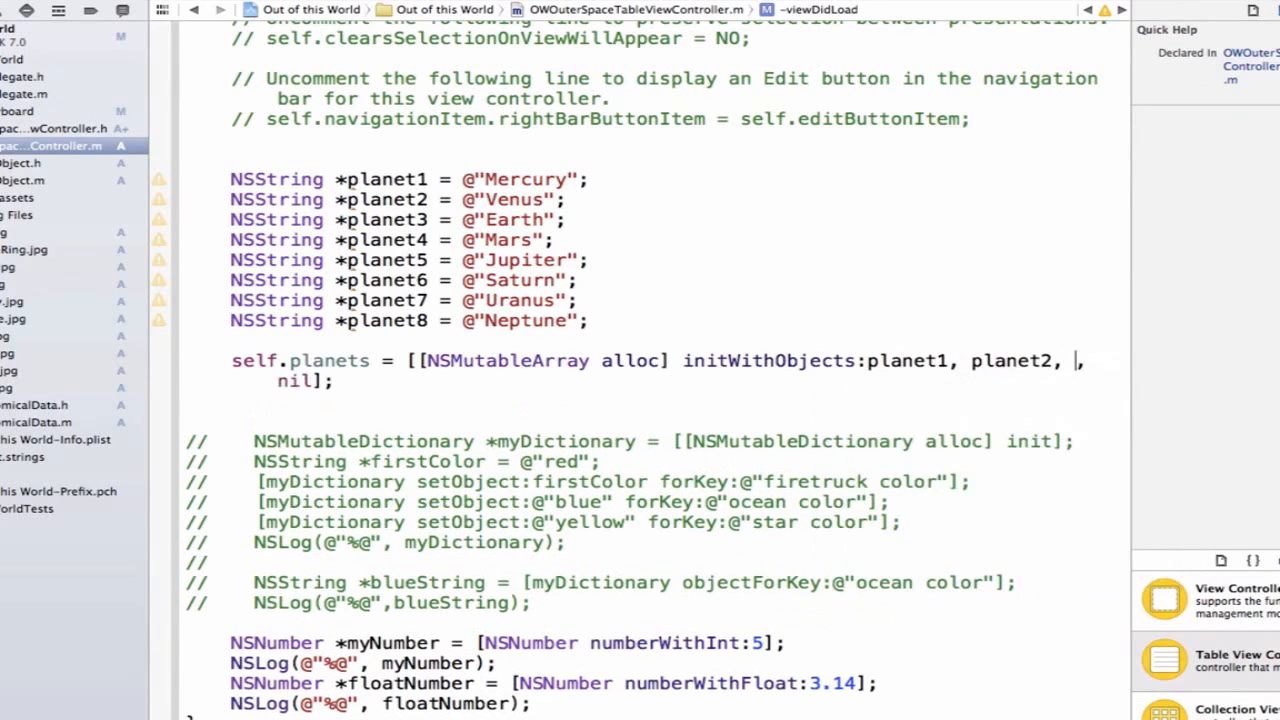
type("planet3, planet4")
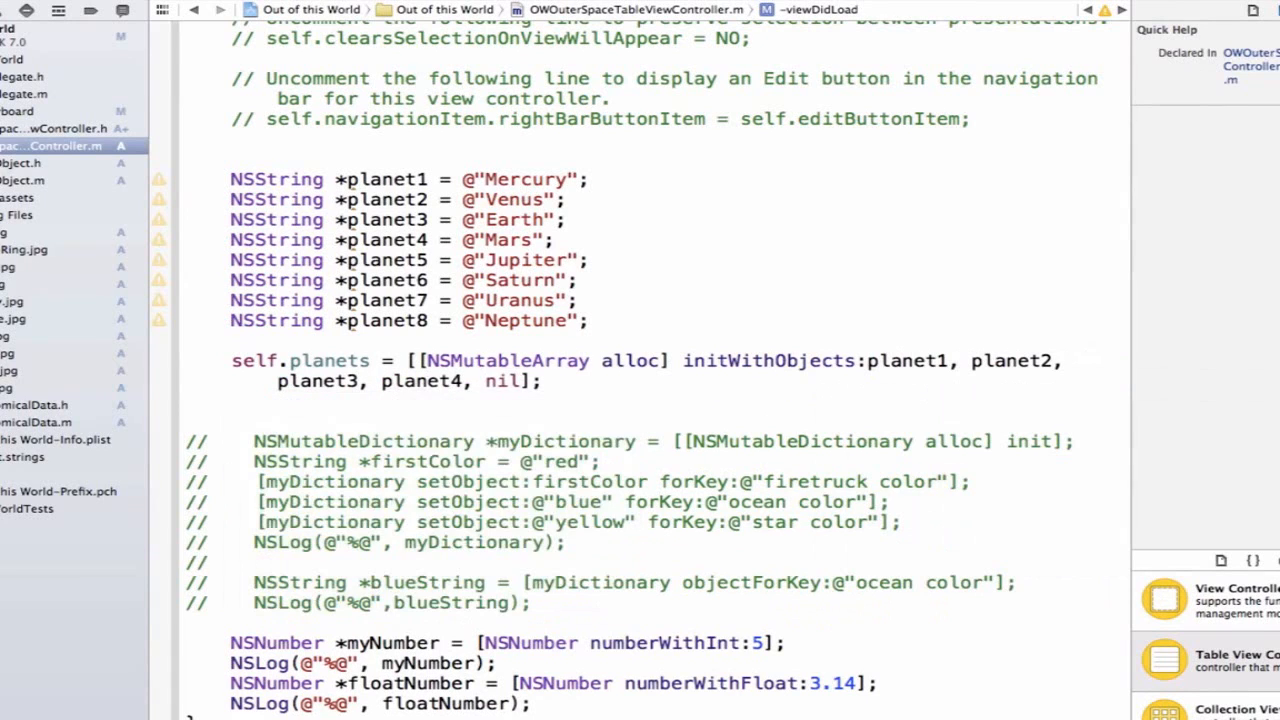
type("planet5,,")
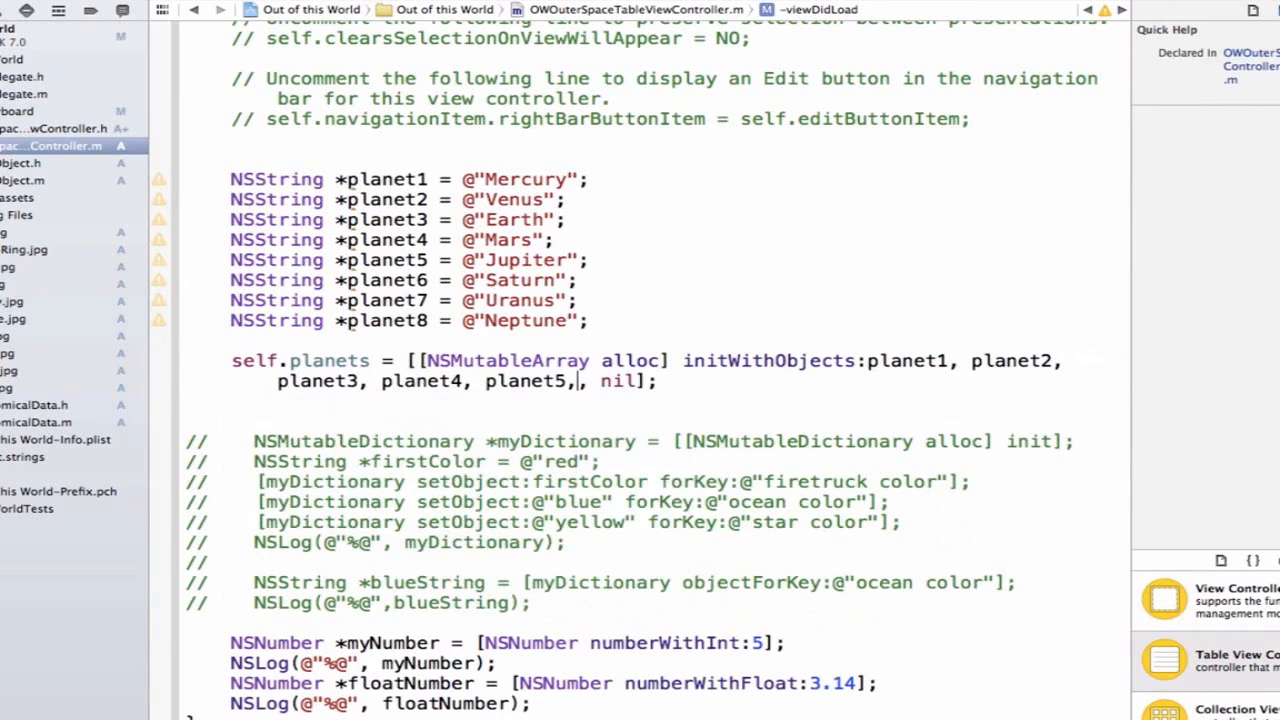
type("planet6")
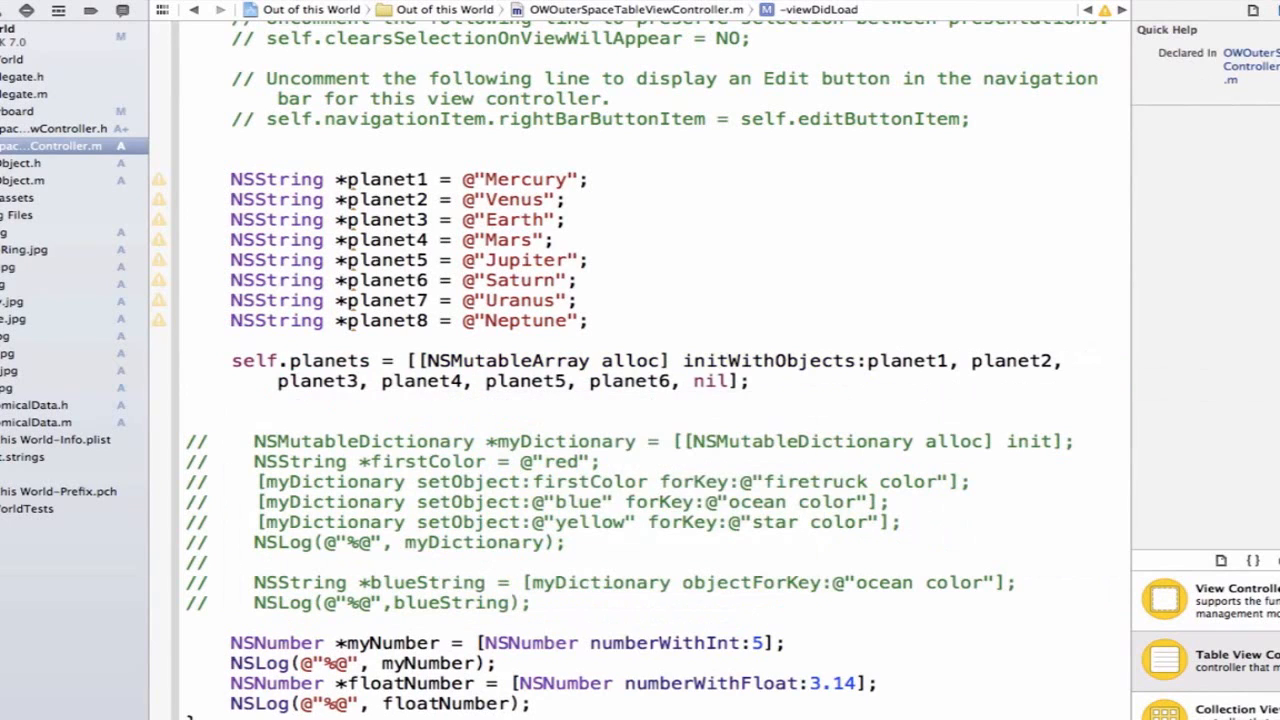
type("planet7,,")
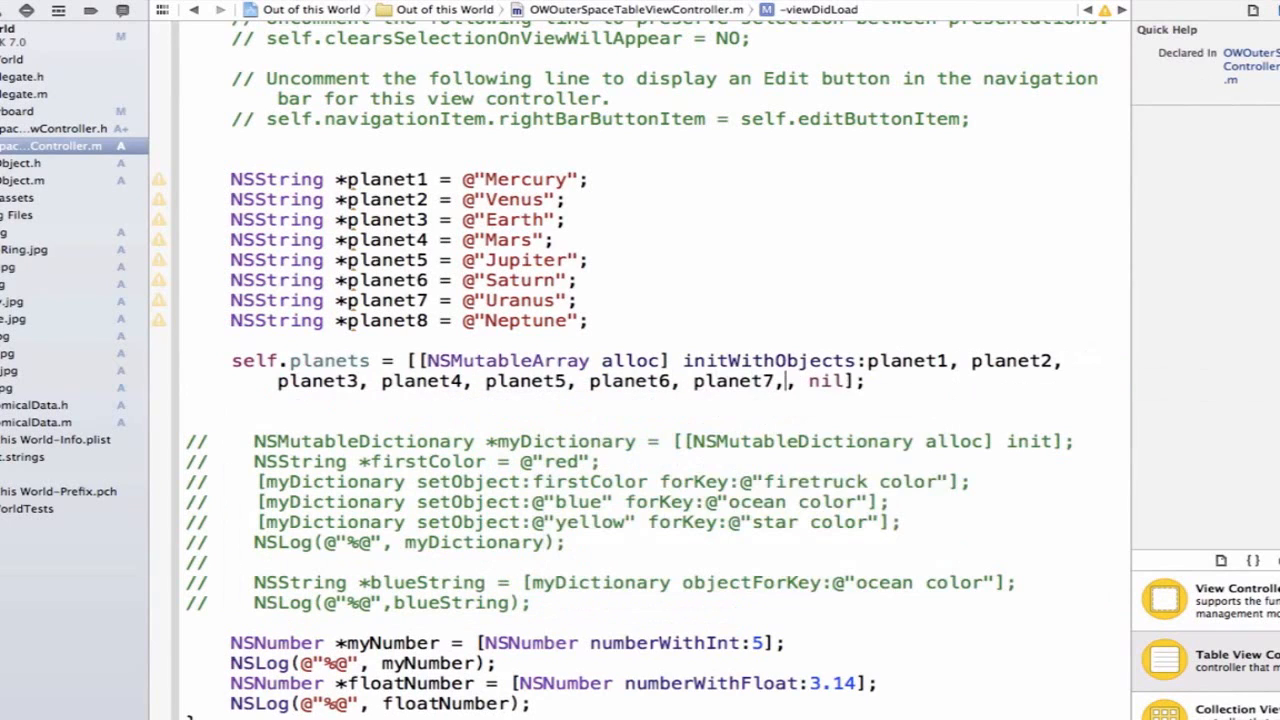
type("planet8")
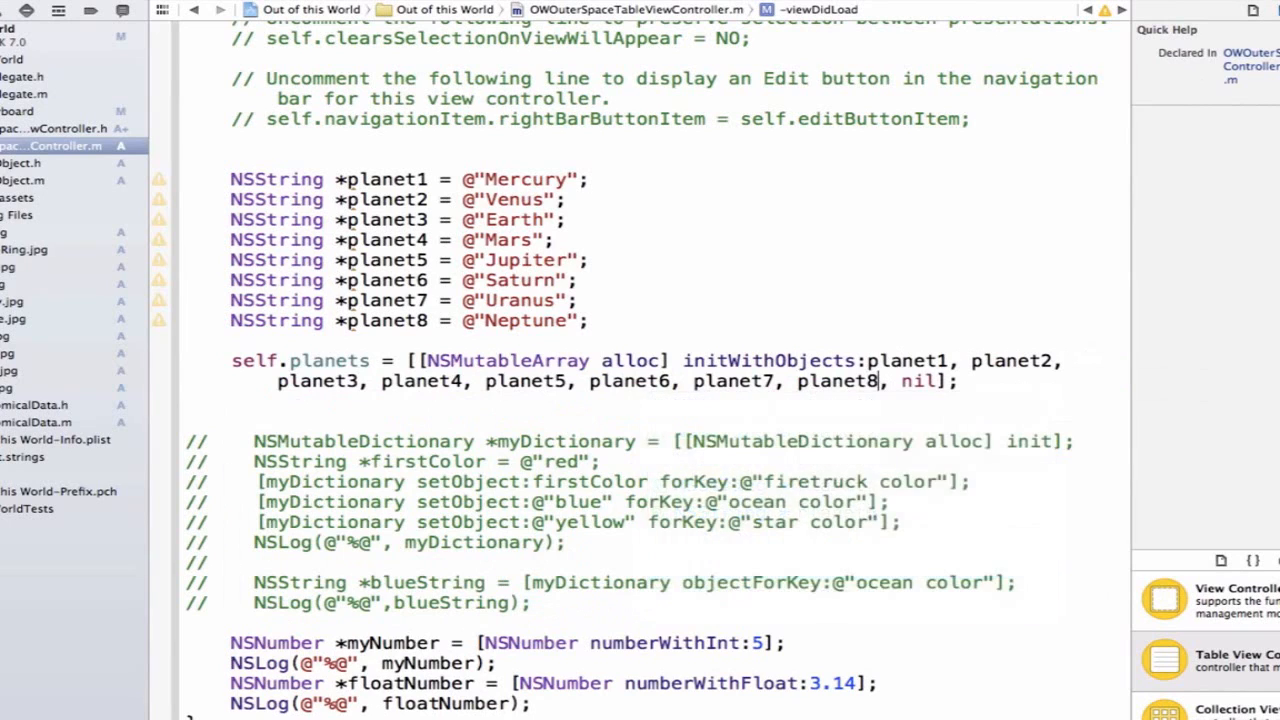
double_click(731, 381)
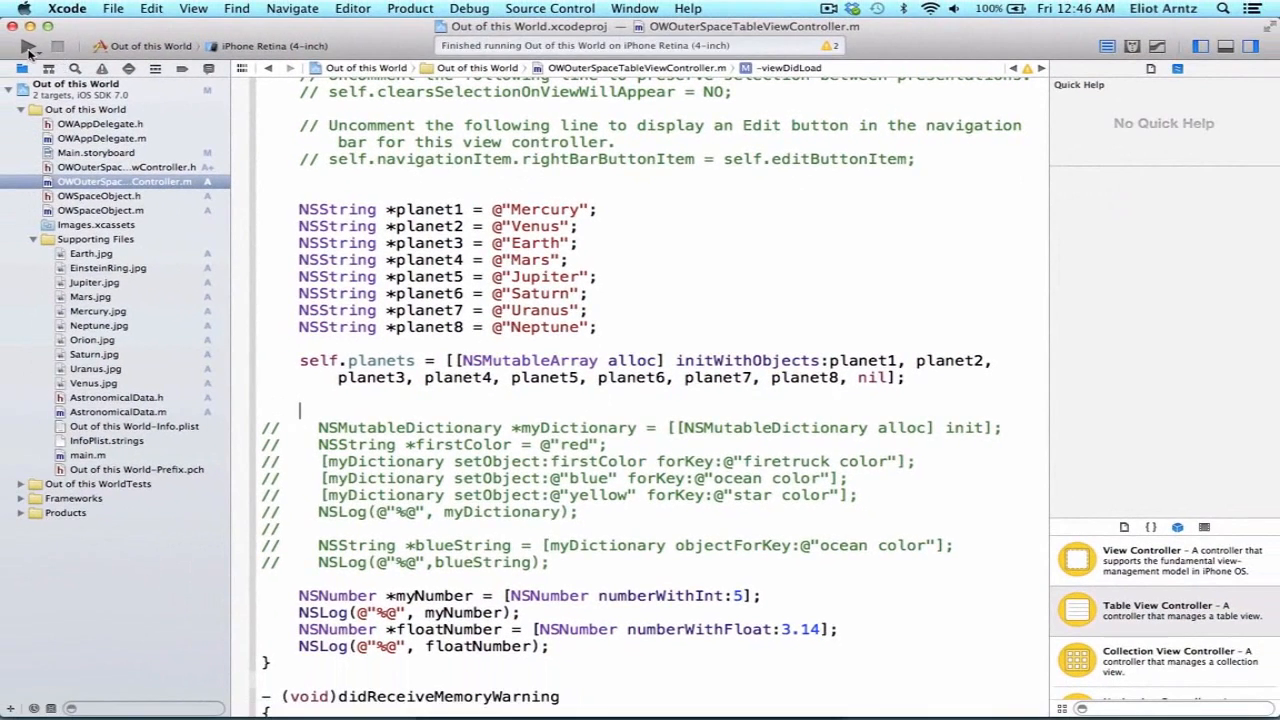
Step: Run the app in the iOS Simulator to confirm the table lists Mercury through Neptune
left_click(28, 47)
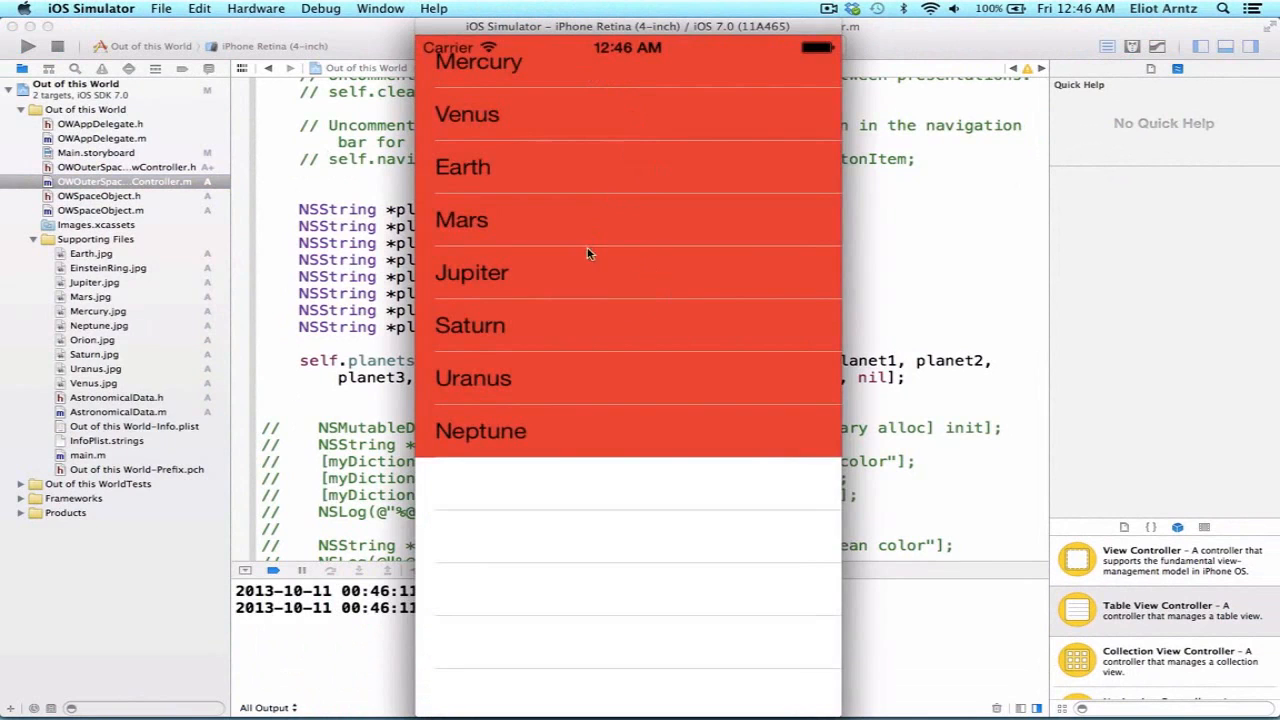
mouse_move(888, 402)
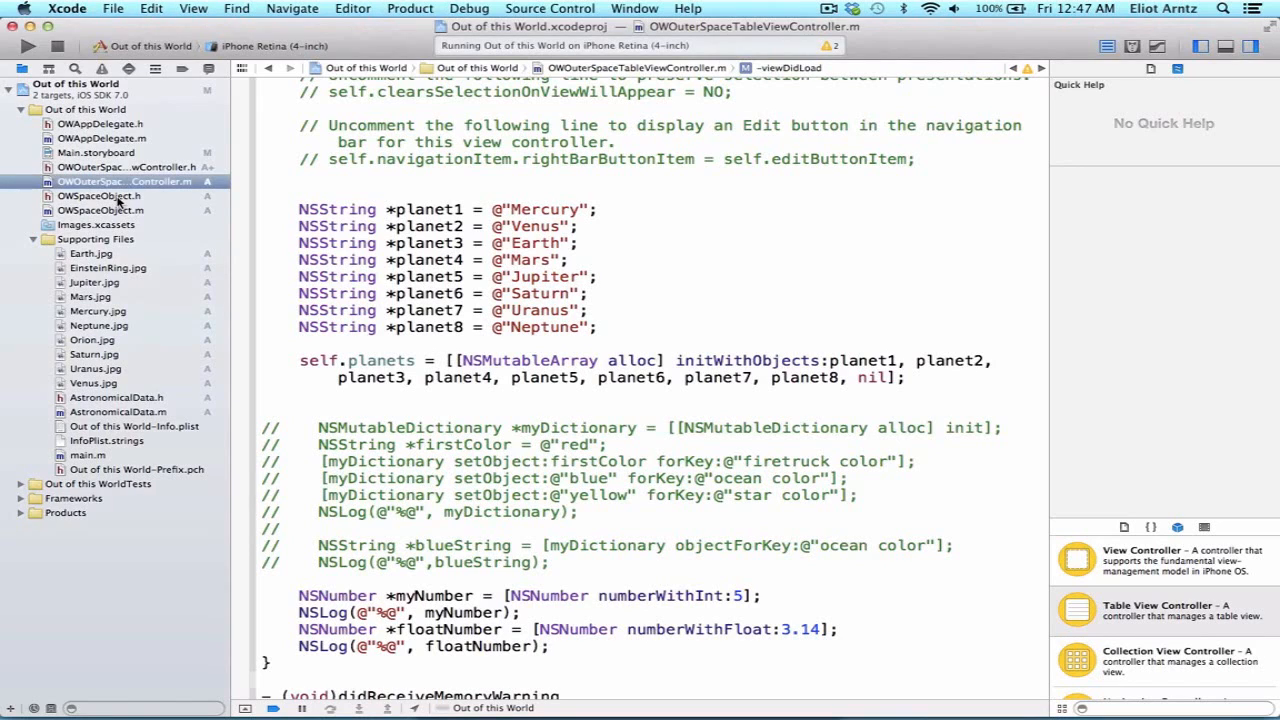
Step: In OWSpaceObject.h, declare -(id)initWithData:(NSDictionary *)data andImage:(UIImage *)image;
left_click(98, 196)
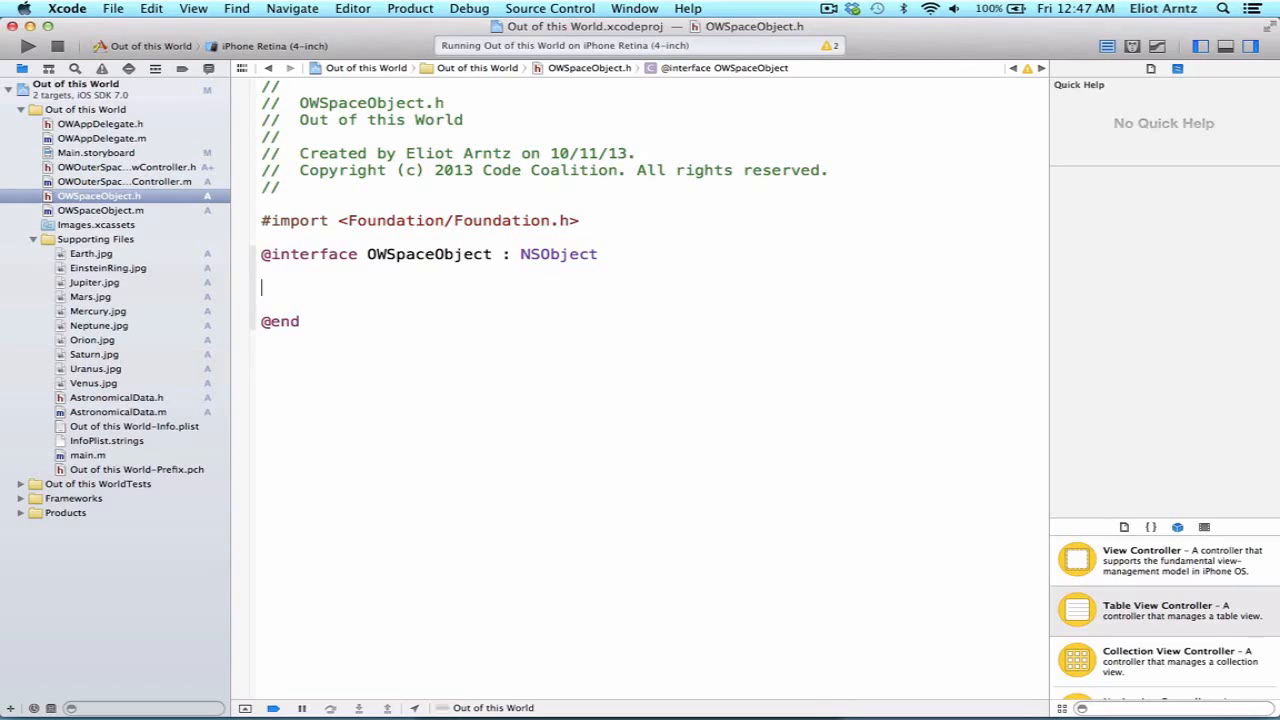
mouse_move(84, 372)
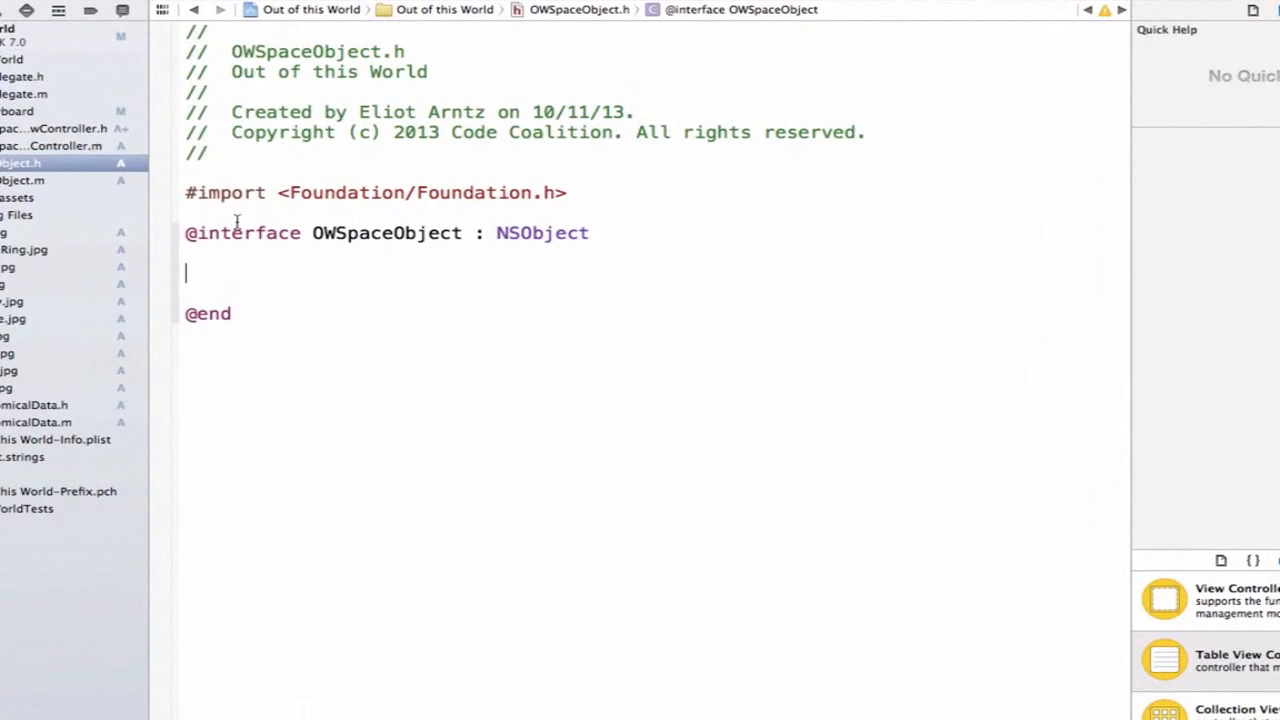
type("_")
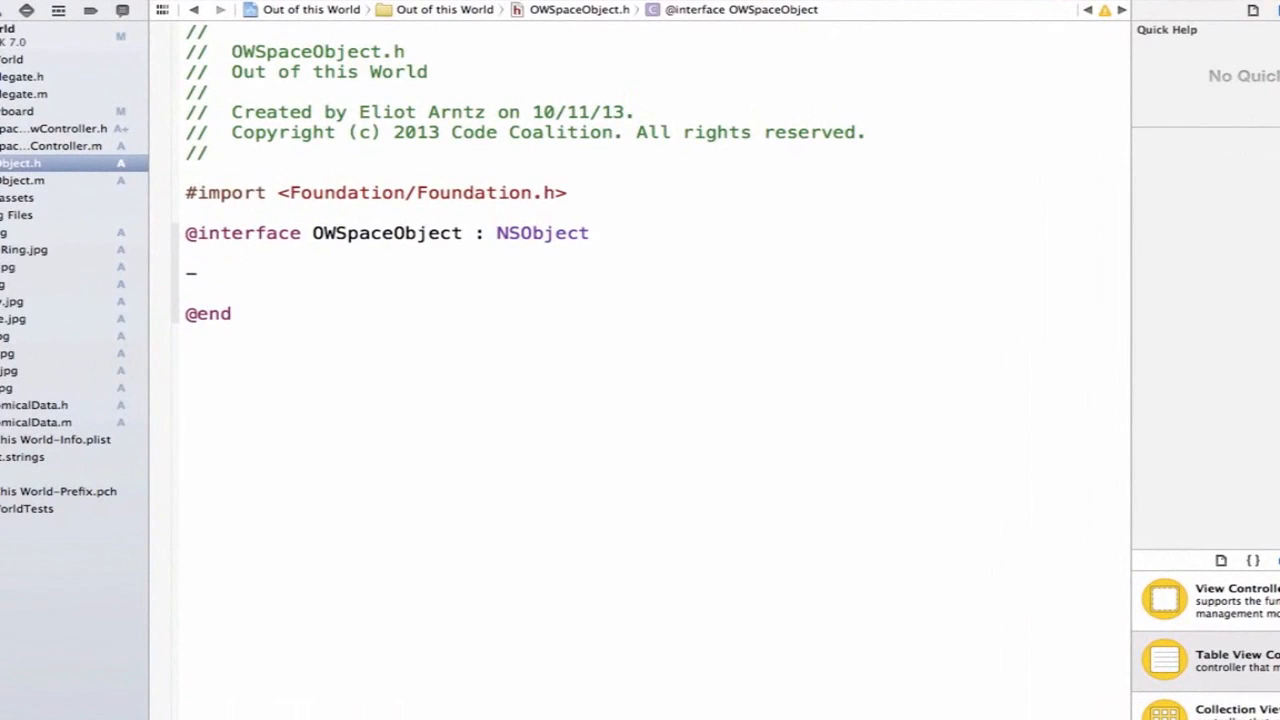
type("(id)in")
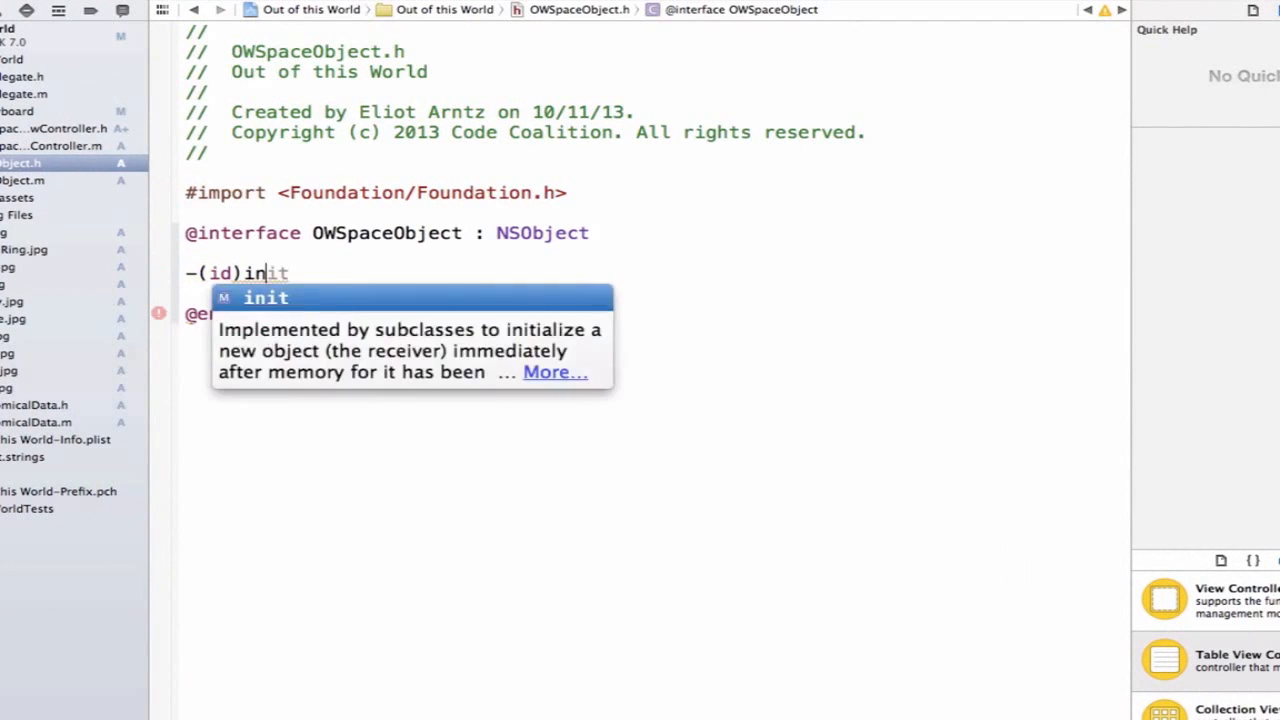
type("WithData")
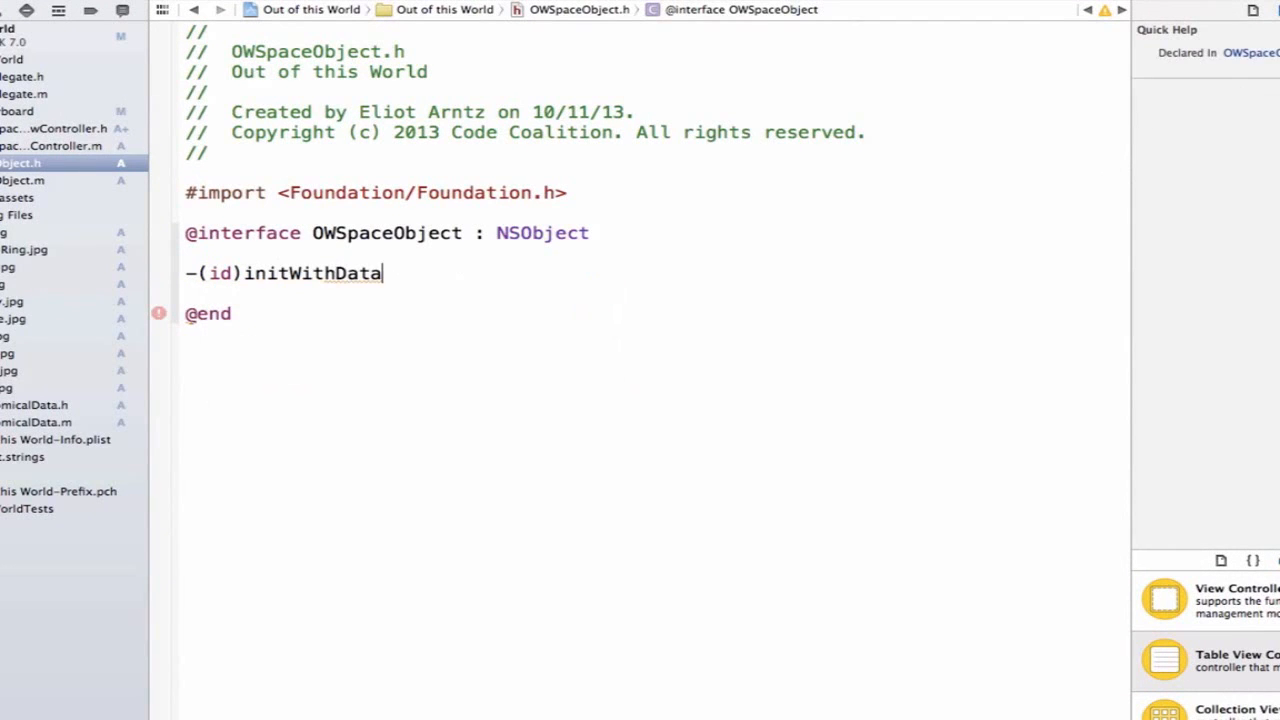
type(":(NSDictionary *")
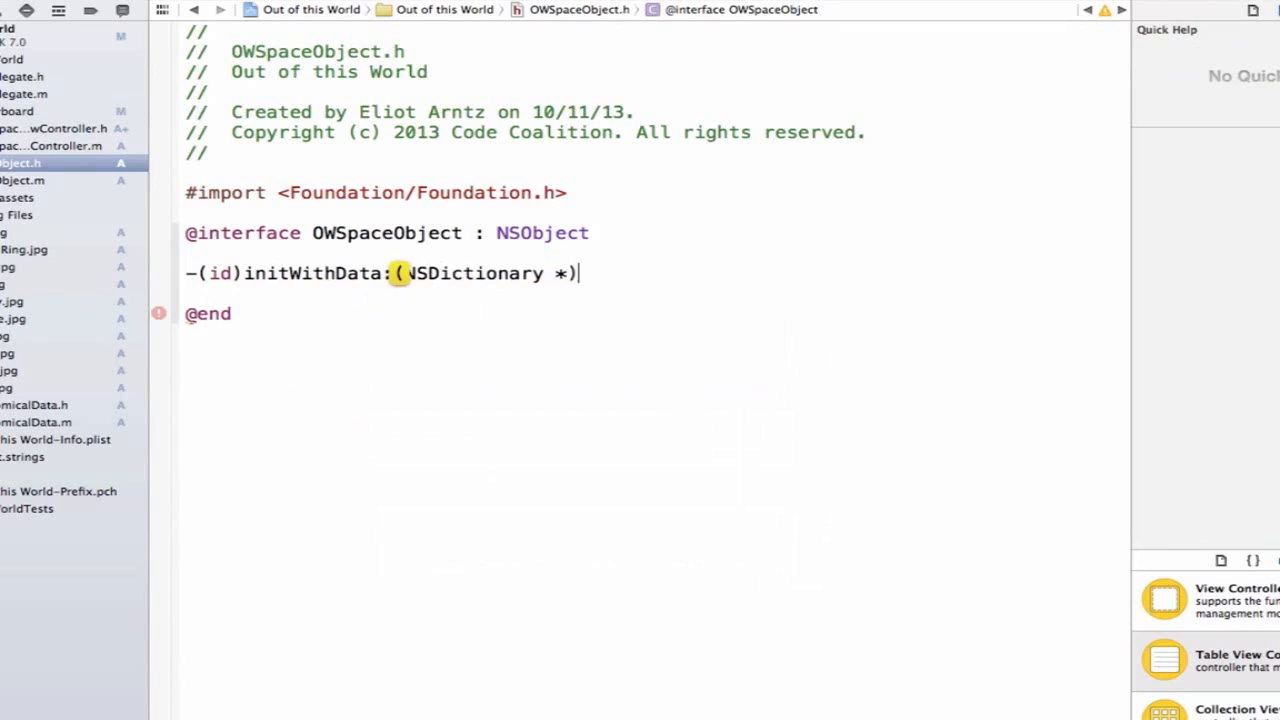
type("data andImage:(UIImage *")
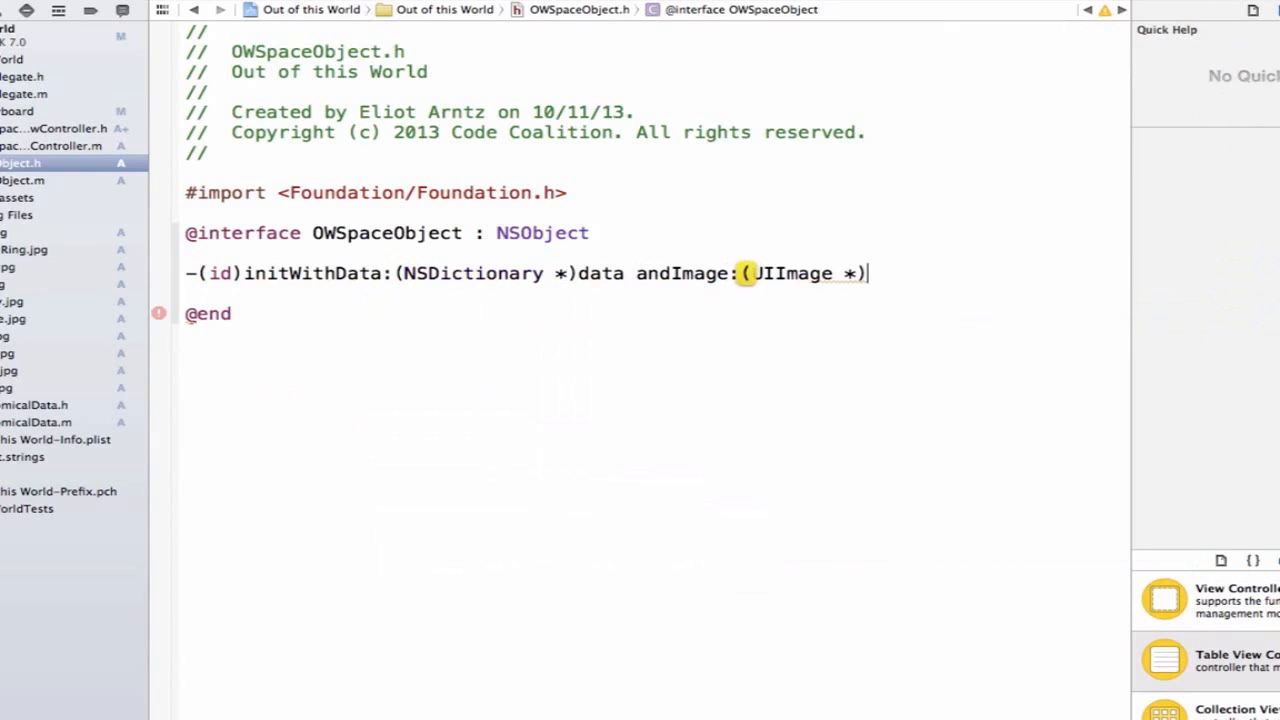
type("image")
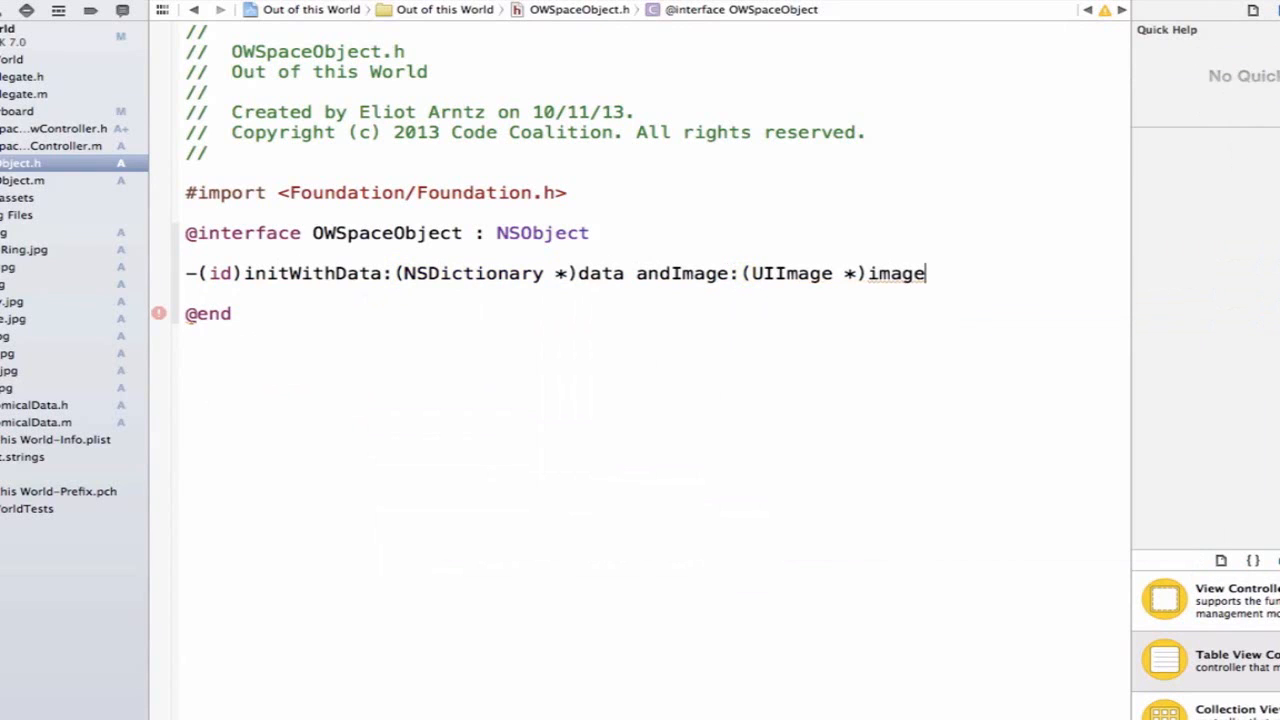
type(";")
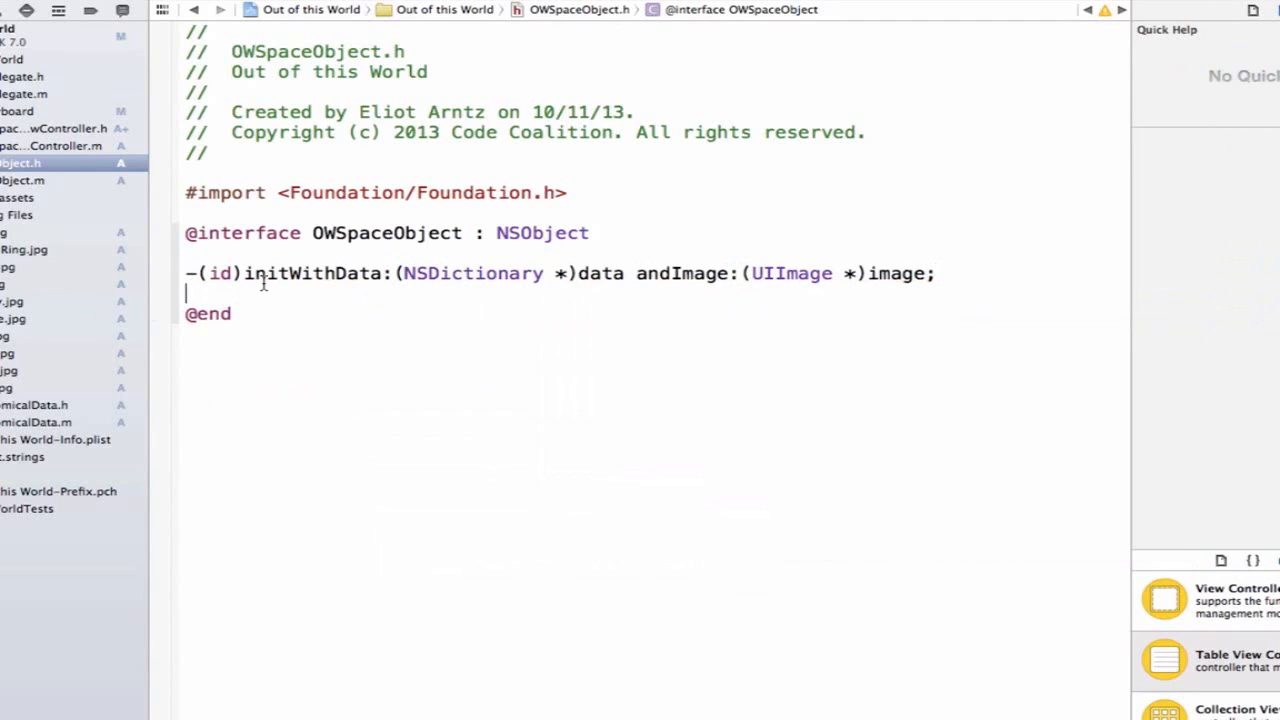
Step: View Quick Help for the id return type of the declaration
double_click(220, 273)
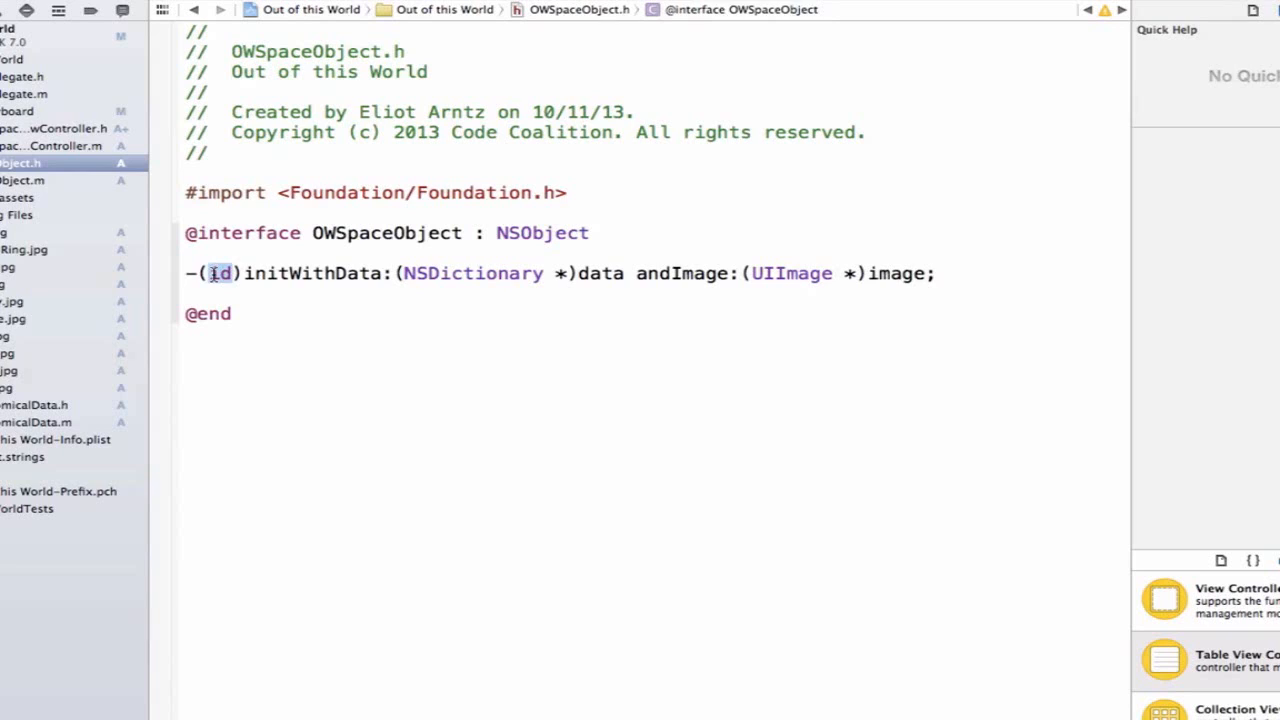
left_click(221, 273)
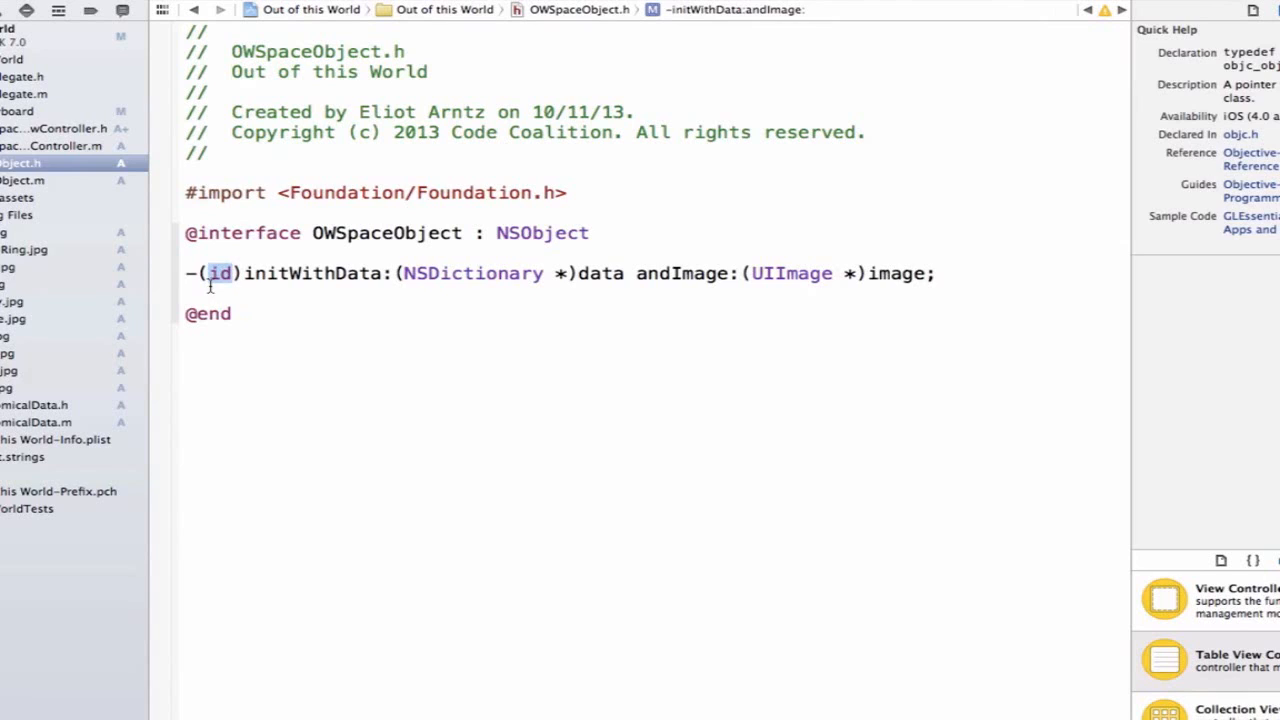
double_click(471, 273)
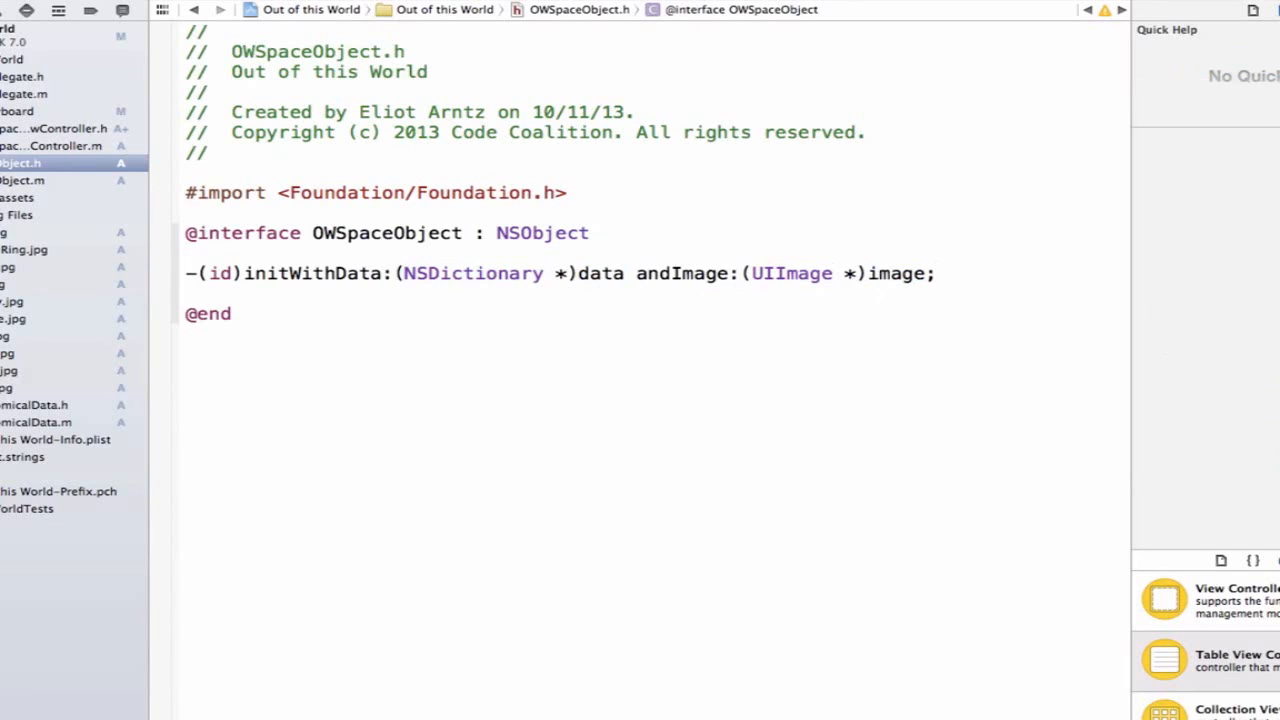
Step: Declare a strong, nonatomic NSString *name property
type("@property (strong,")
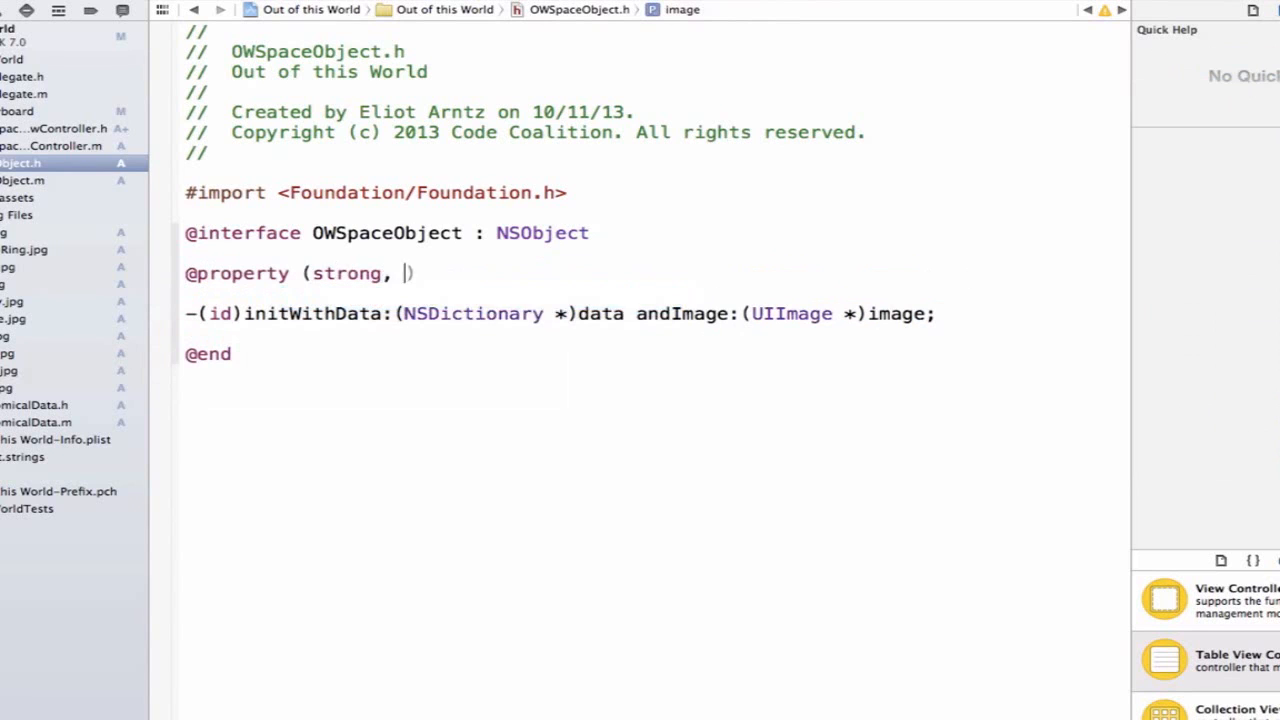
type("nonatomic")
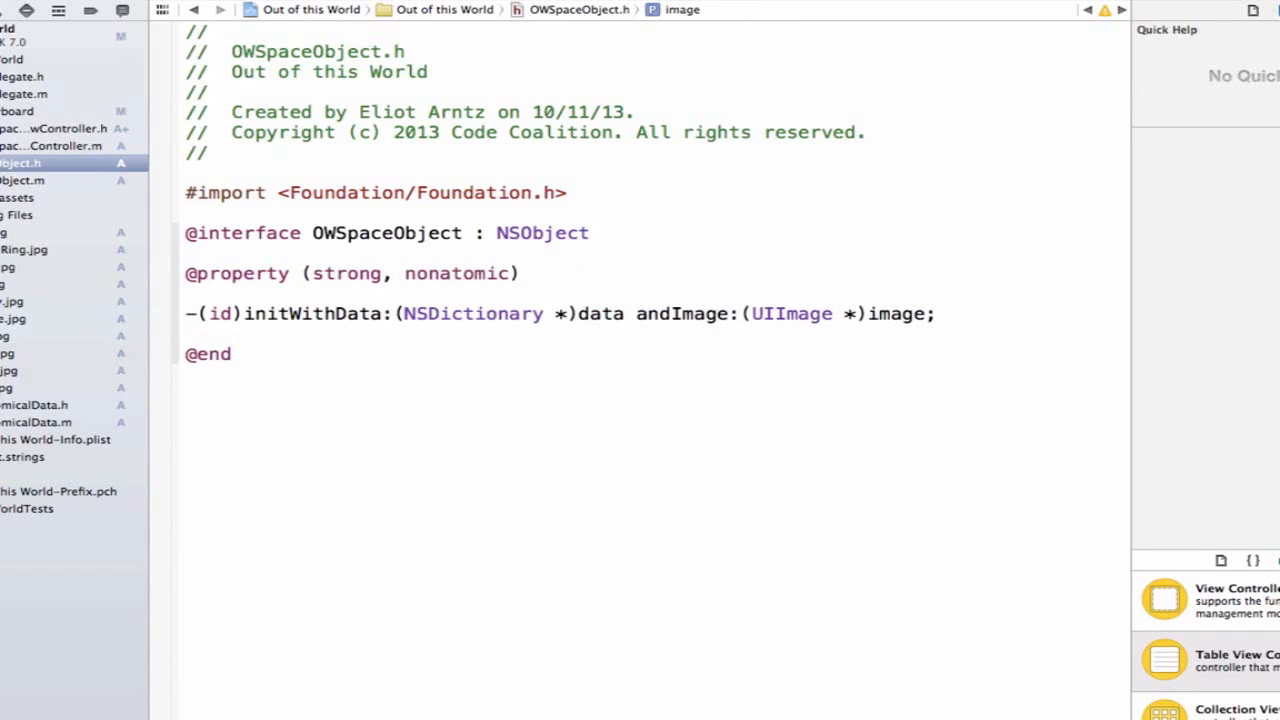
type("NSSTring")
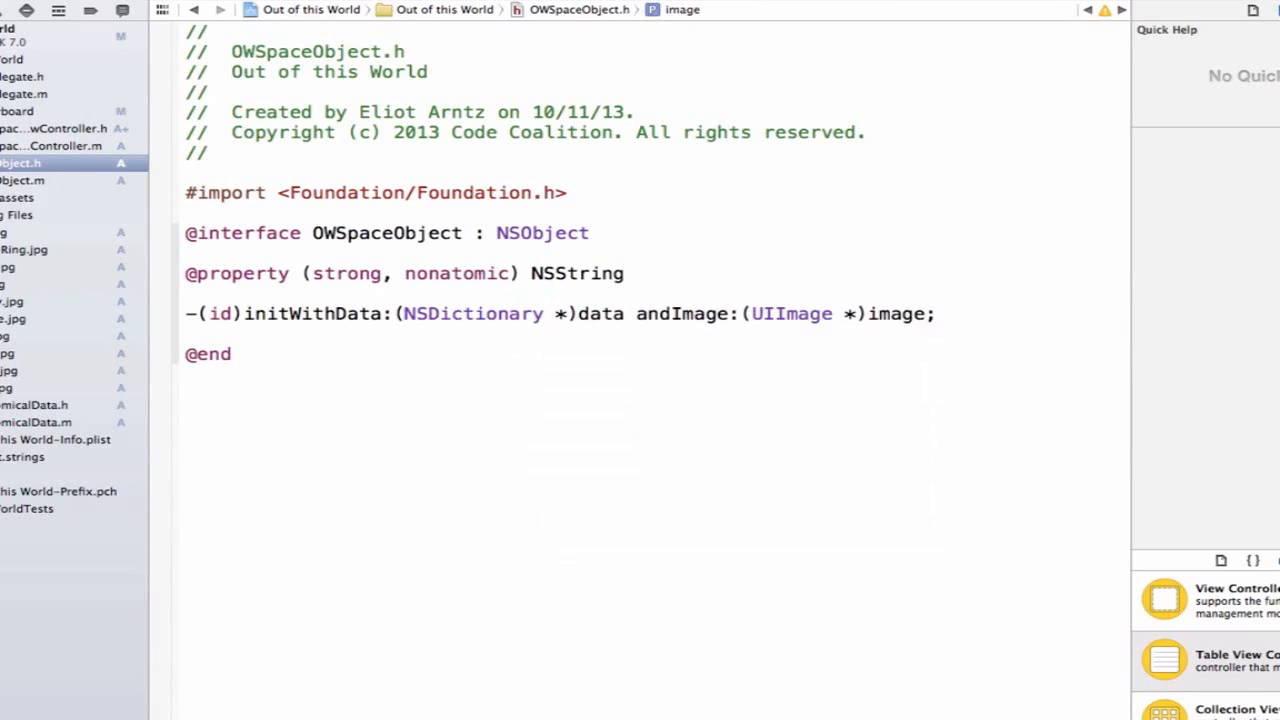
type("*name;")
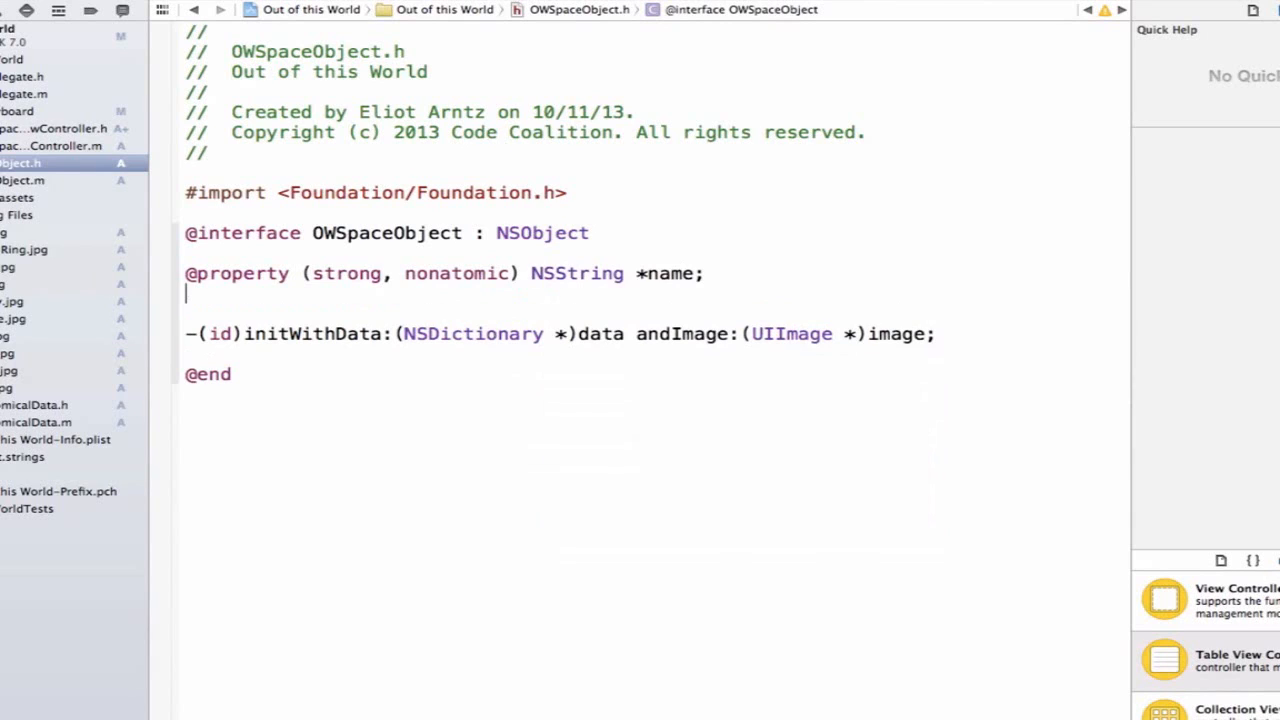
mouse_move(112, 416)
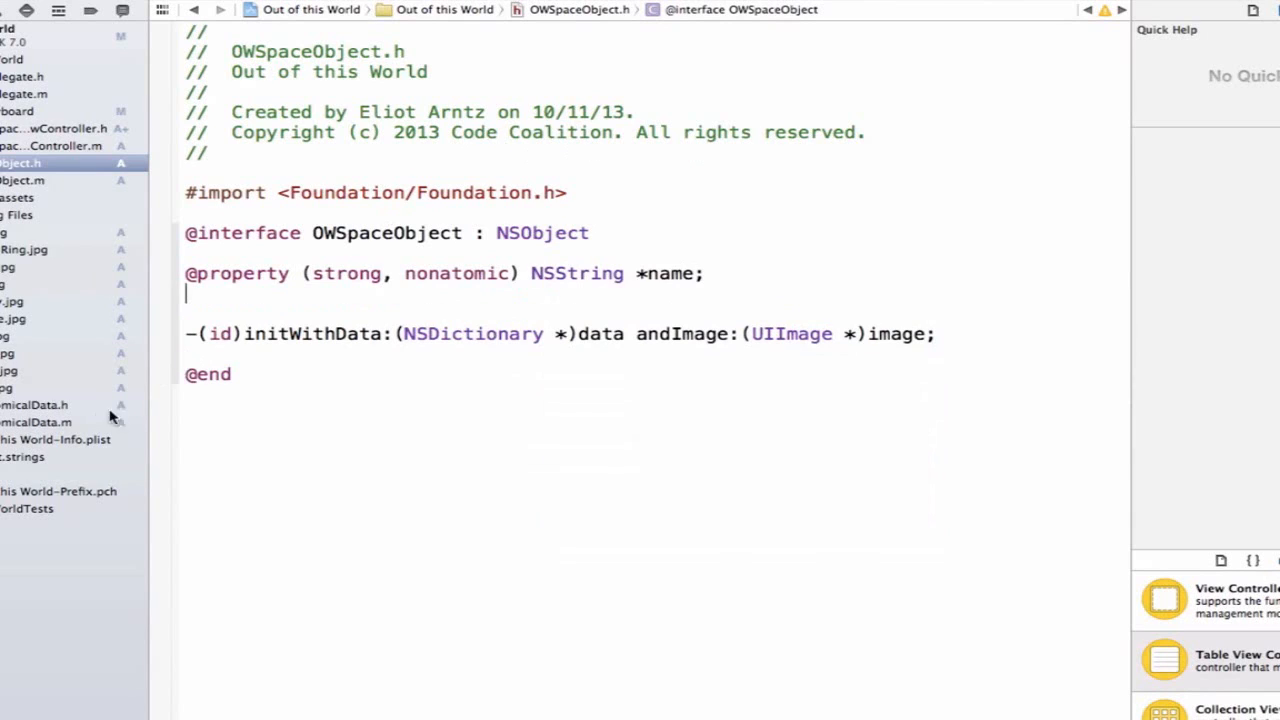
Step: Declare a nonatomic float gravitationalForce property
type("@property (n")
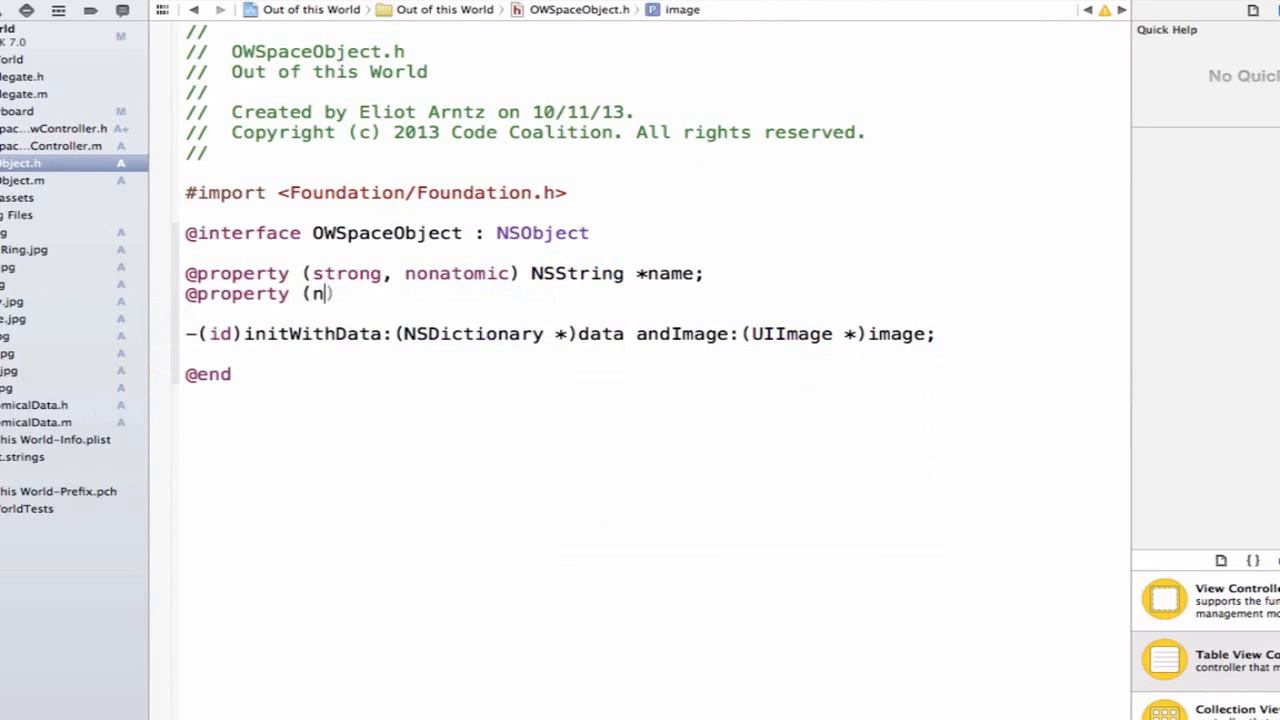
type("onatomic")
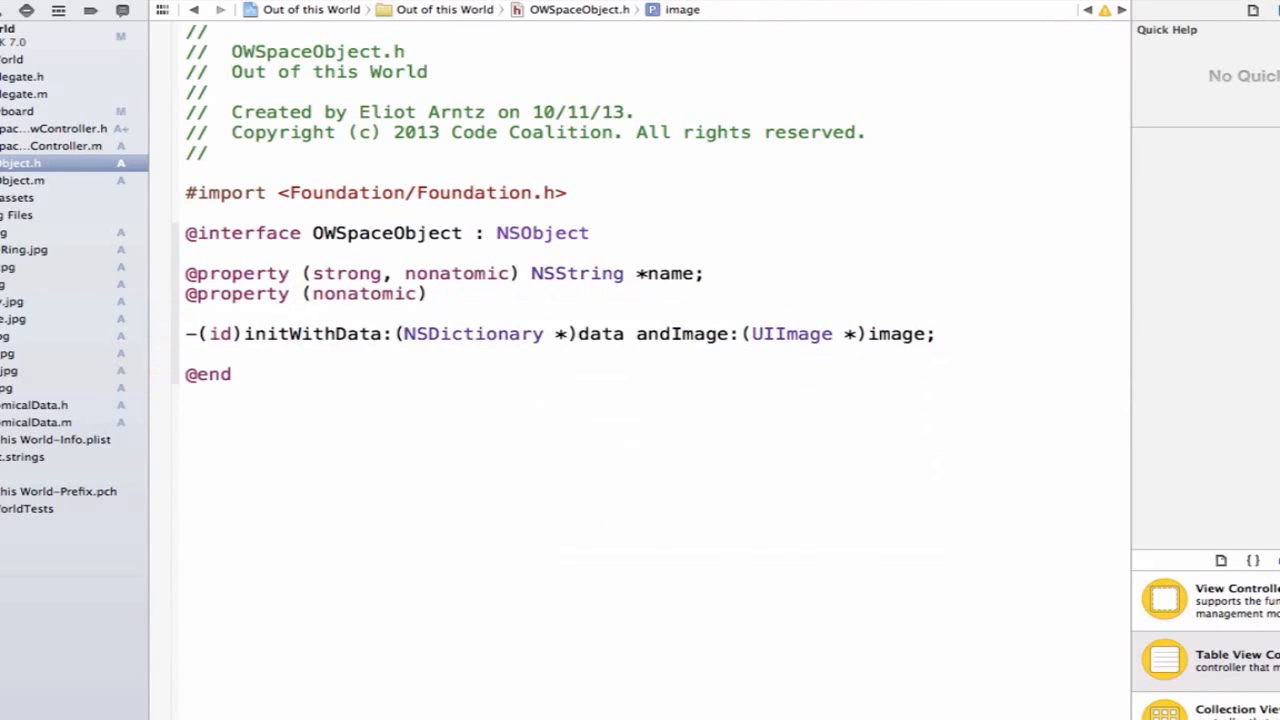
type("float")
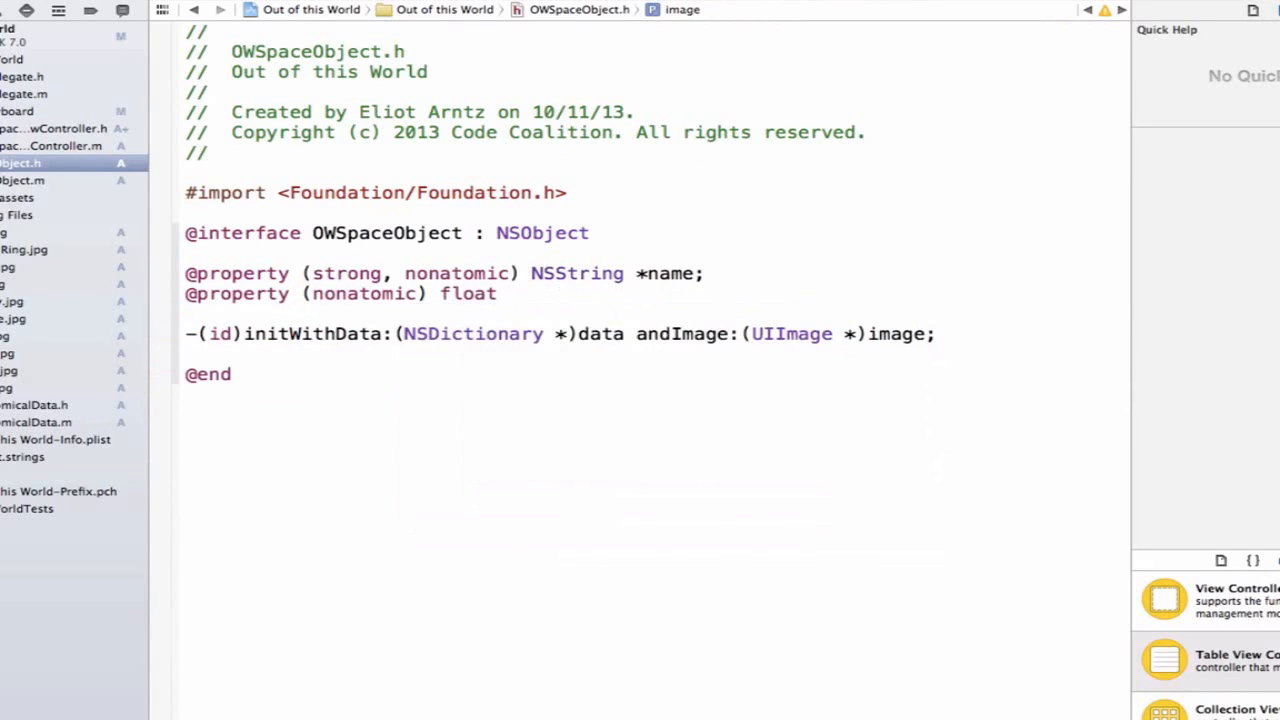
type("gravi")
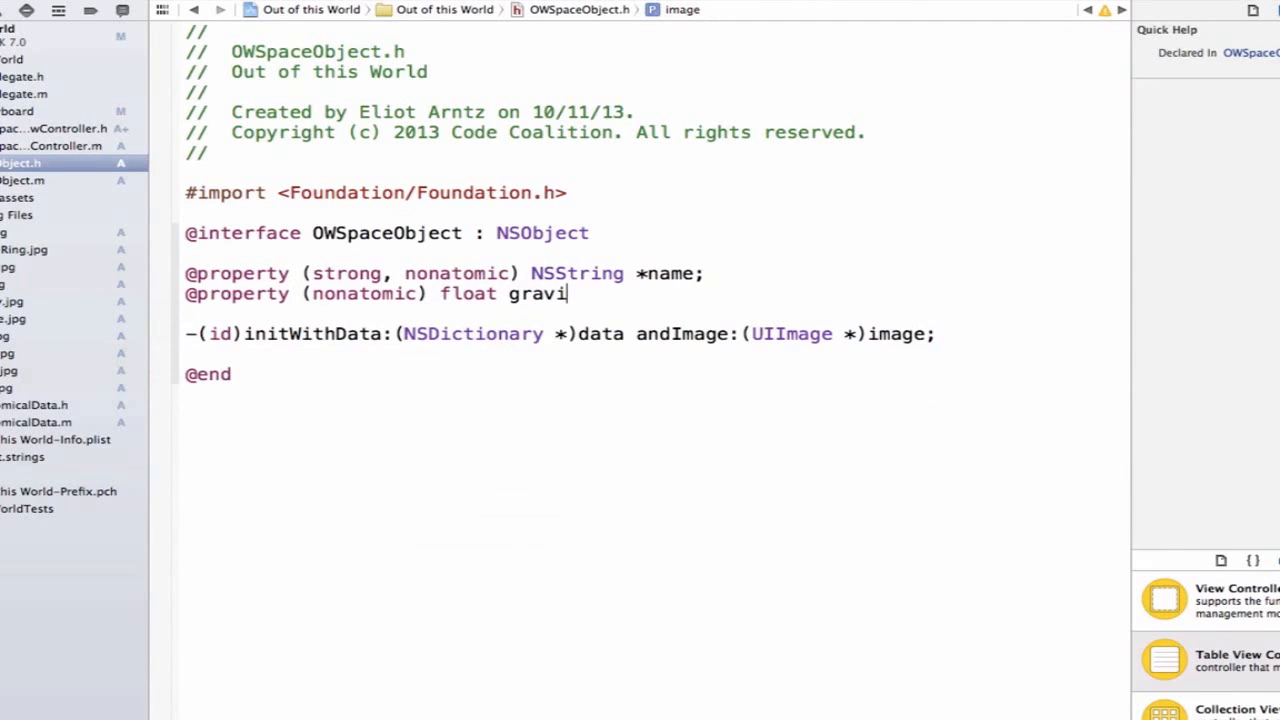
type("tationalForce")
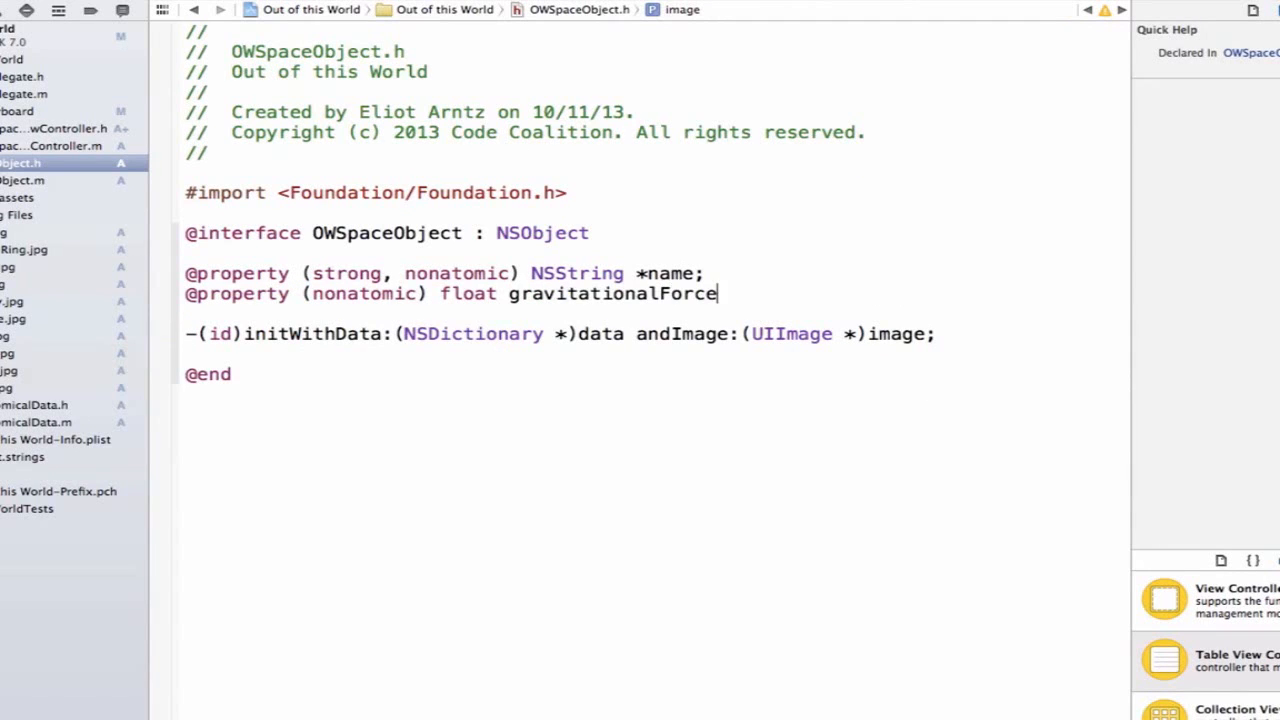
type(";")
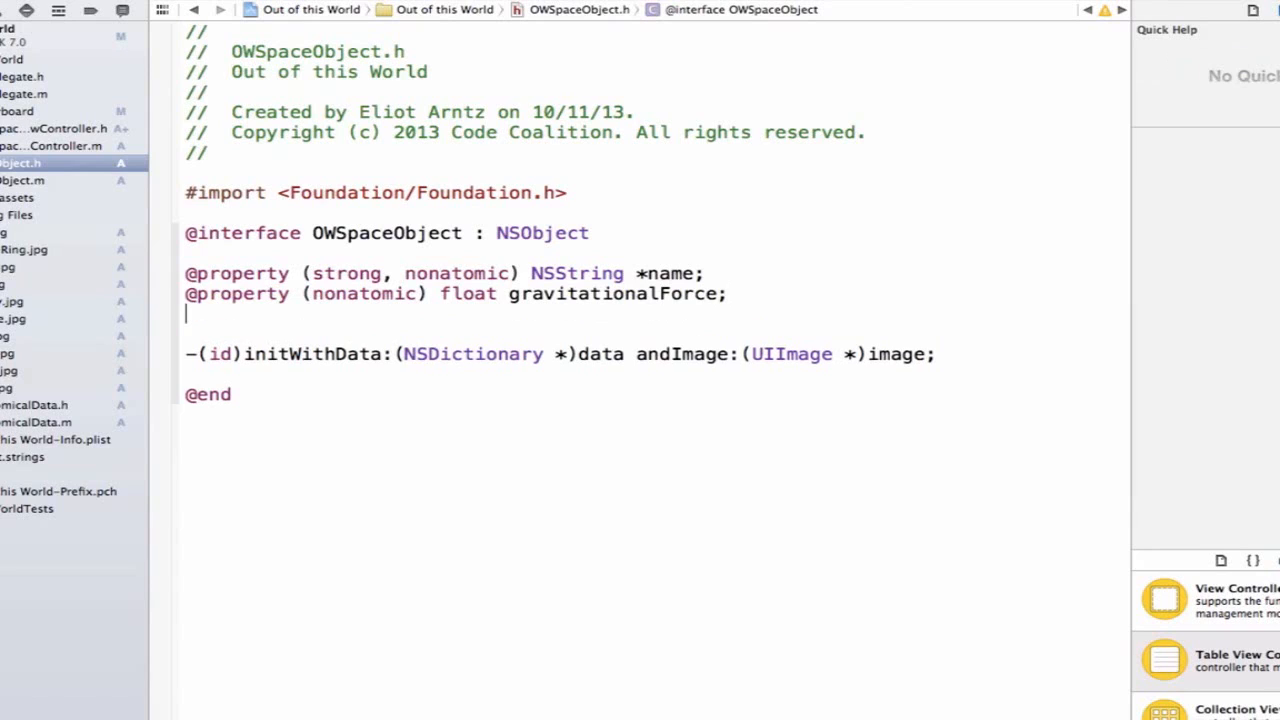
mouse_move(632, 317)
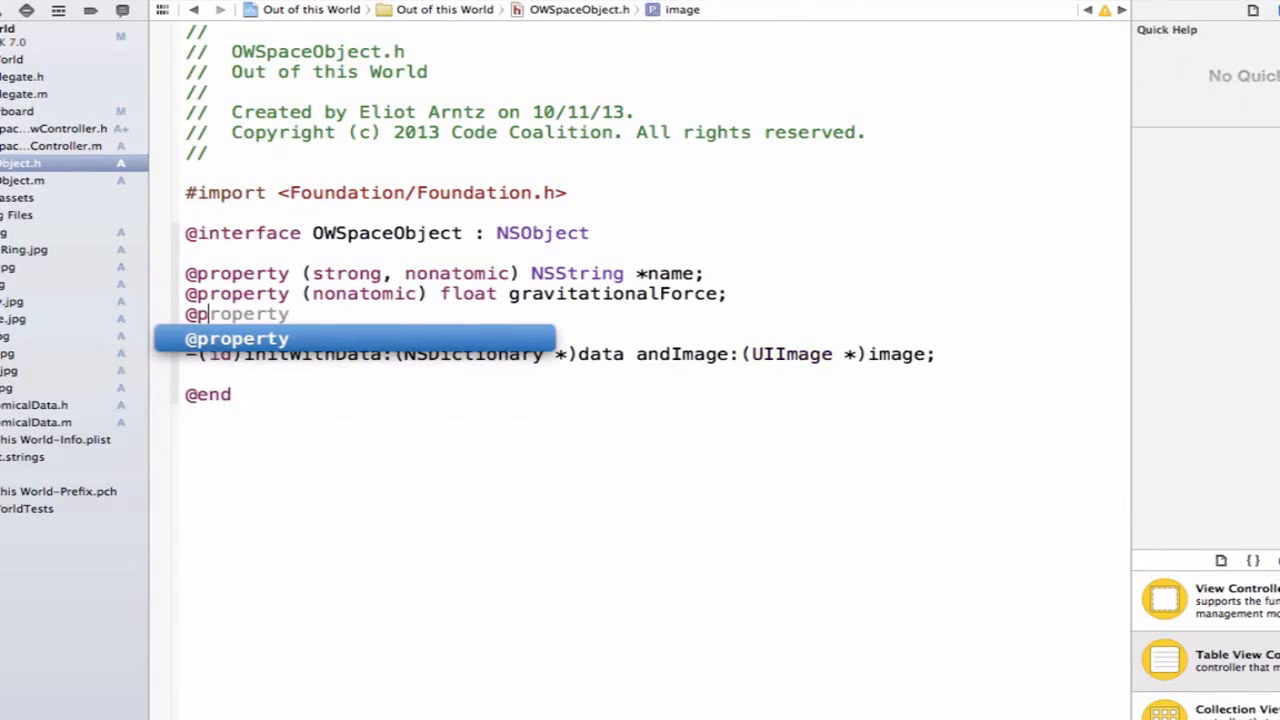
Step: Declare nonatomic float properties diameter, yearLength, dayLength and temperature
type("(n")
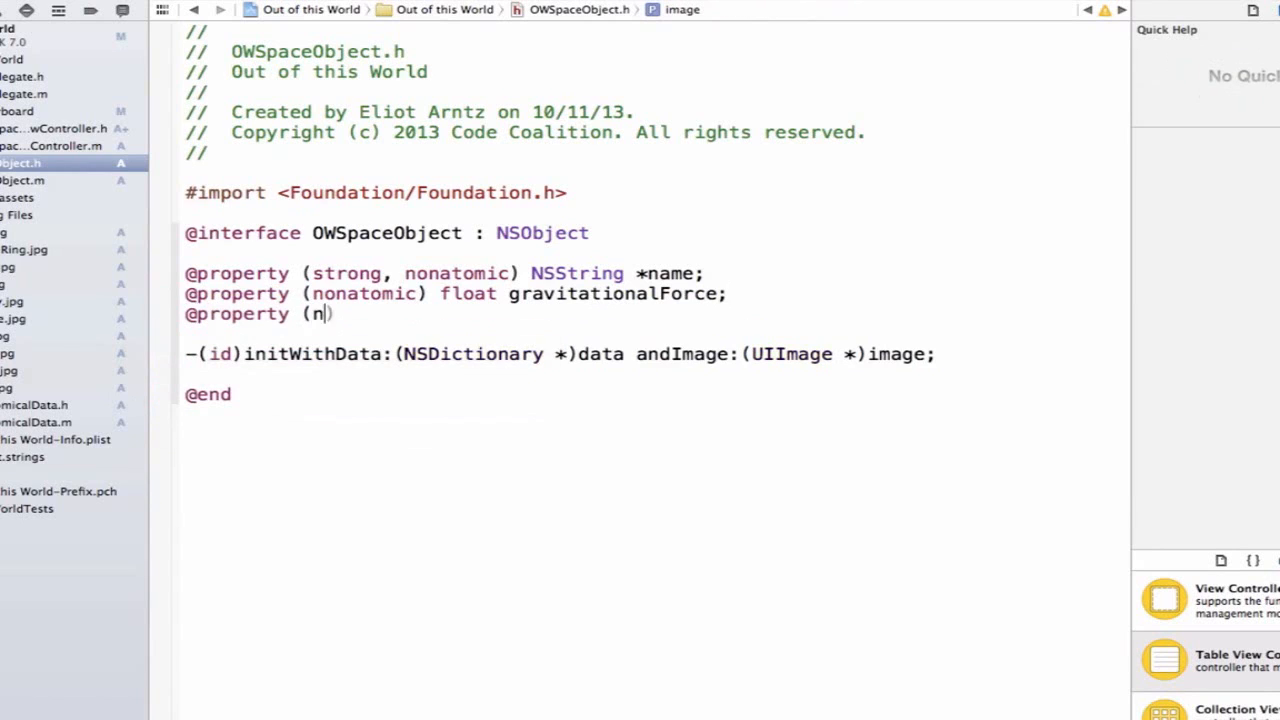
type("onatomic)")
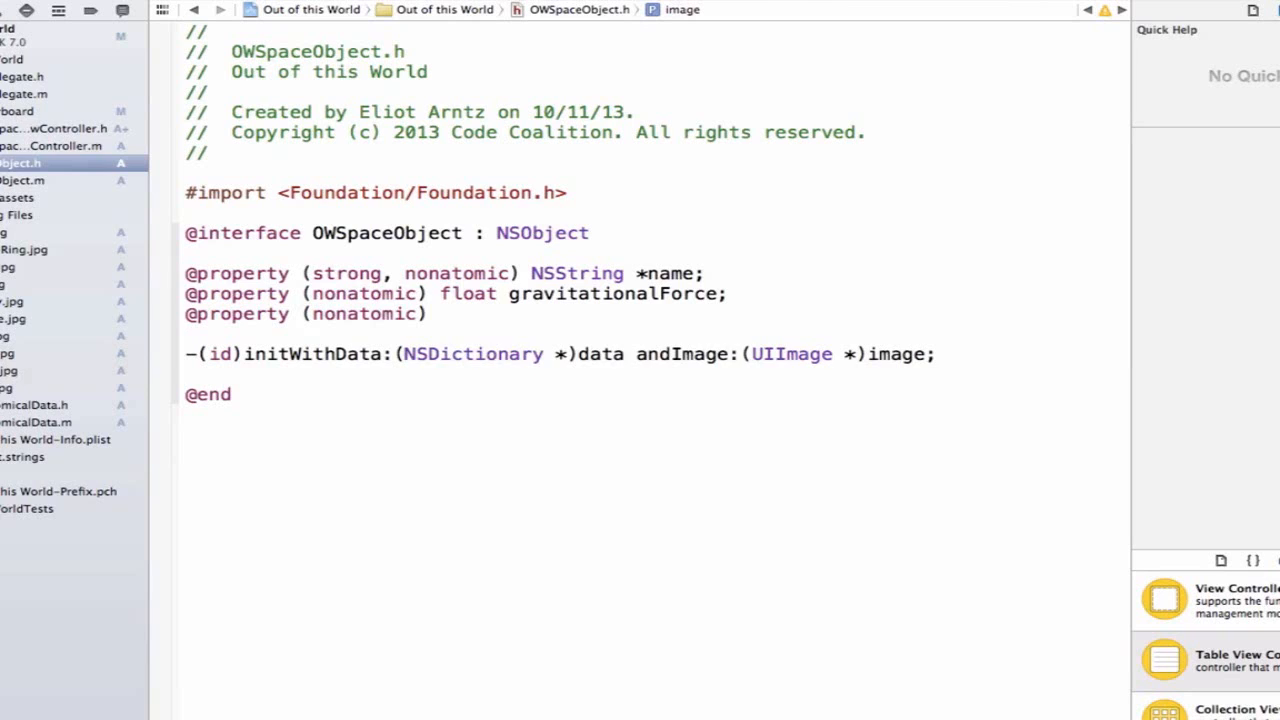
type("float")
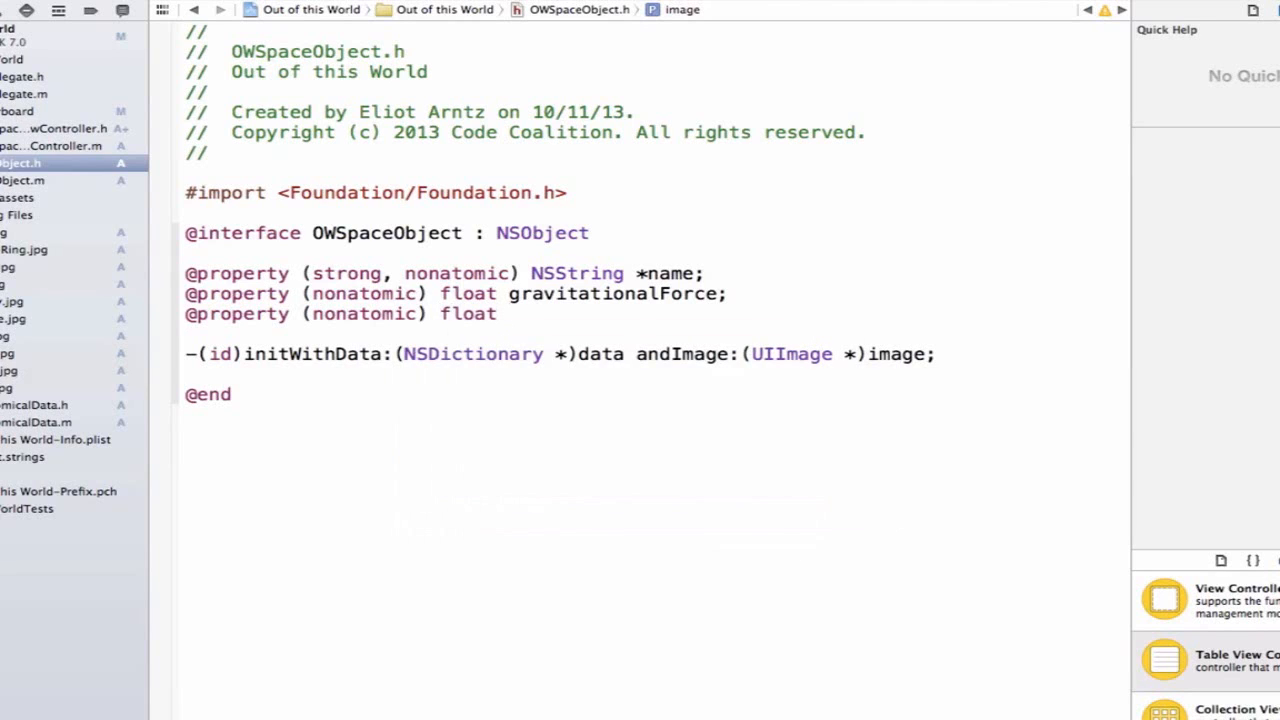
type("diameter;")
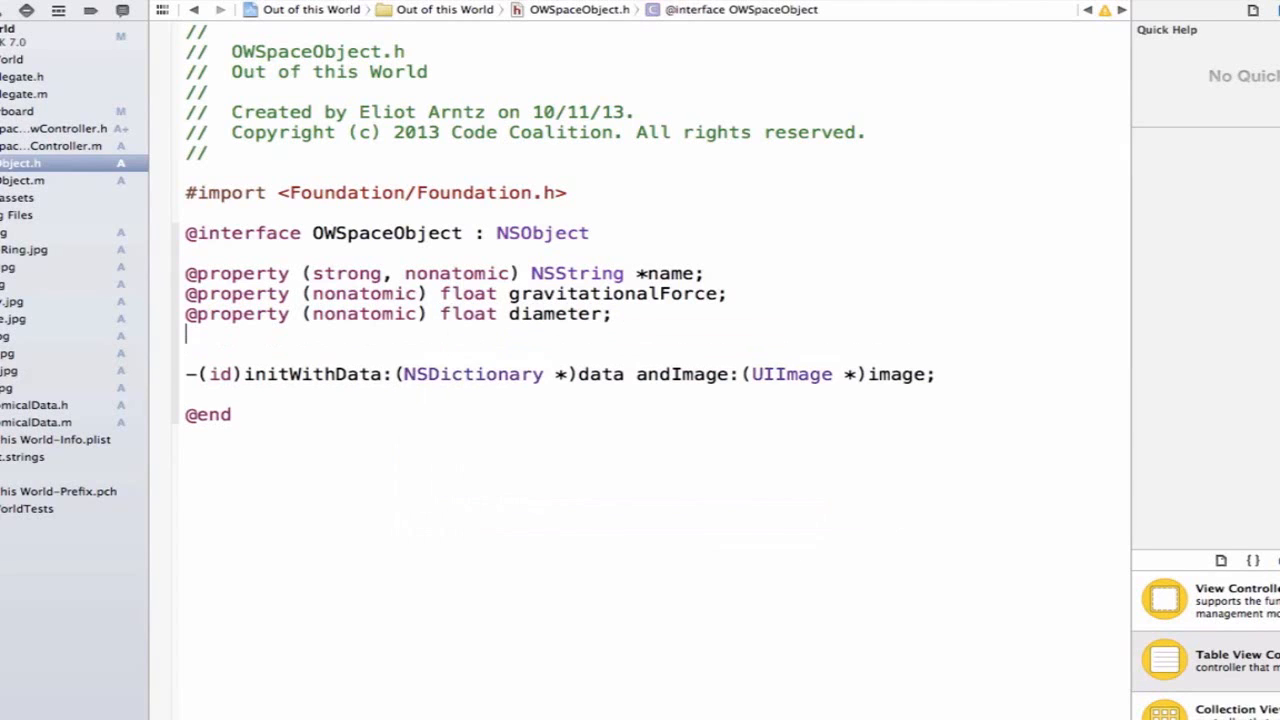
type("@property")
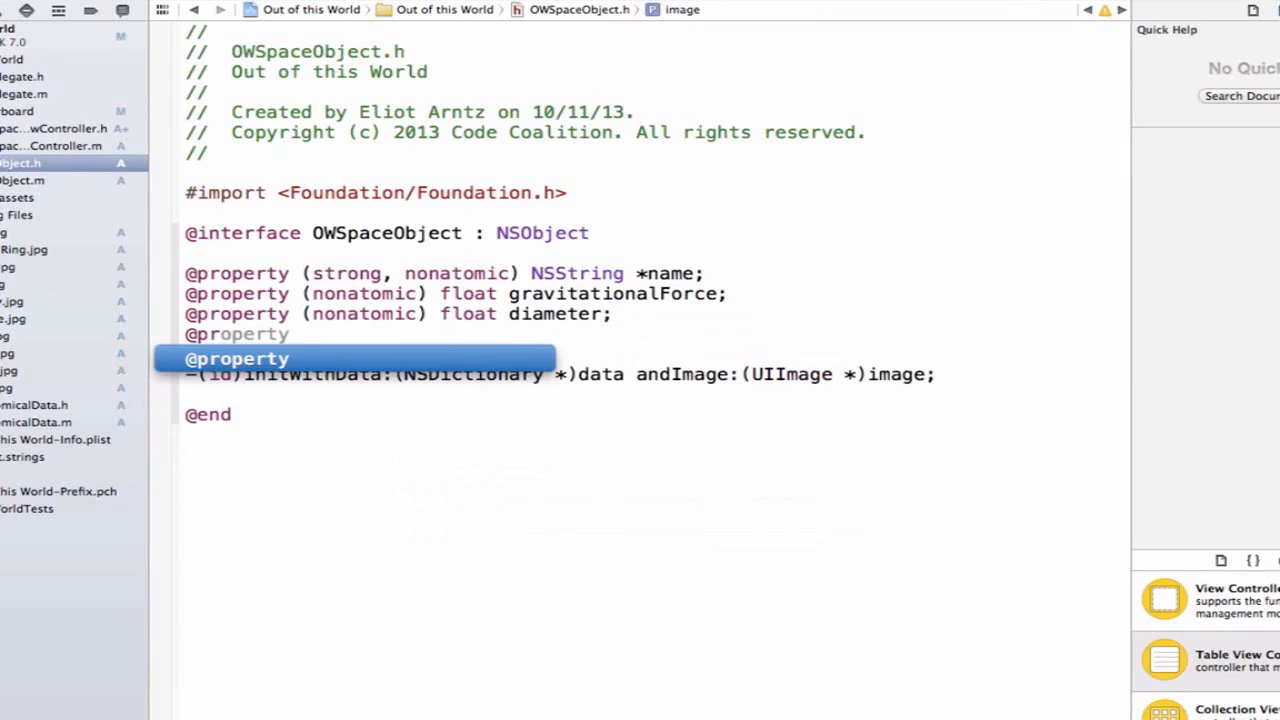
type("(nonatomic) float")
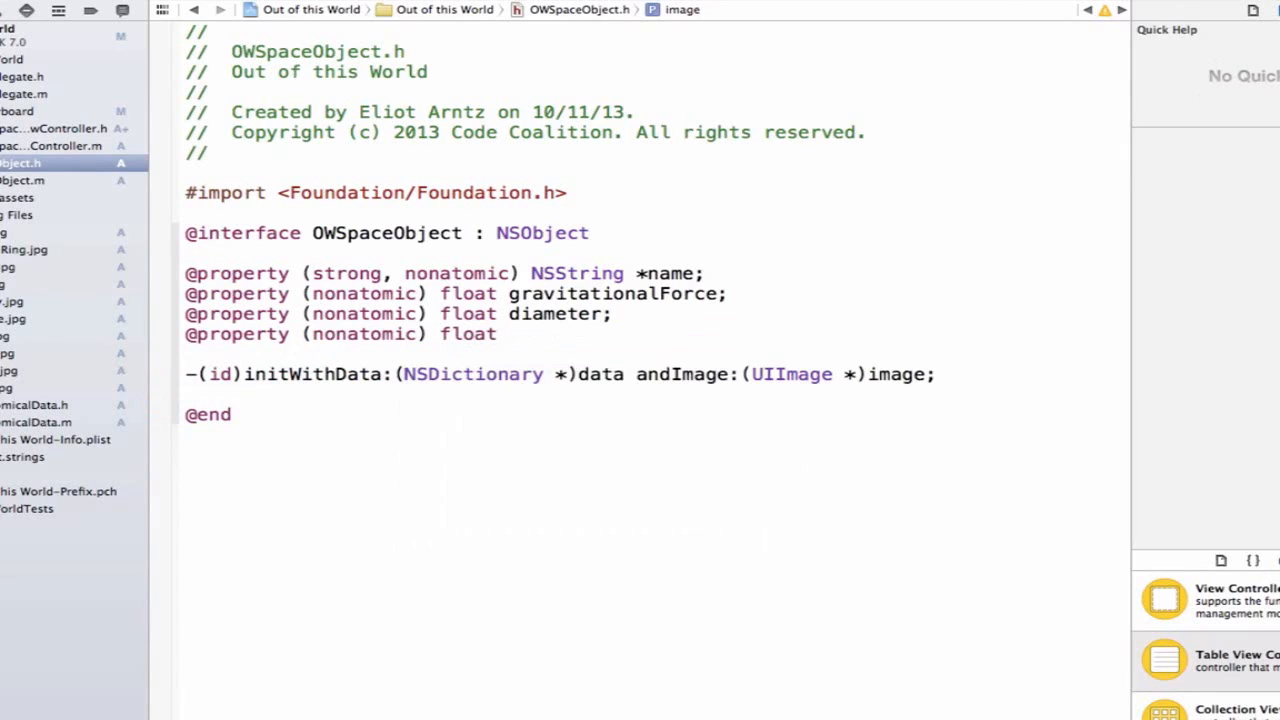
type("yearLength;")
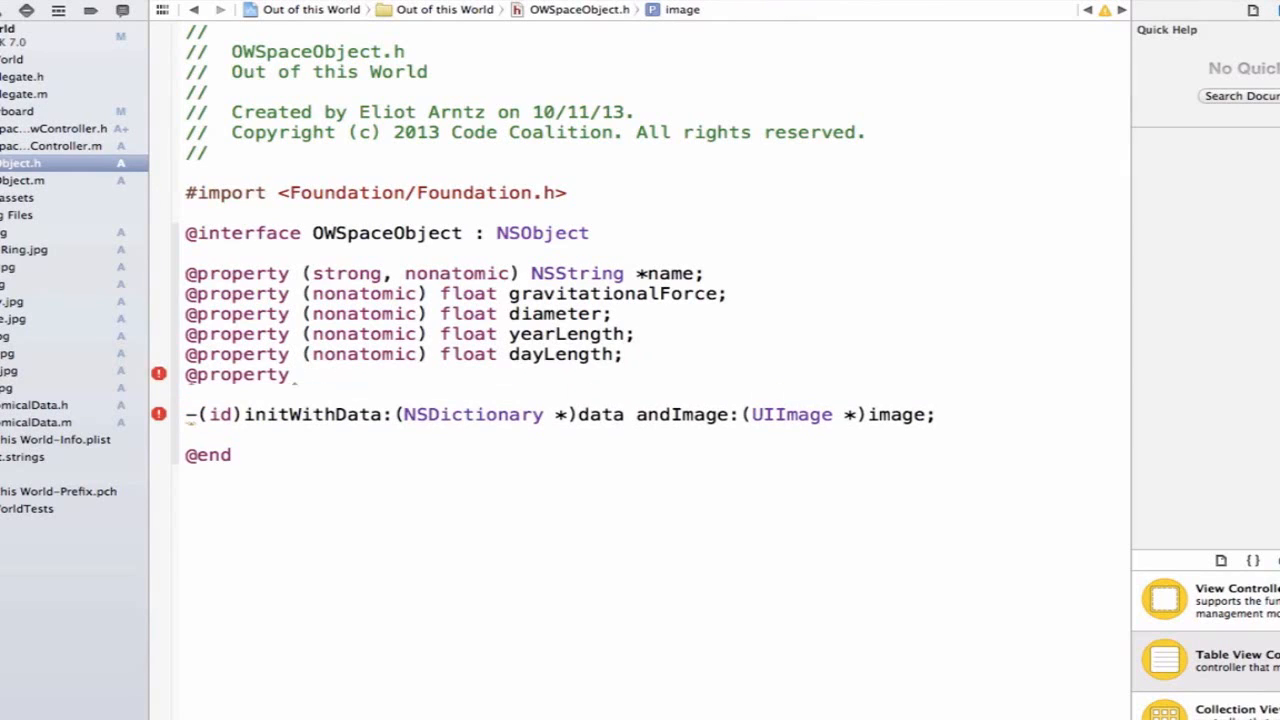
type("(nonatomic")
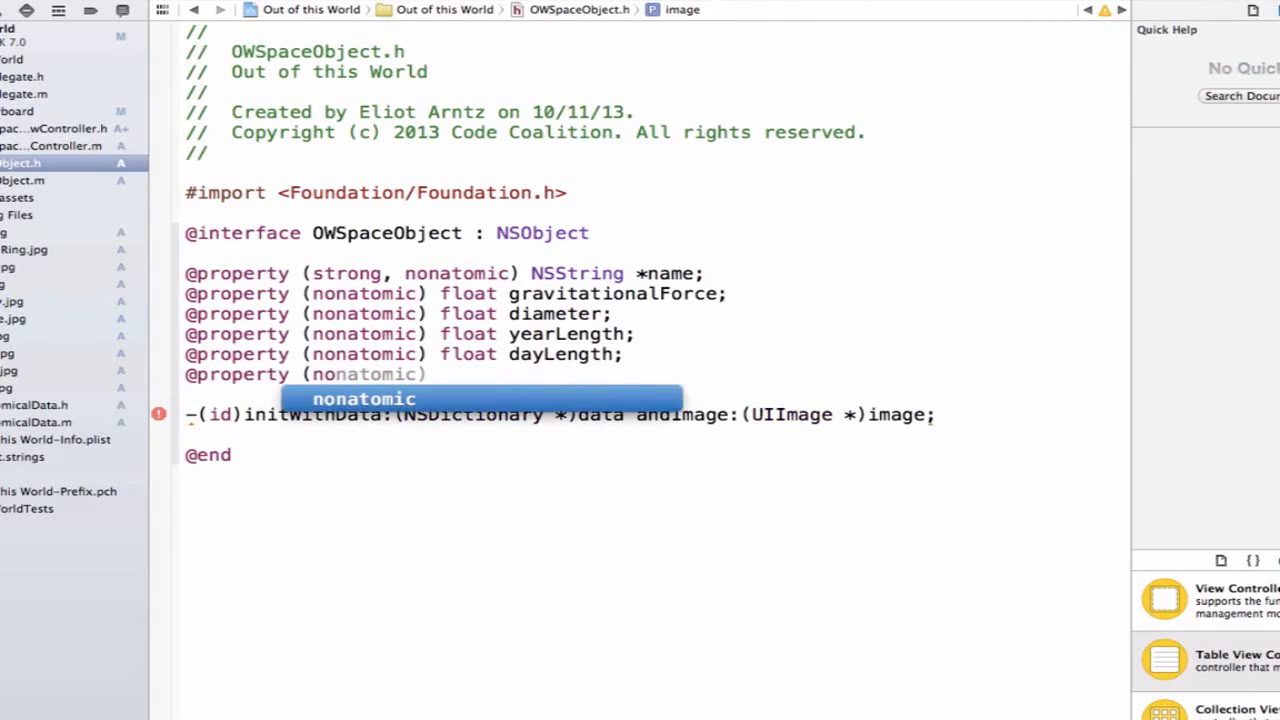
type("float")
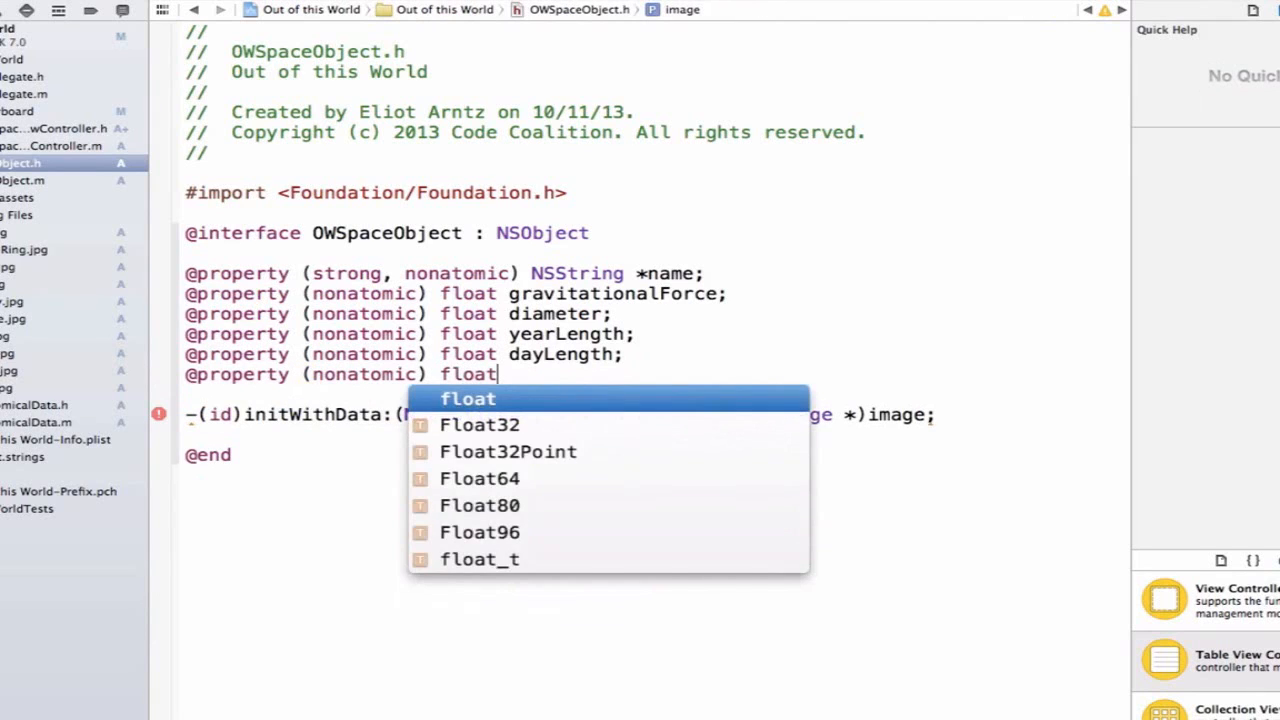
type("temperature;")
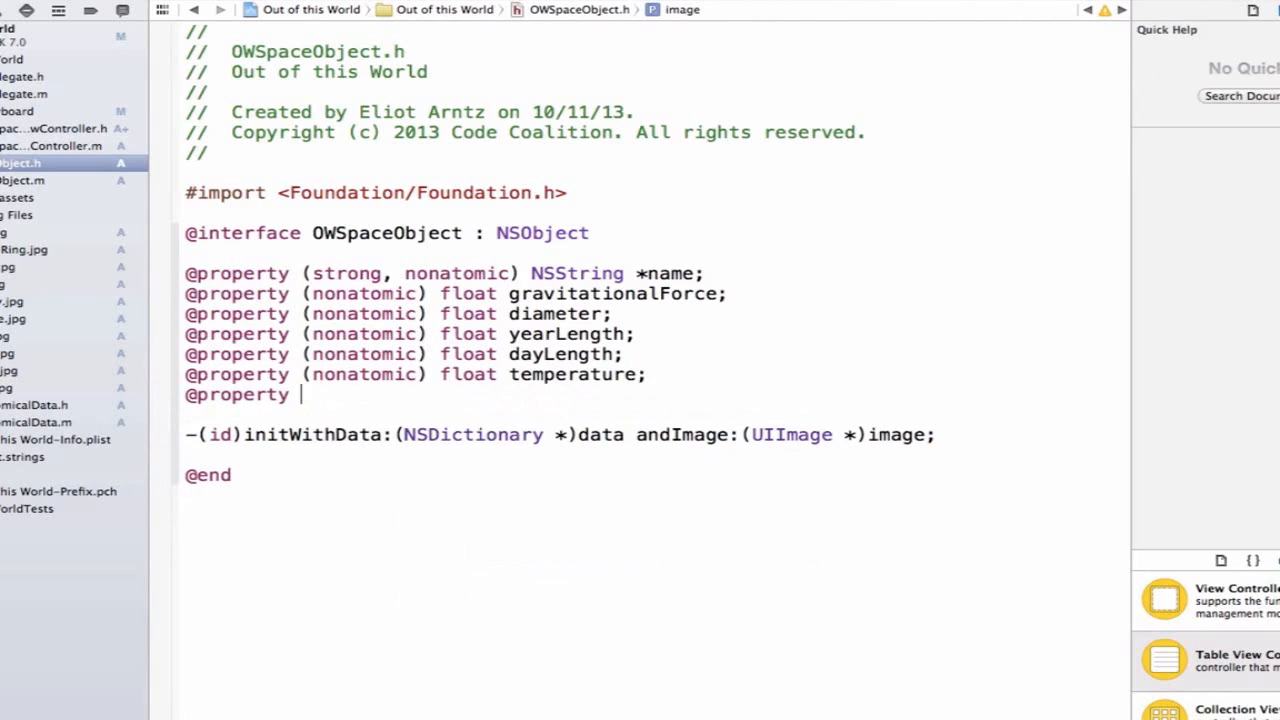
Step: Declare a nonatomic int numberOfMoons property
type("(nonatomic)")
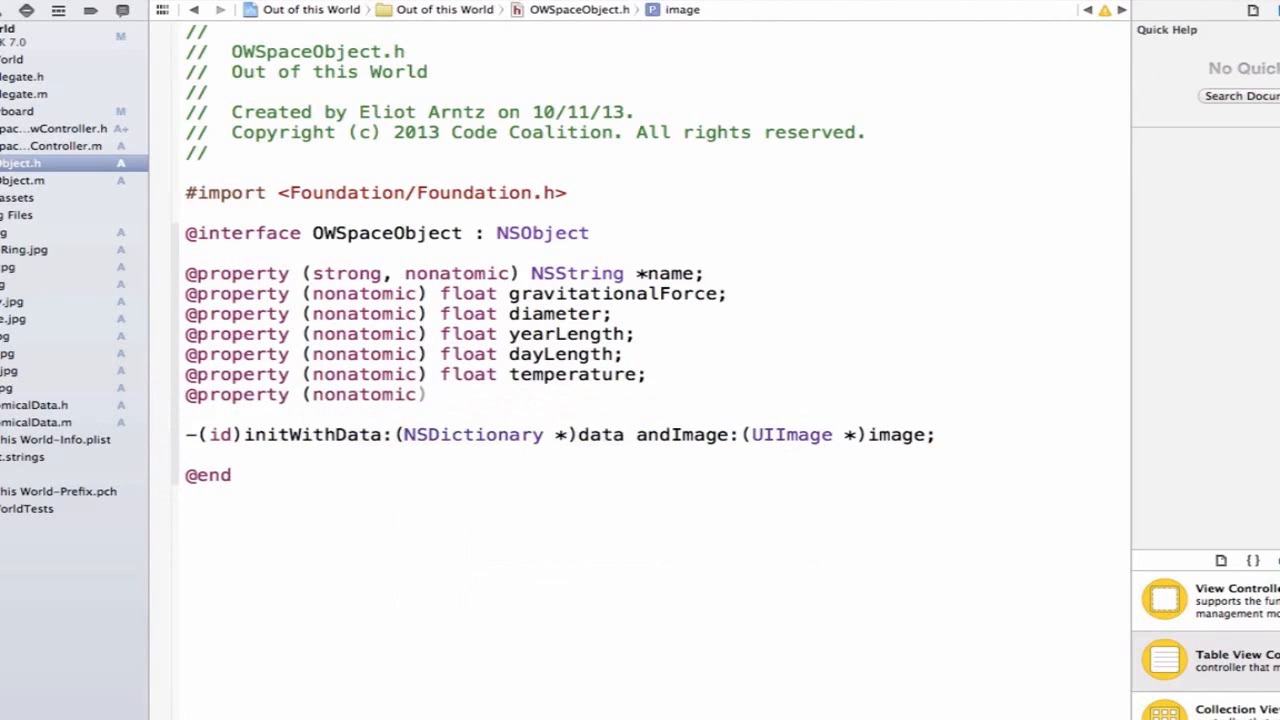
type("int")
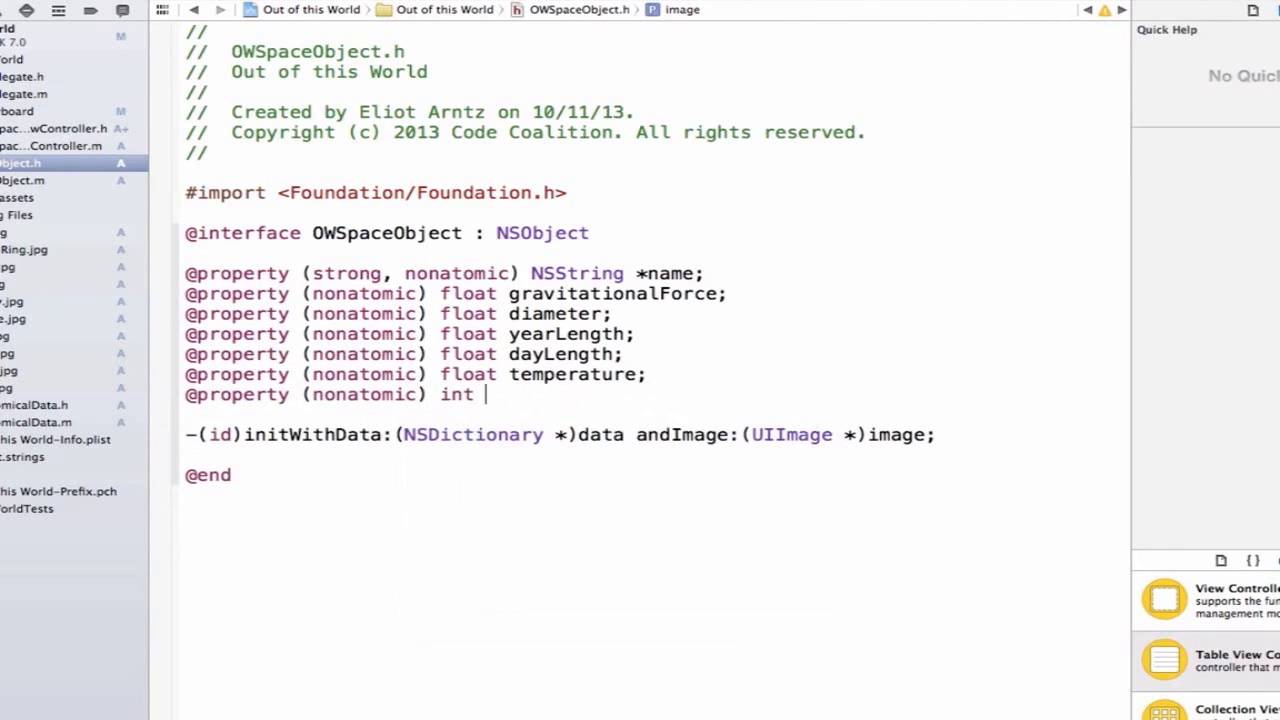
type("numberOfMoon")
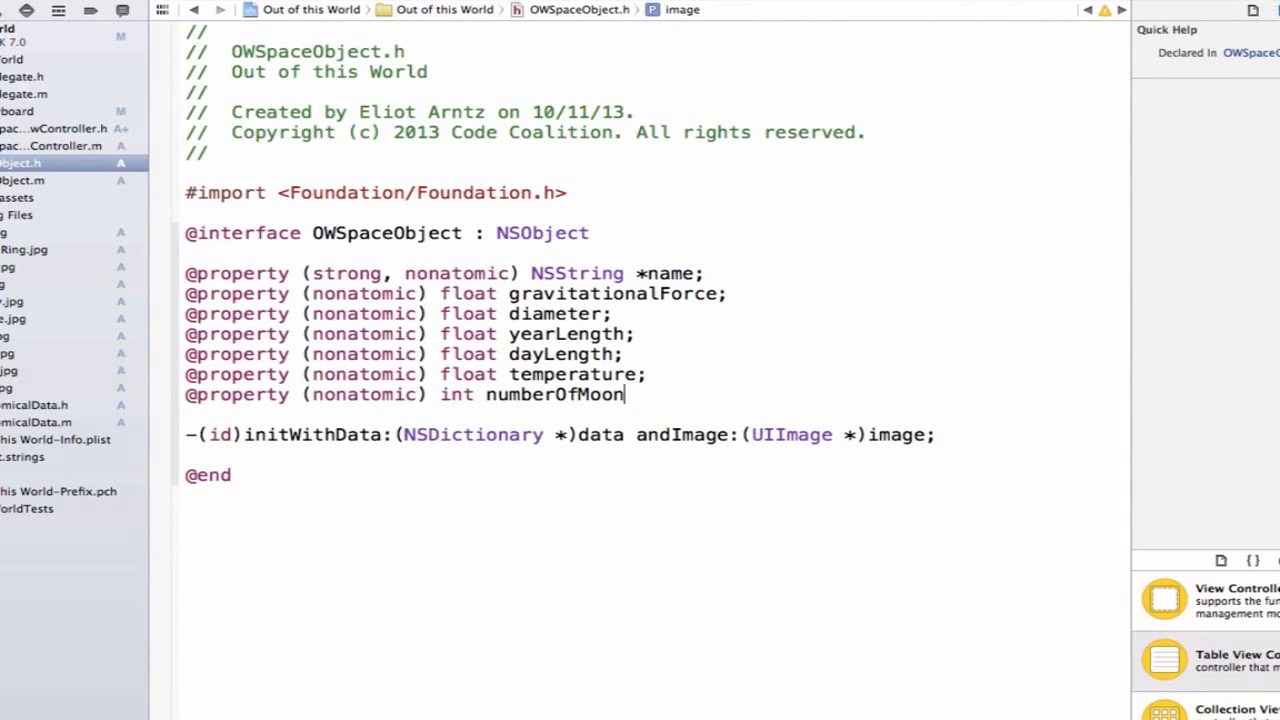
type("s;")
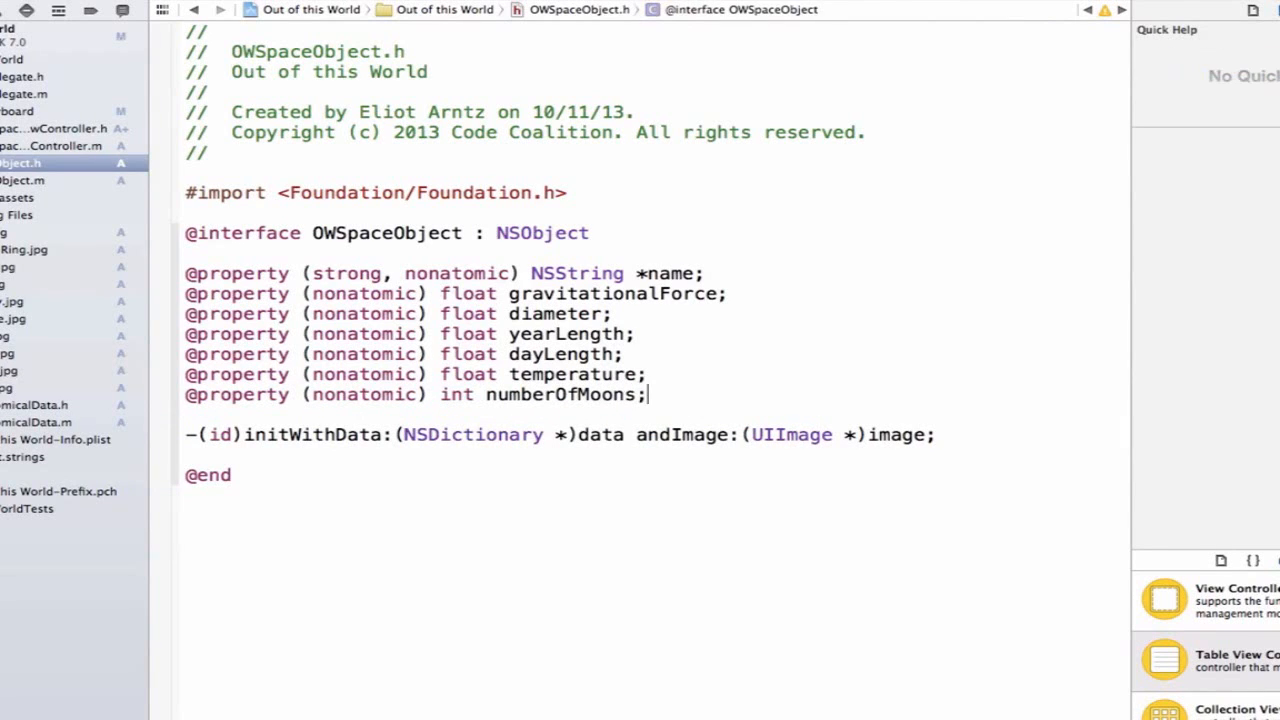
Step: Declare strong, nonatomic NSString properties nickname and interestFact
type("@p")
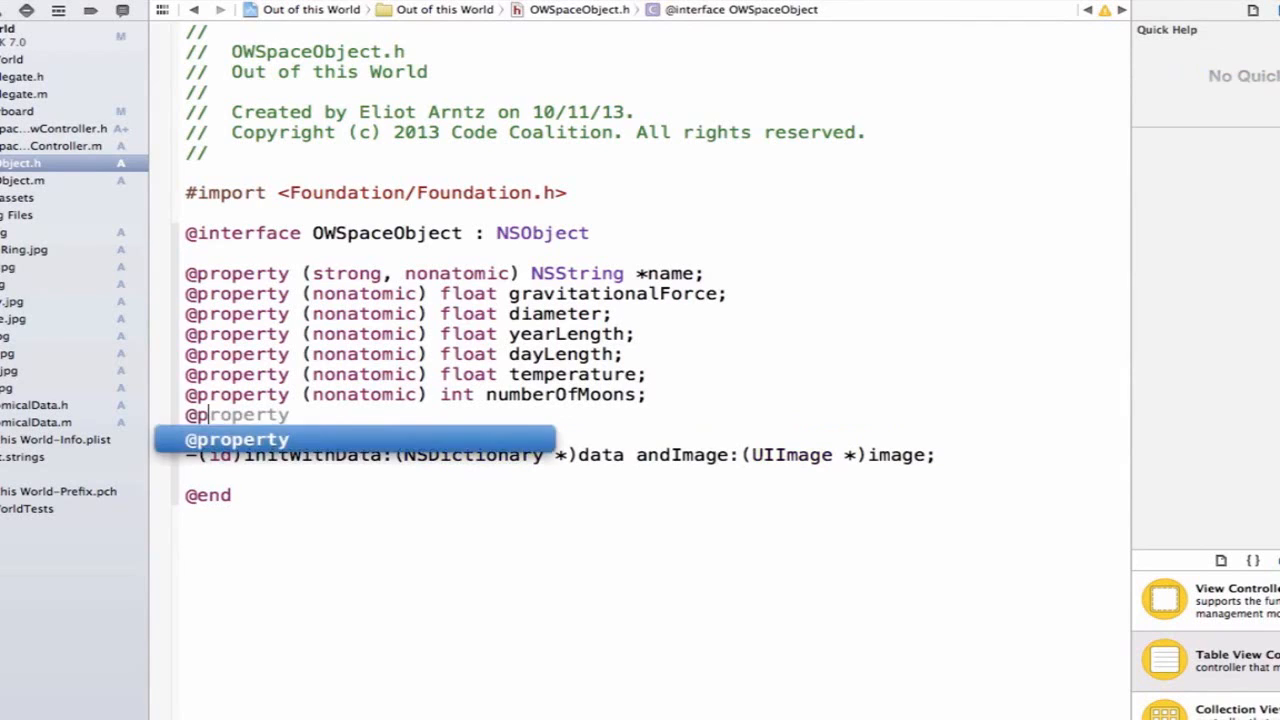
type("(nonatomic")
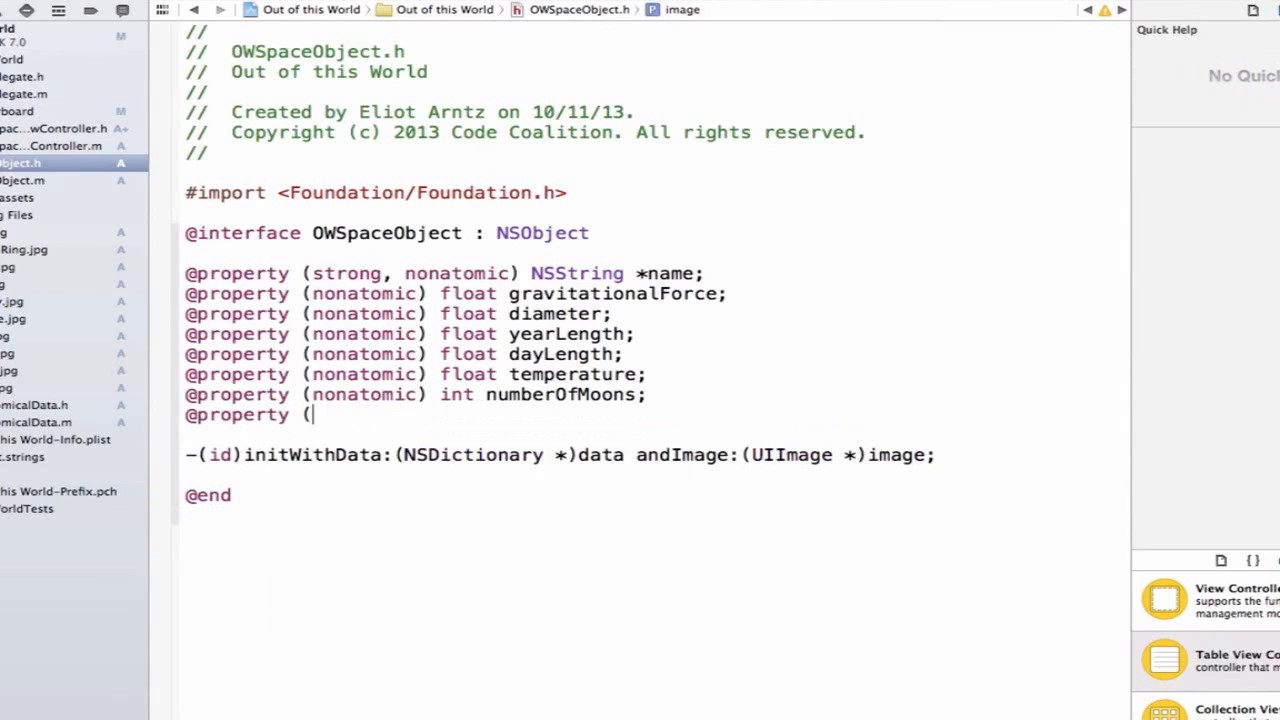
type("strong, nonatomic)")
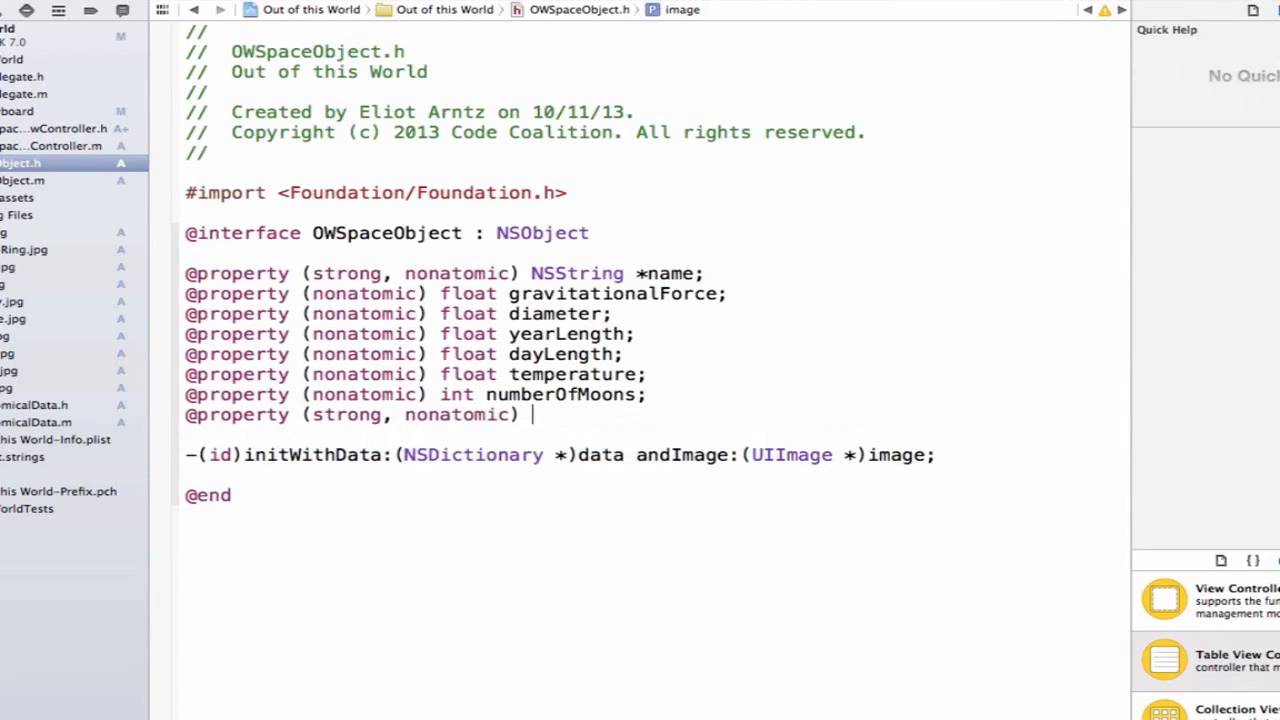
type("NSString *")
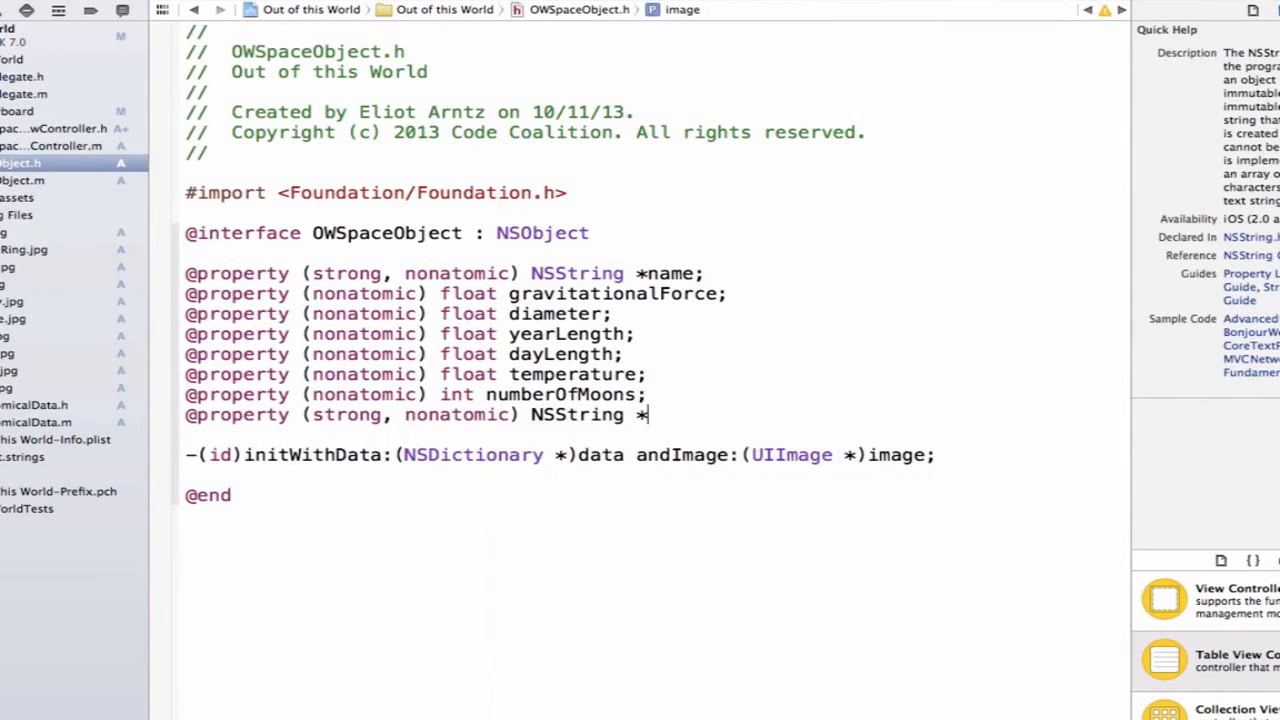
type("nickN")
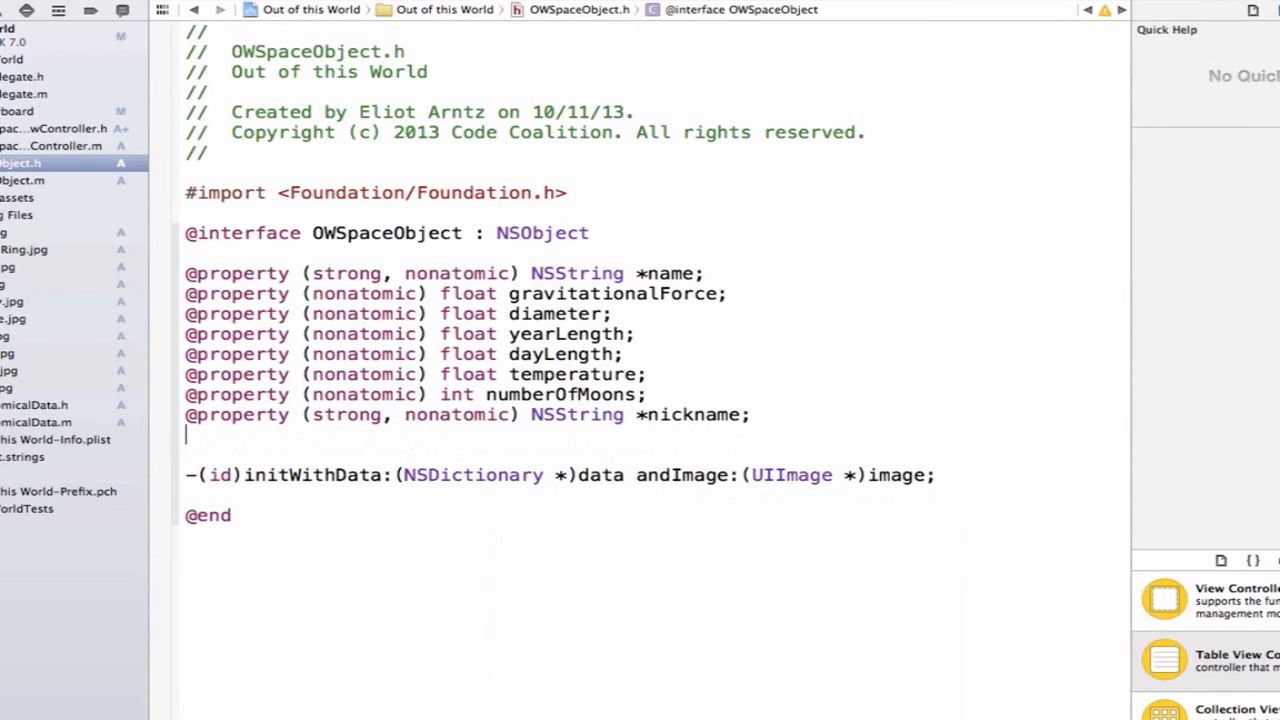
type("@property (")
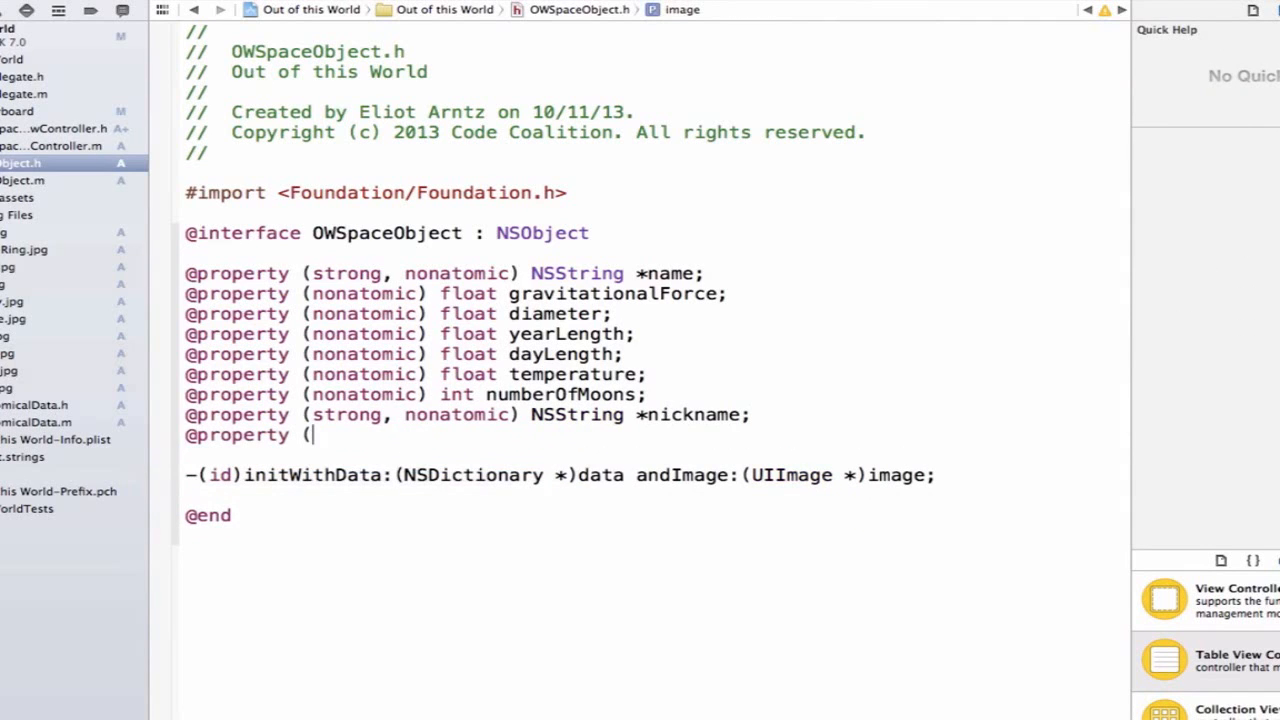
type("strong, nonatomic)")
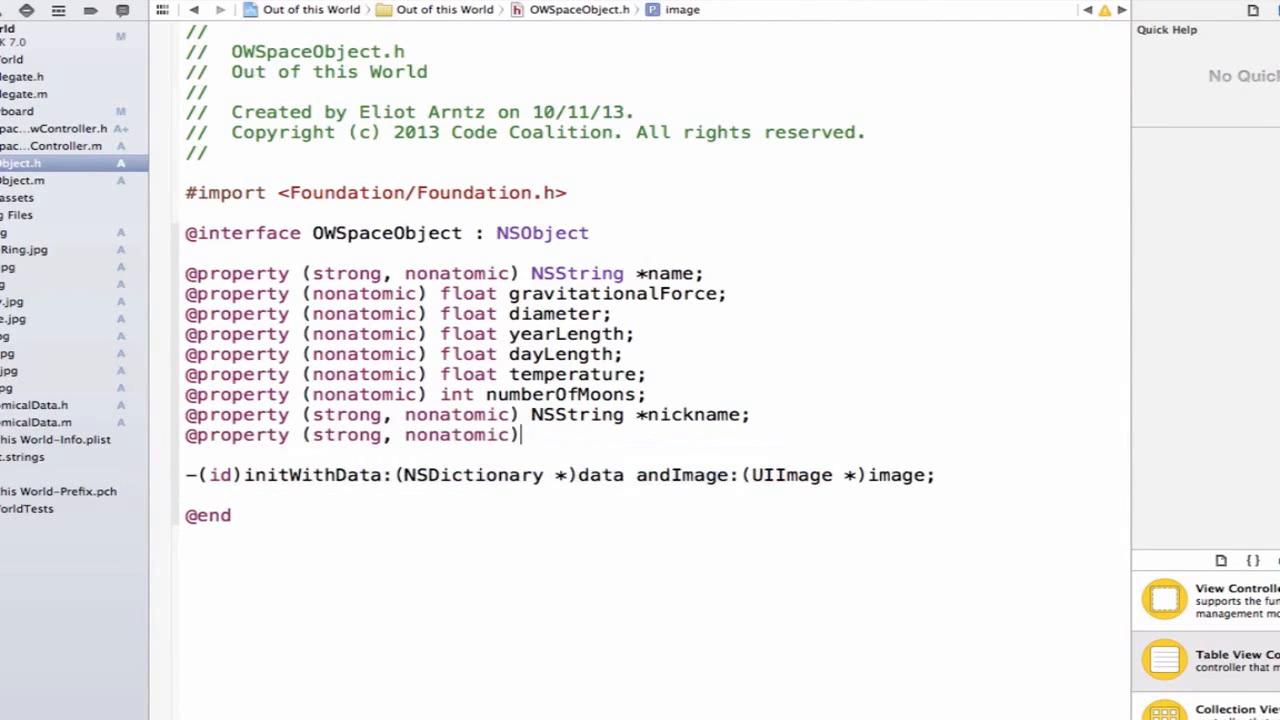
type("NSString *int")
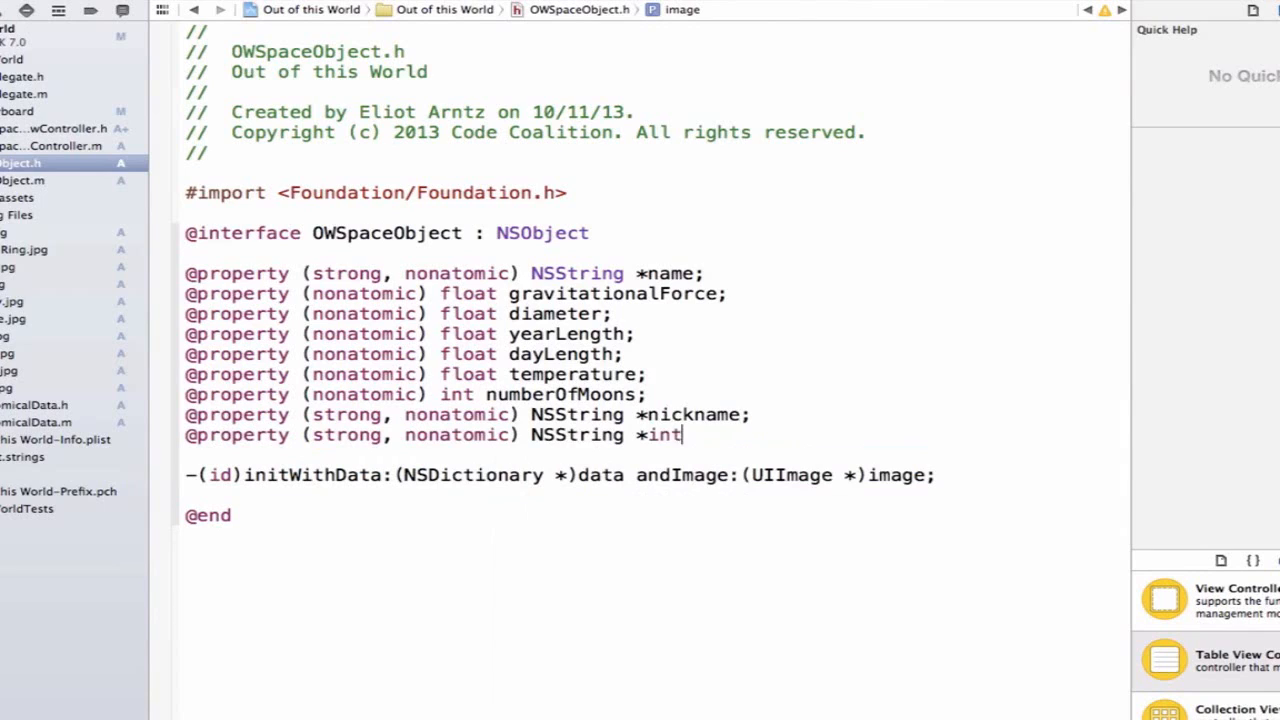
type("erestFact;")
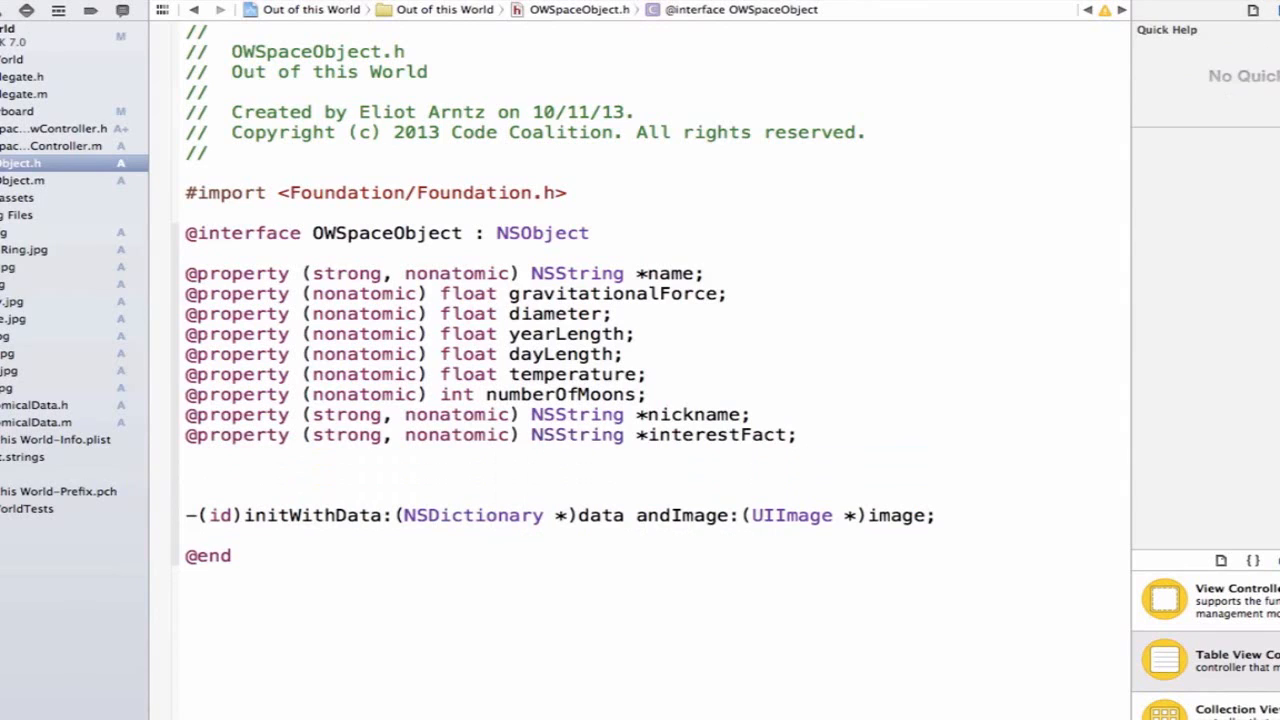
Step: Declare a strong, nonatomic UIImage *spaceImage property, then switch to OWSpaceObject.m
type("@pr")
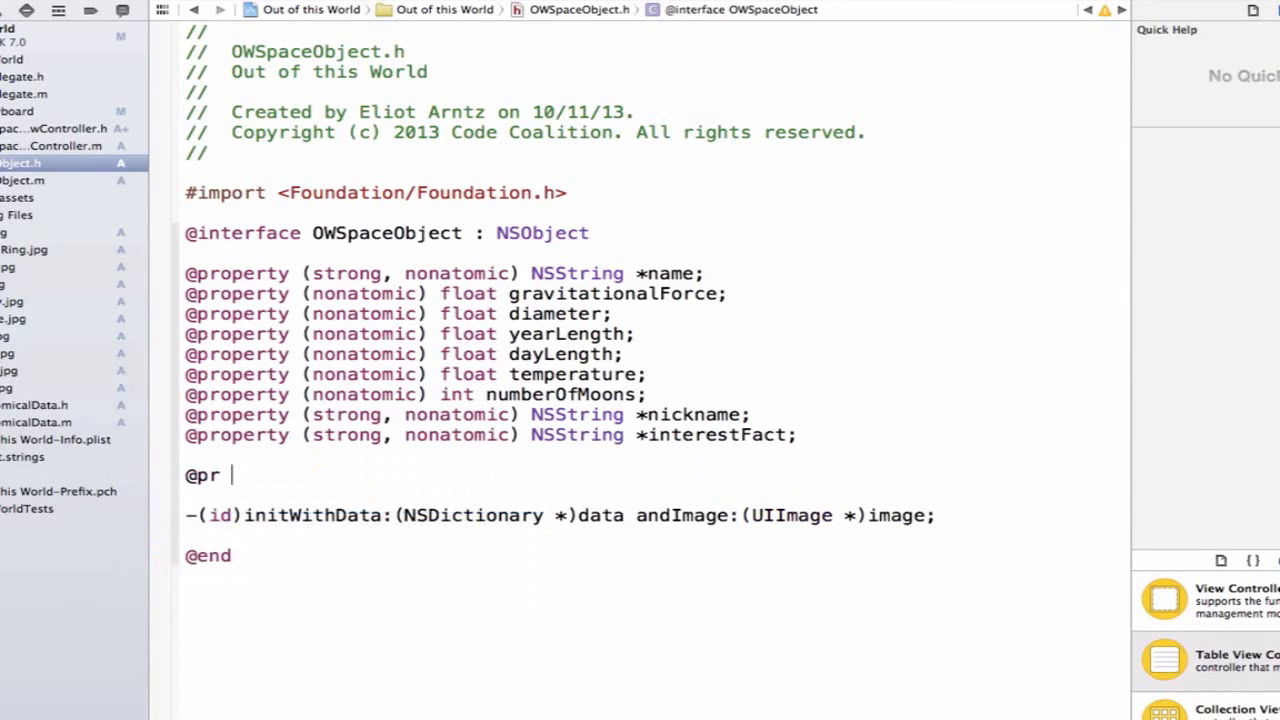
type("operty")
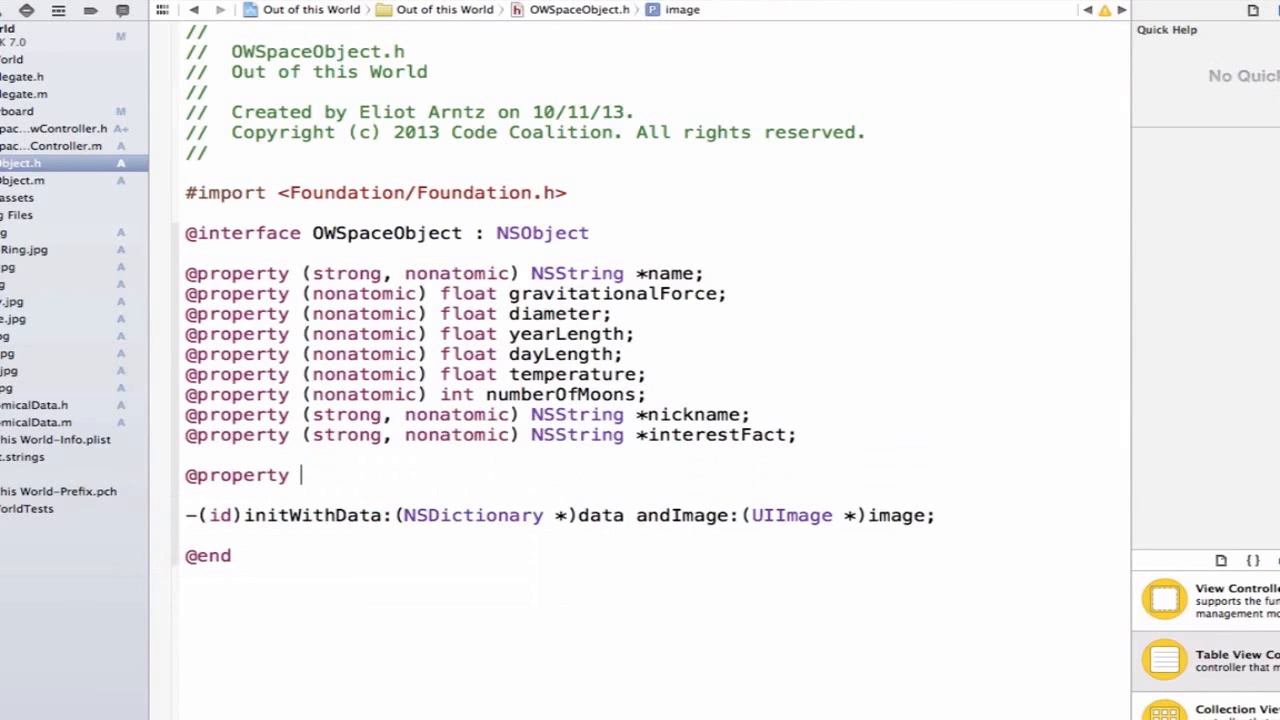
type("(strong, nonatomic")
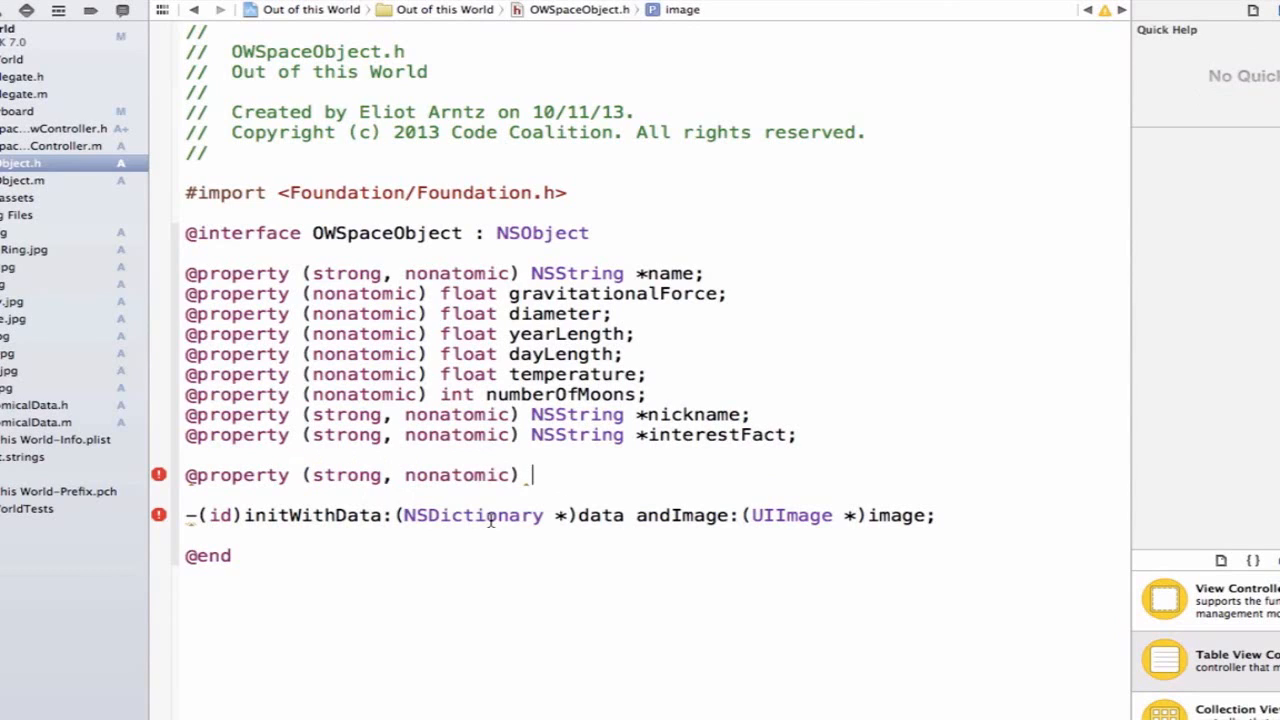
mouse_move(110, 385)
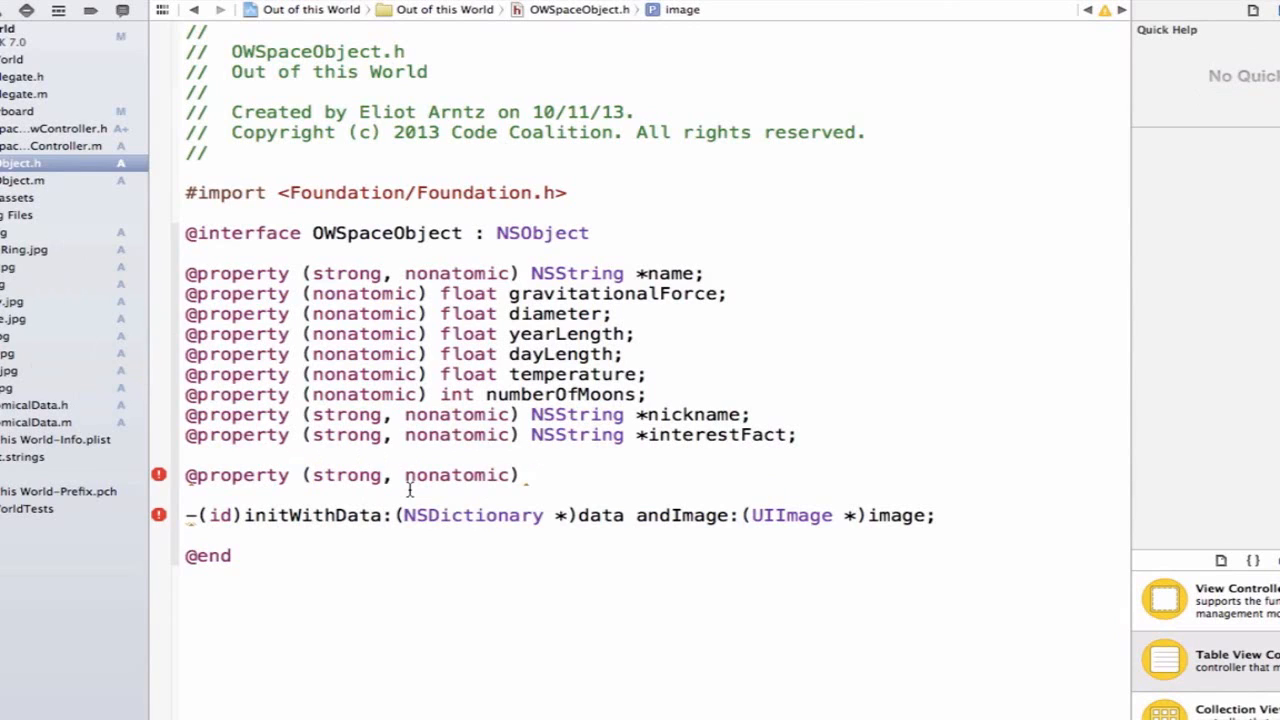
type("UIImage *")
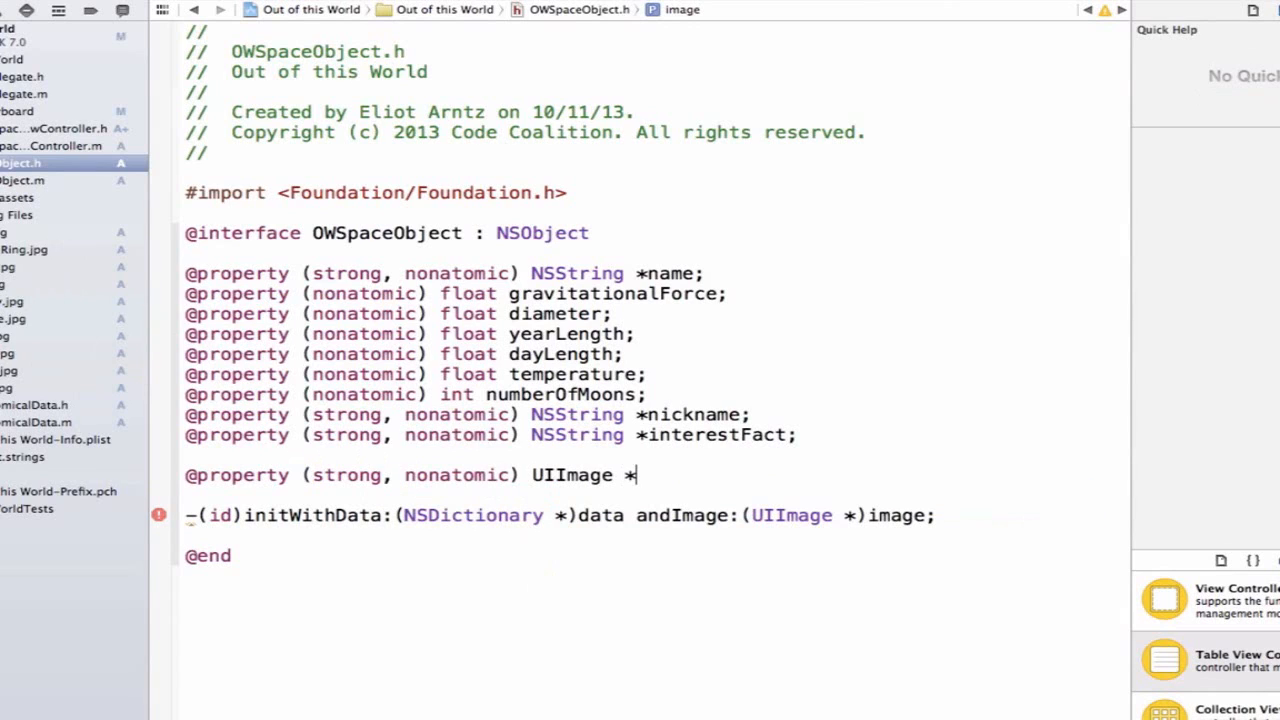
type("spaceImag")
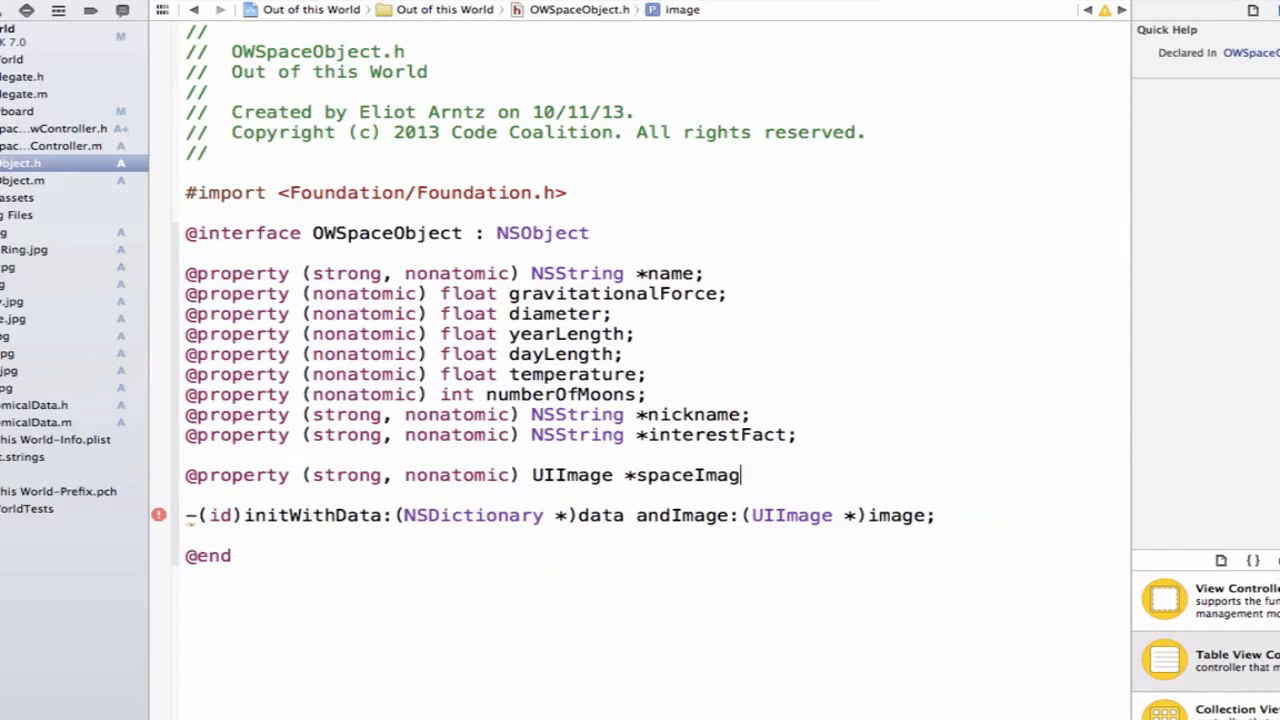
type("e;")
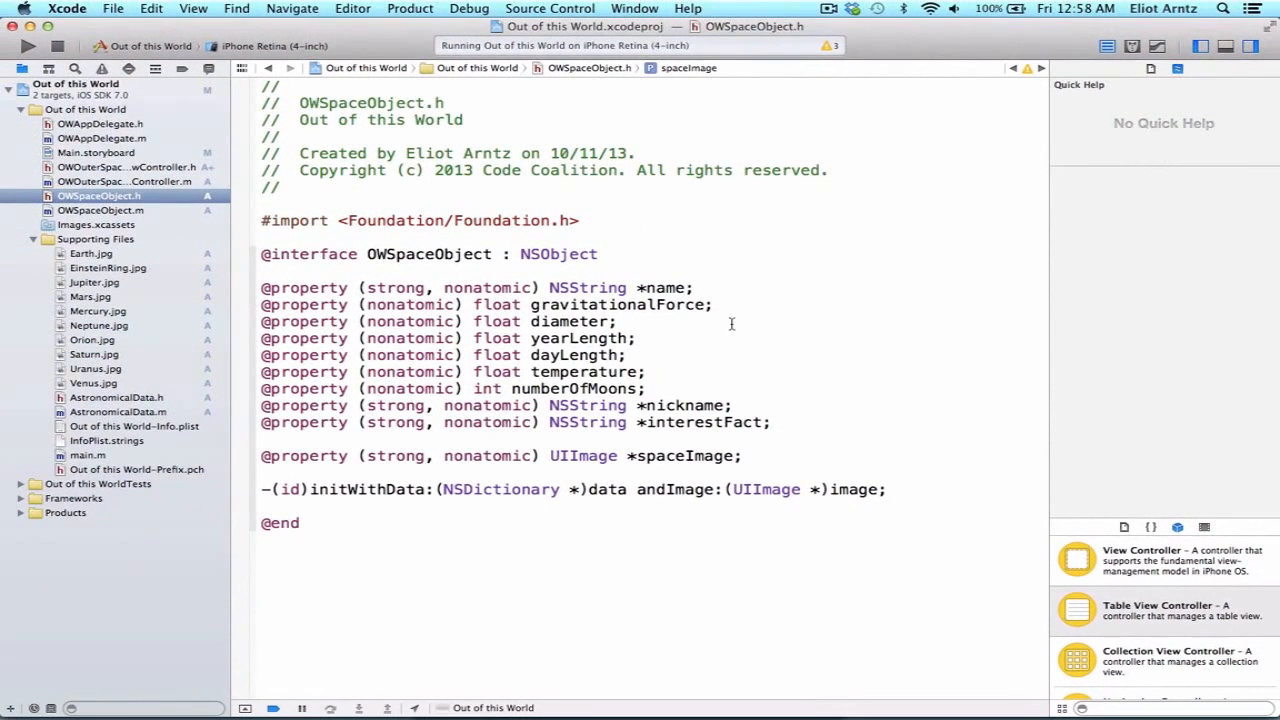
left_click(100, 210)
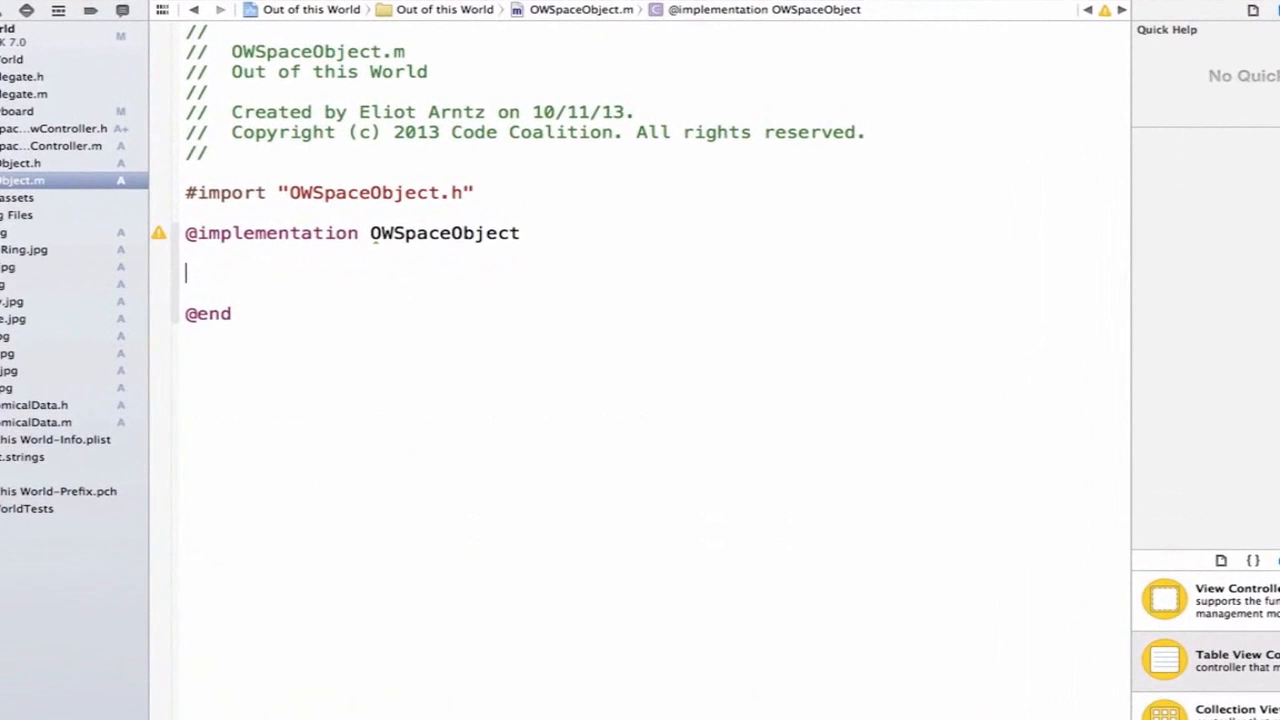
Step: Implement init as self = [self initWithData:nil andImage:nil]; return self;
type("-(i")
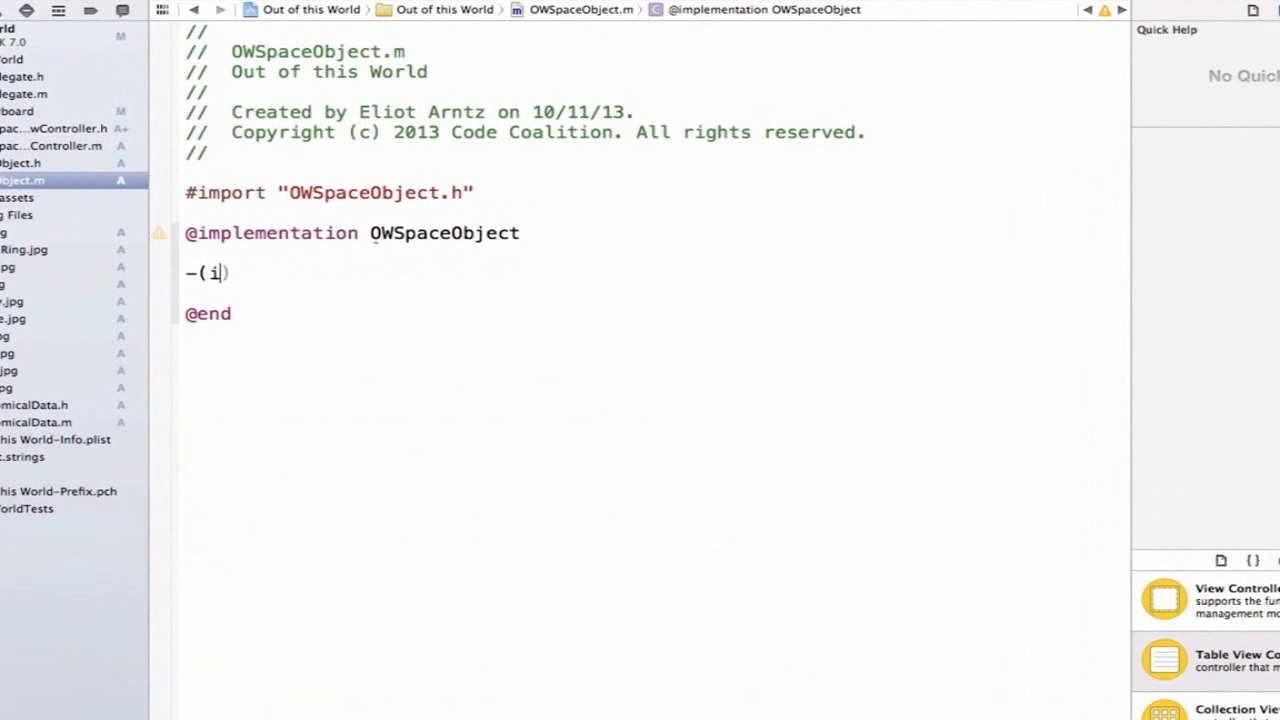
type("d)init")
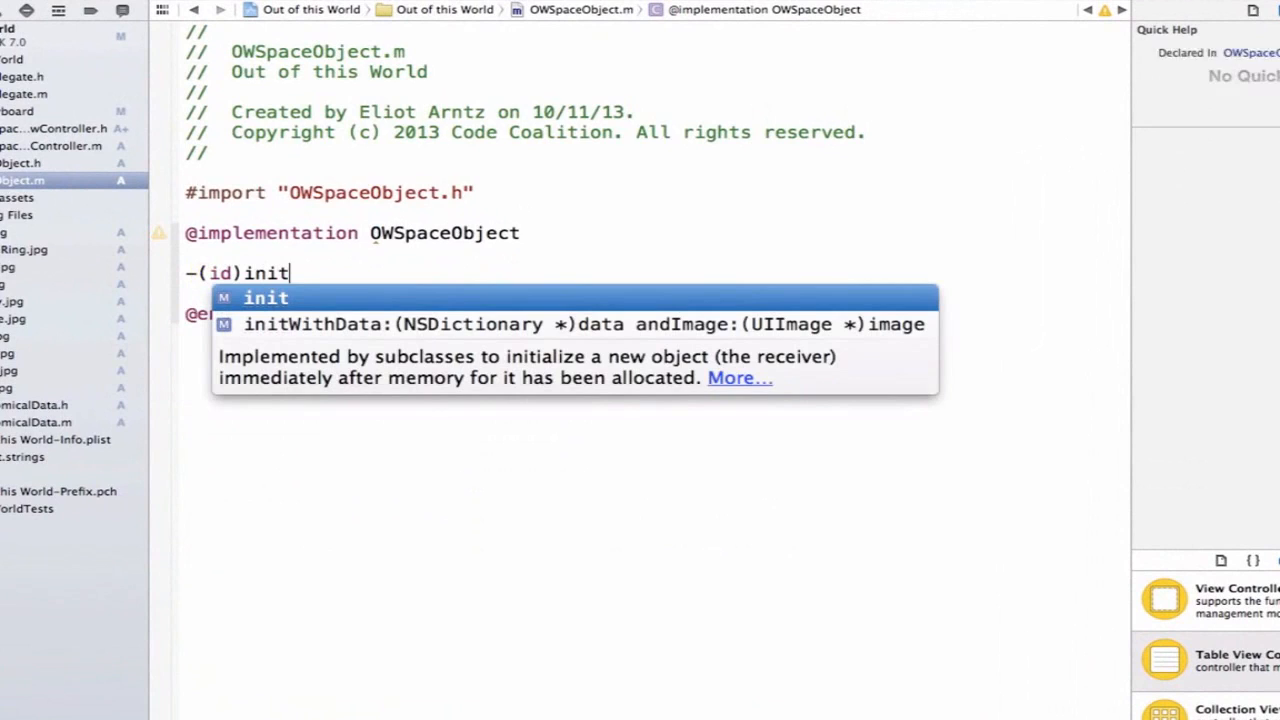
type("[")
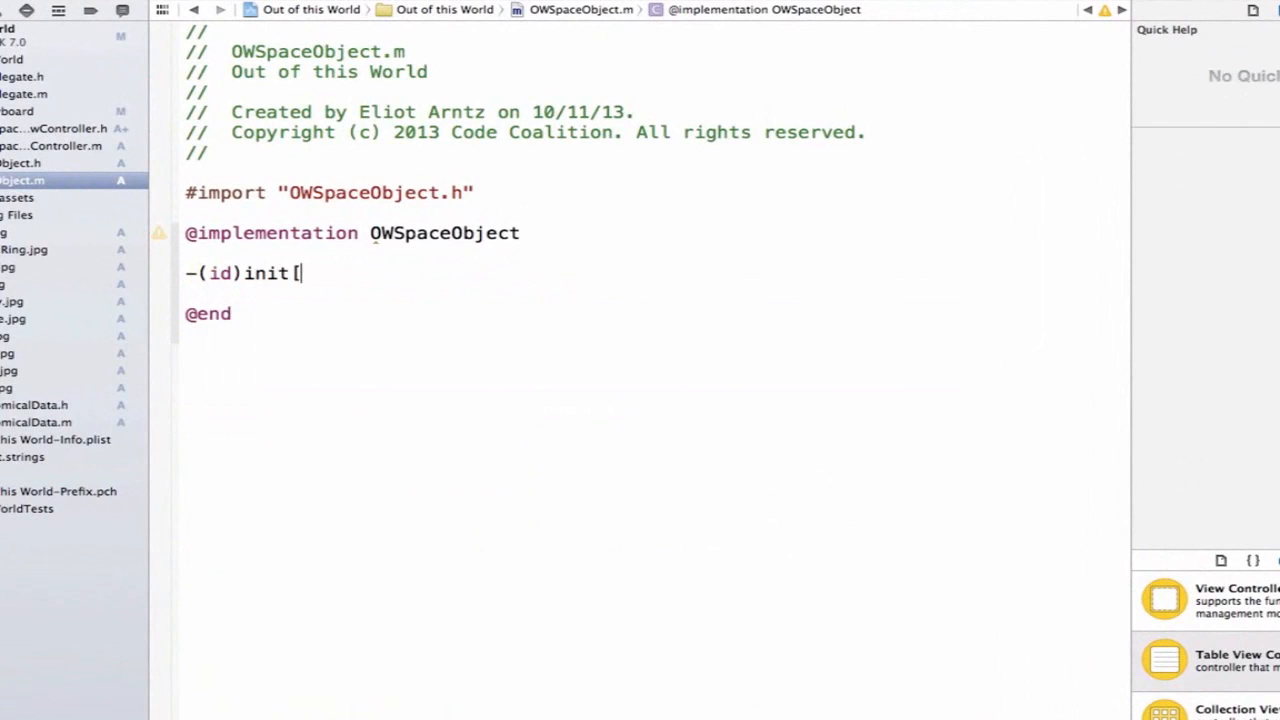
type("{")
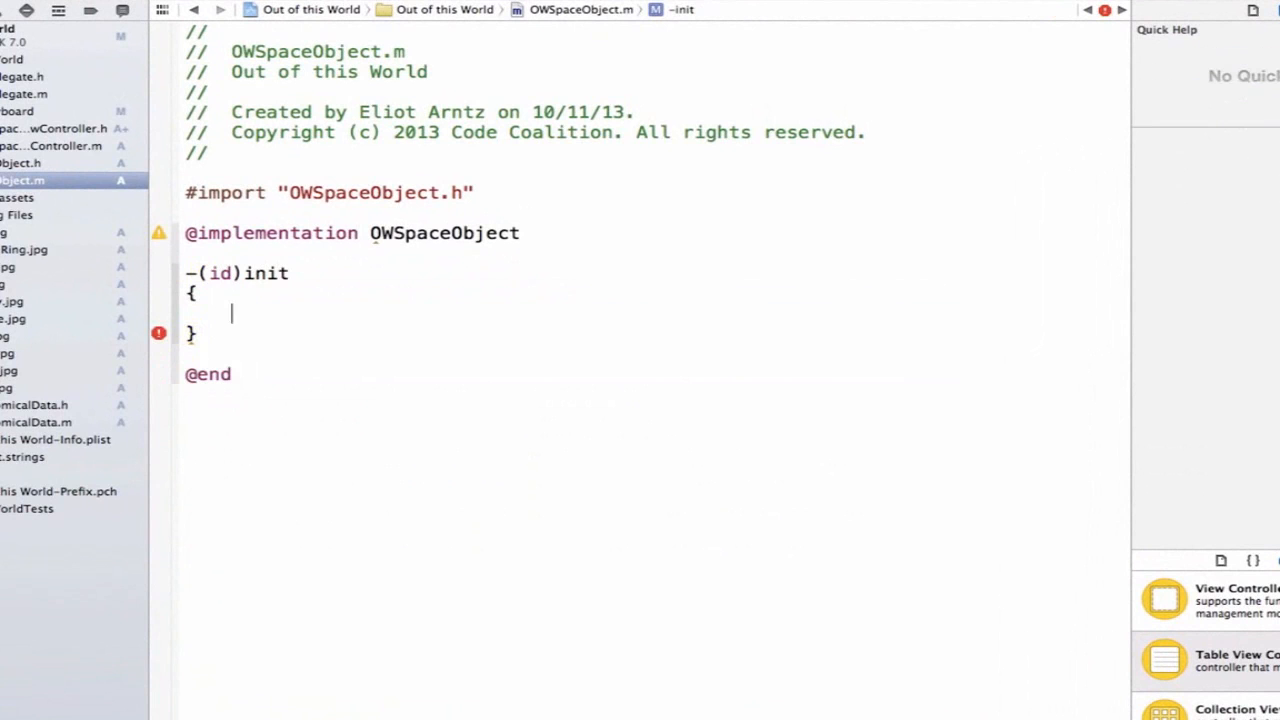
type("self = self initWithData:(NSDictionary *) andImage:(UIImage *")
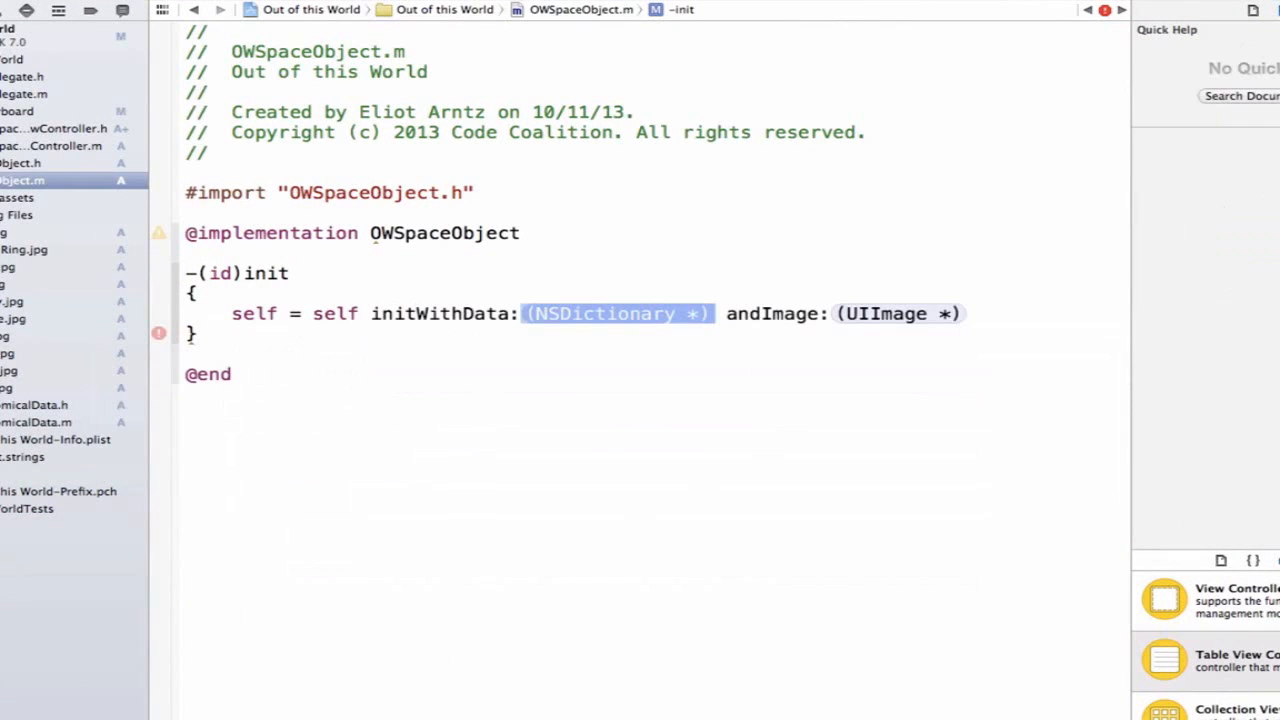
type("Nil")
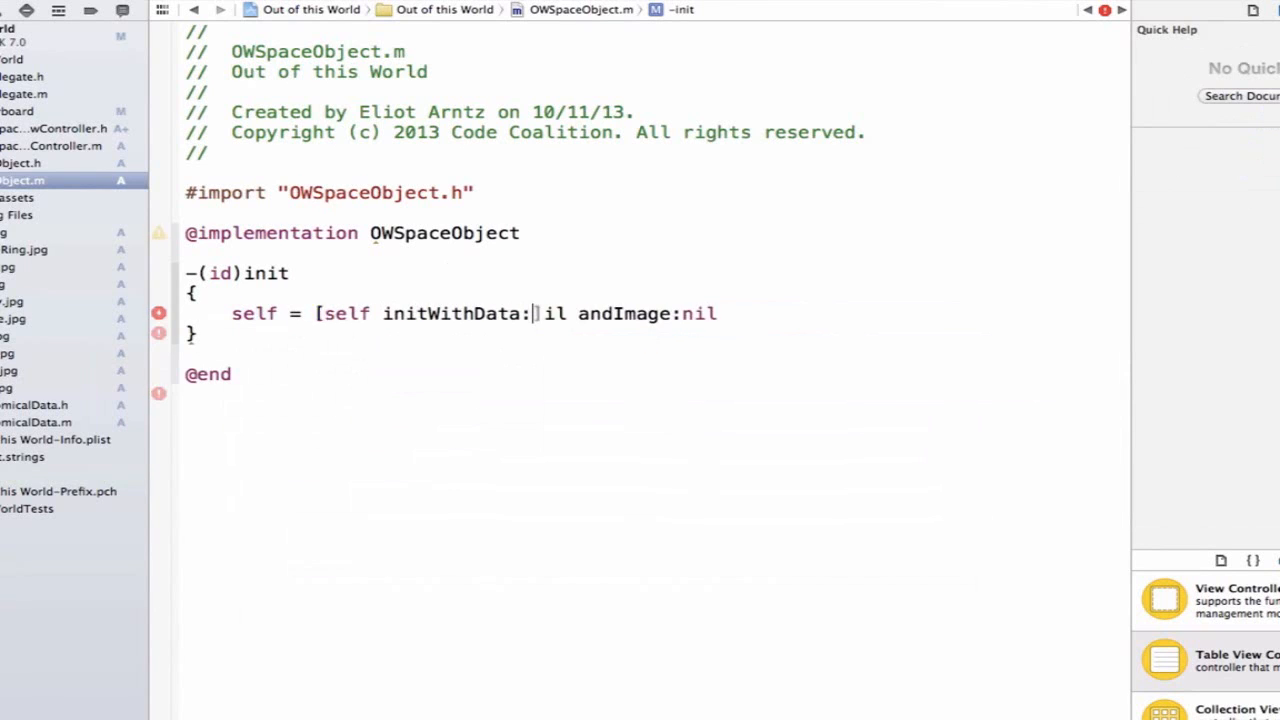
type("n")
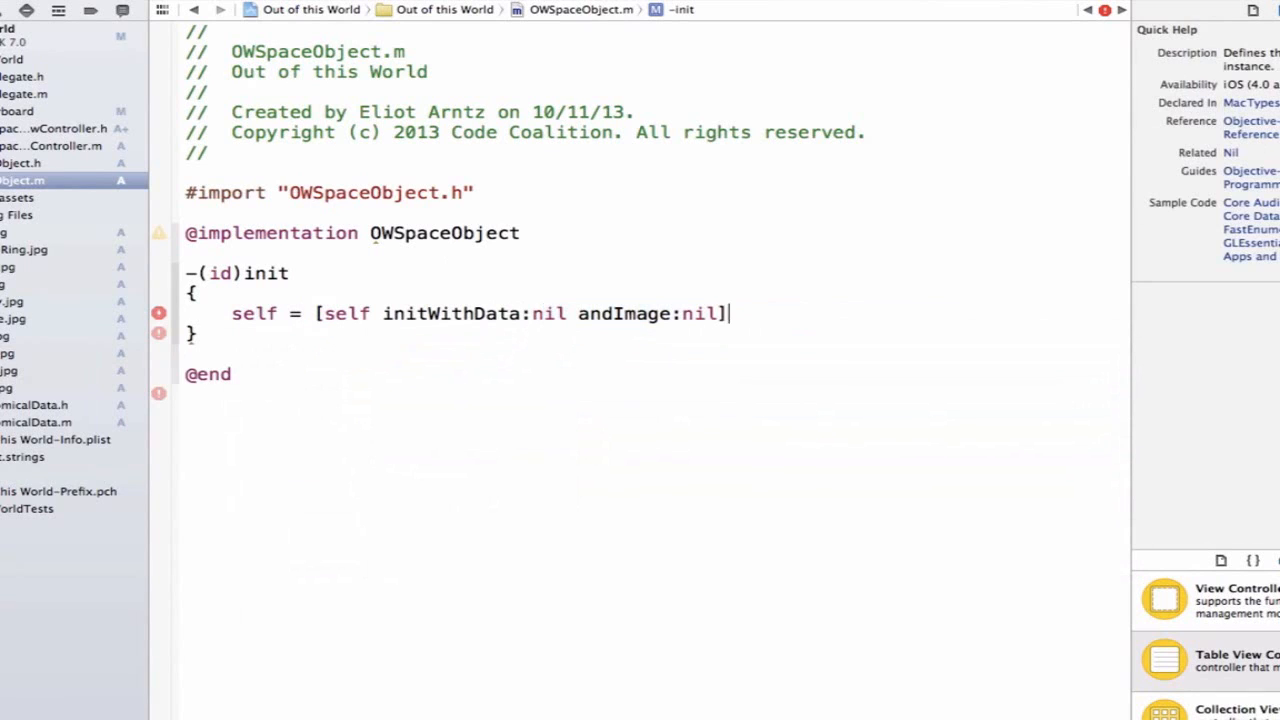
type(";")
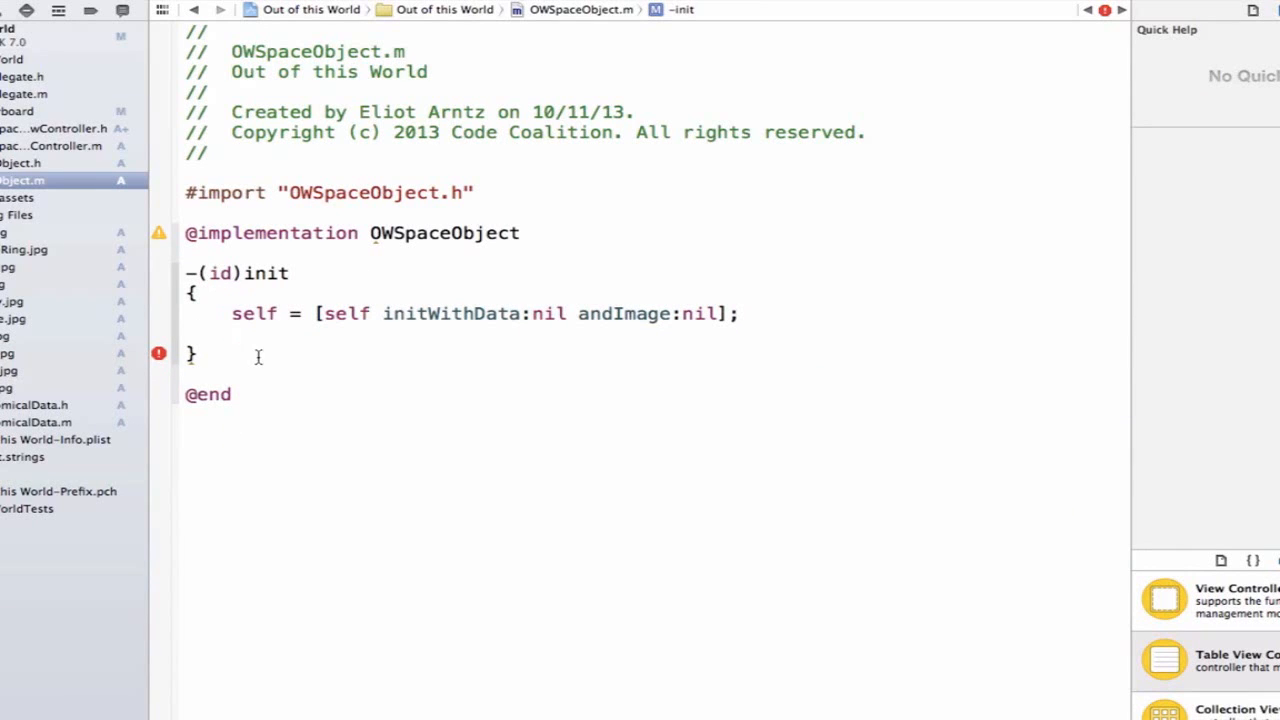
type("return")
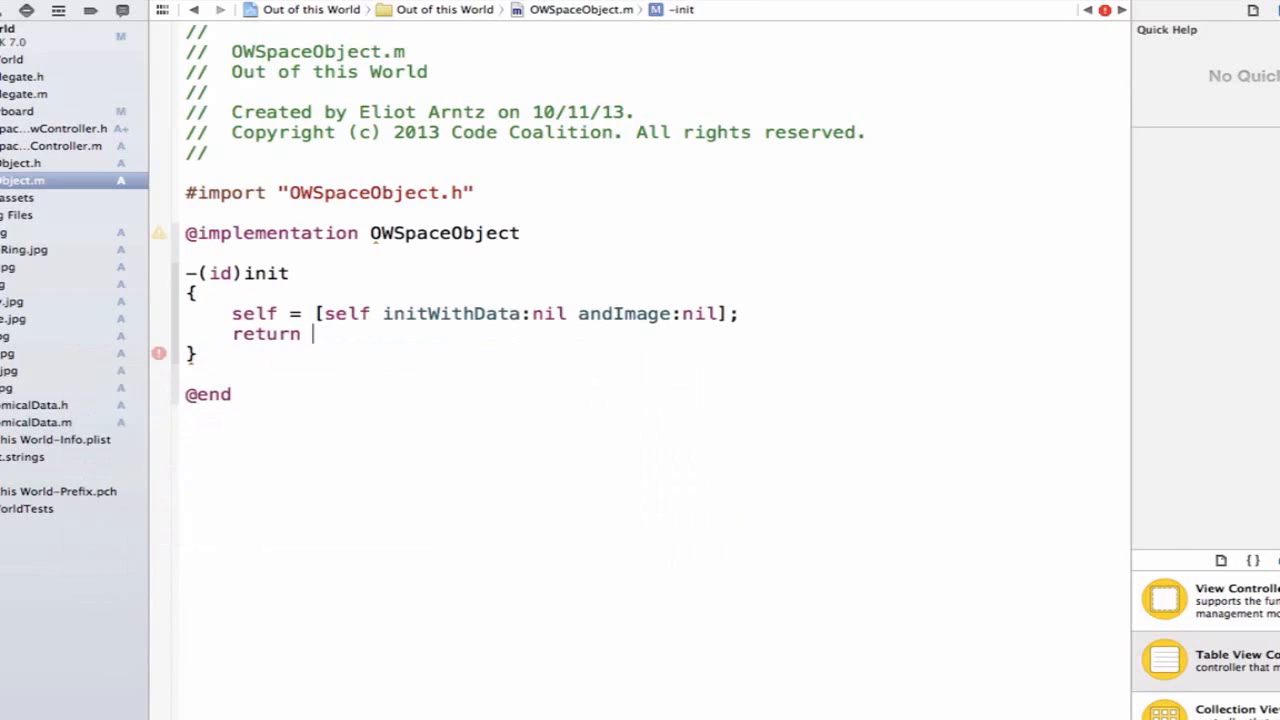
type("self;")
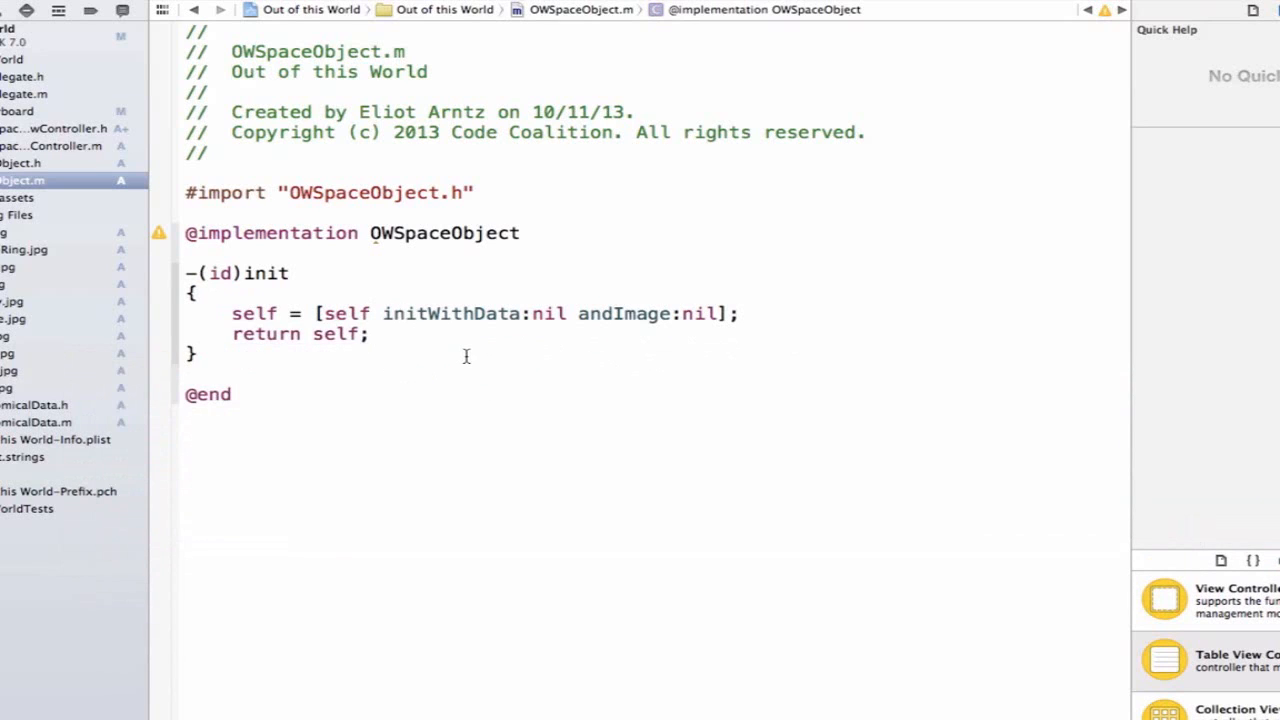
Step: Review the self assignment and andImage: parts of the new init call
double_click(253, 313)
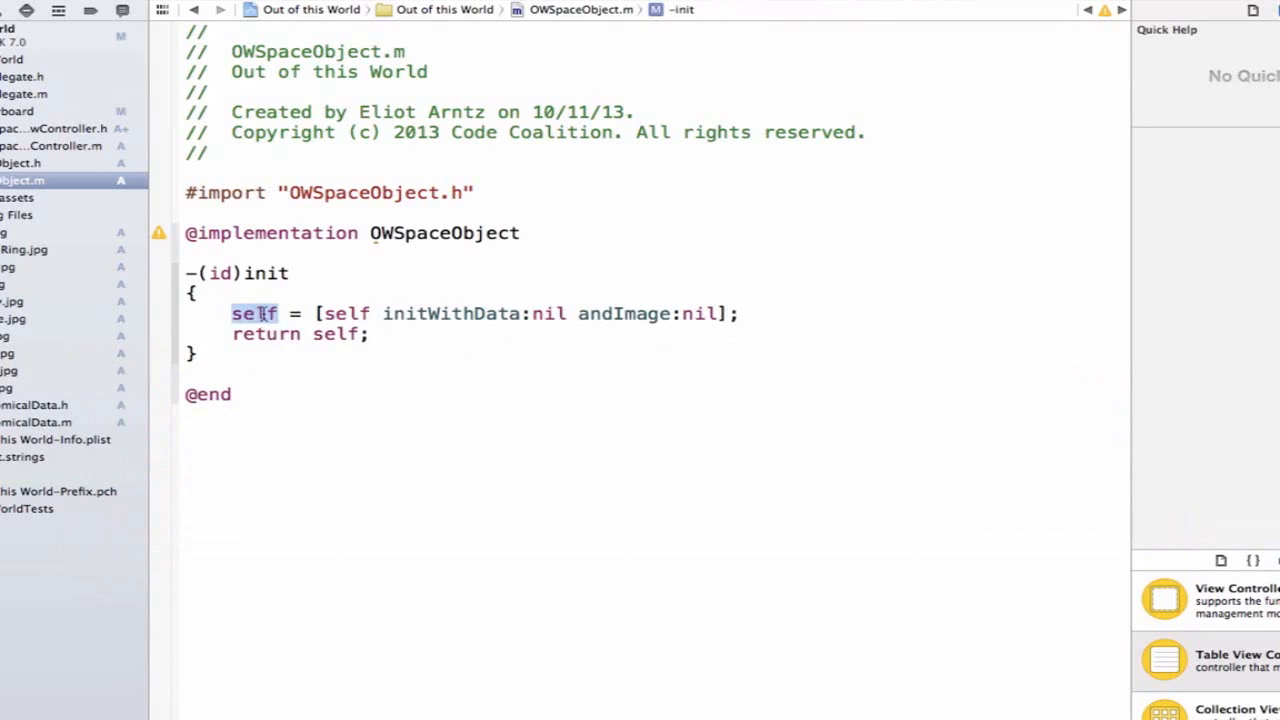
left_click(221, 273)
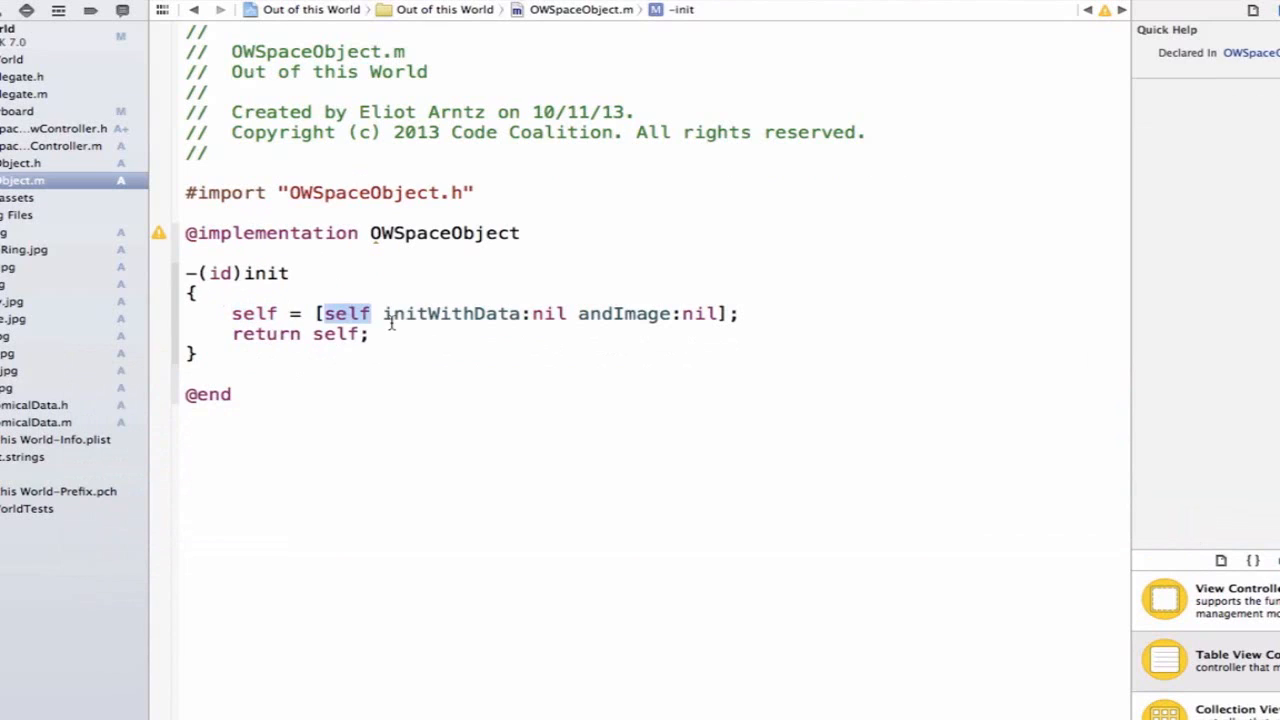
double_click(624, 313)
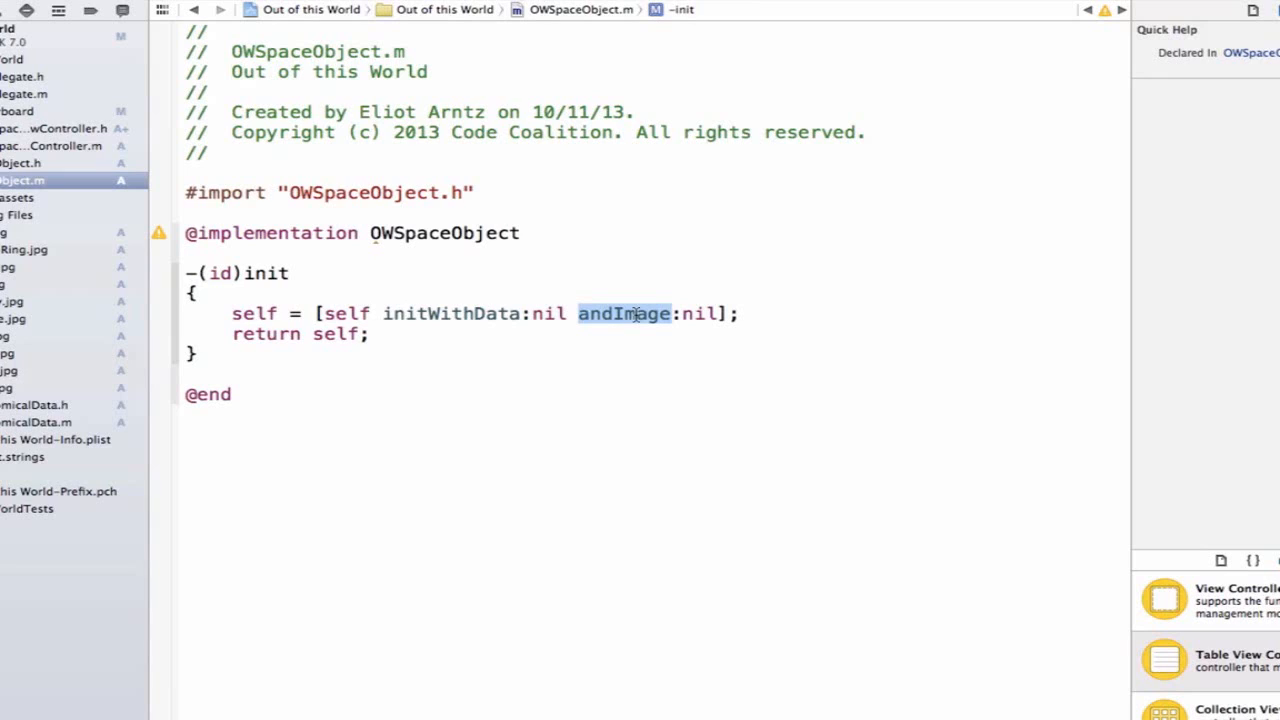
mouse_move(299, 332)
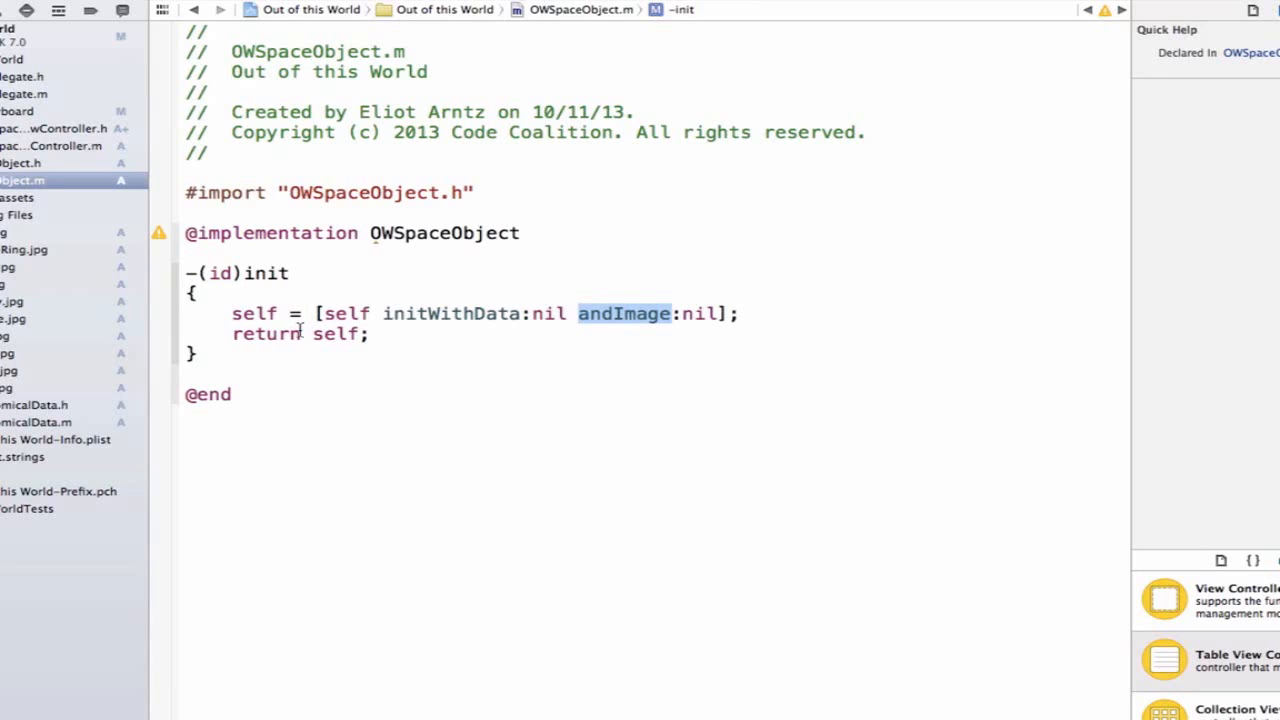
double_click(339, 334)
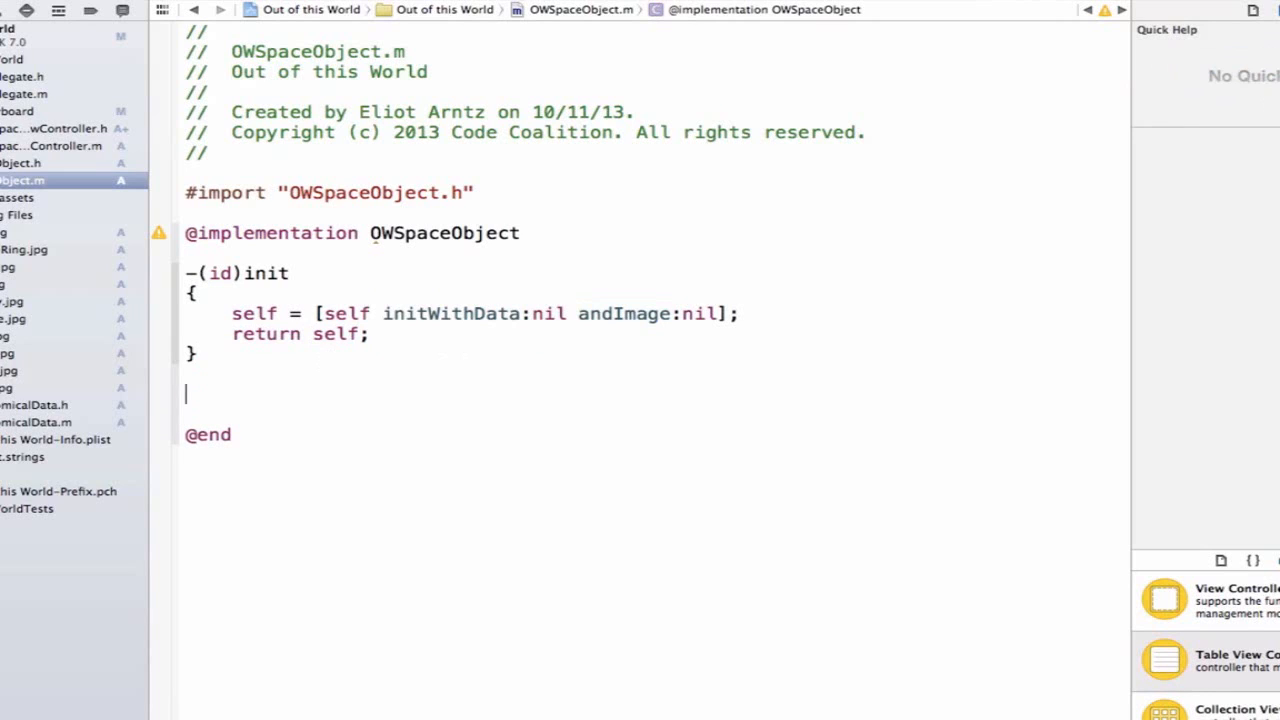
Step: Add the initWithData:andImage: method whose body begins with self = [super init];
type("-(i")
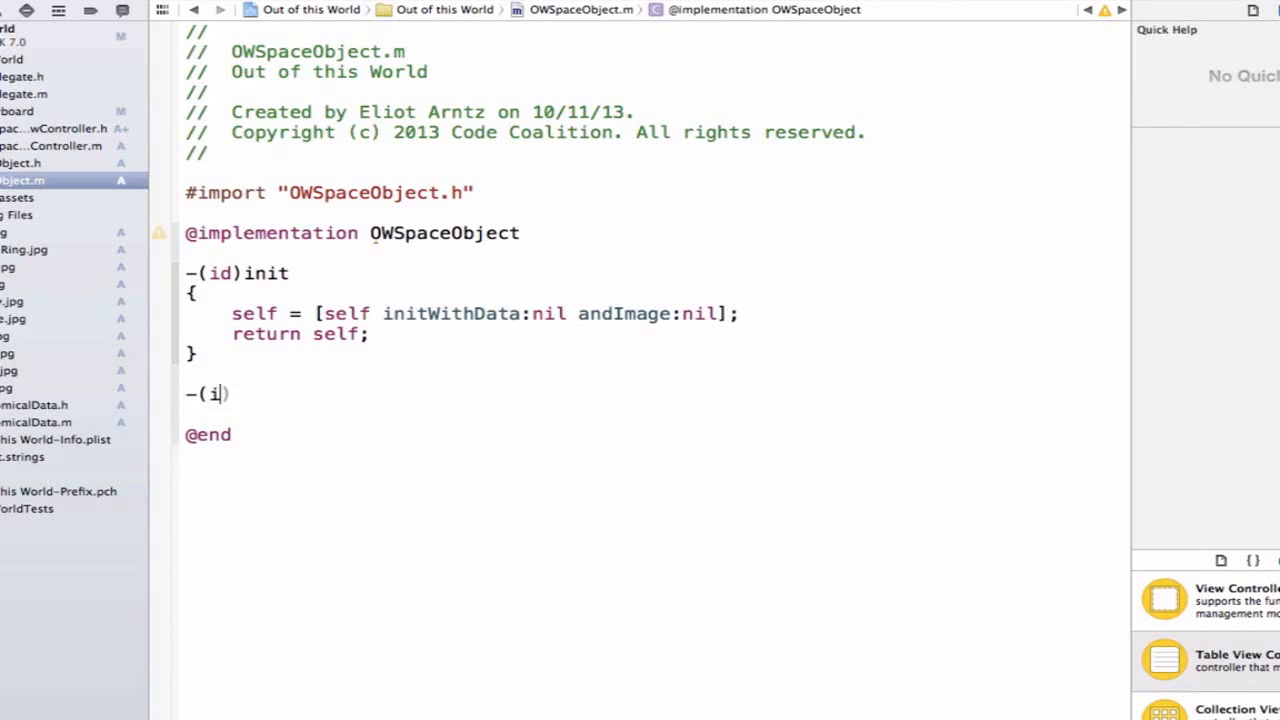
type("nit")
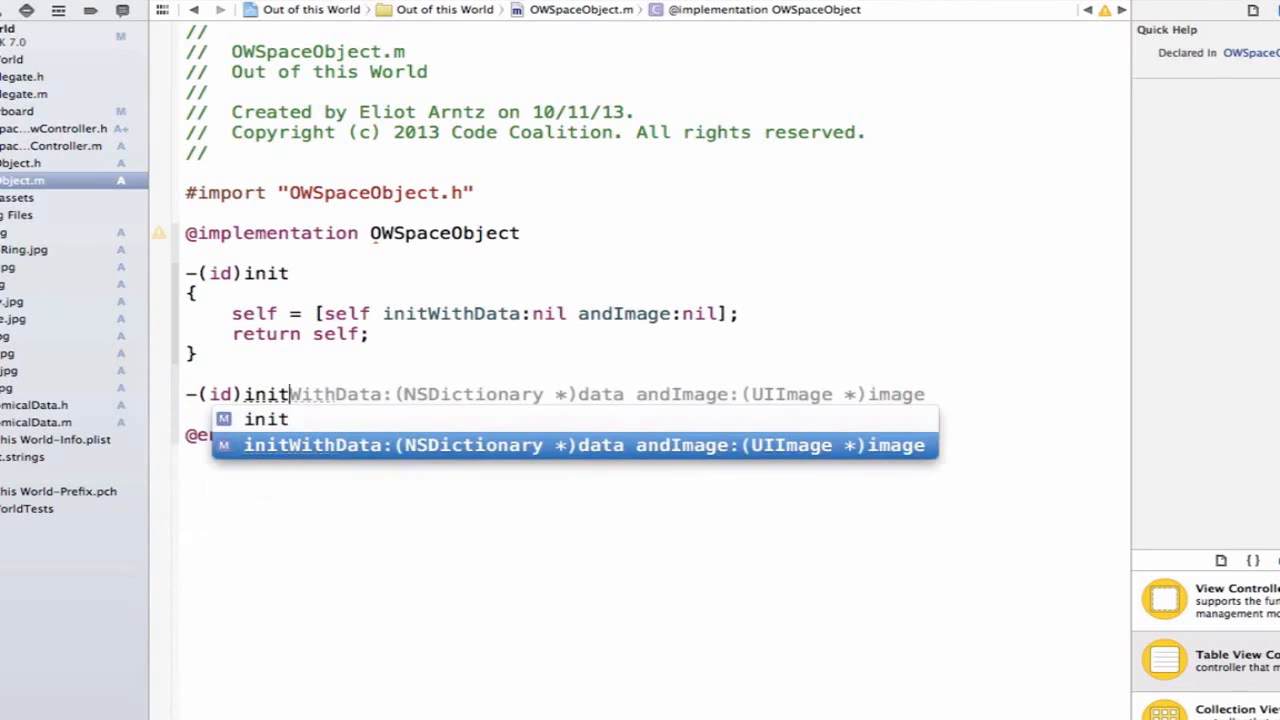
key("Return")
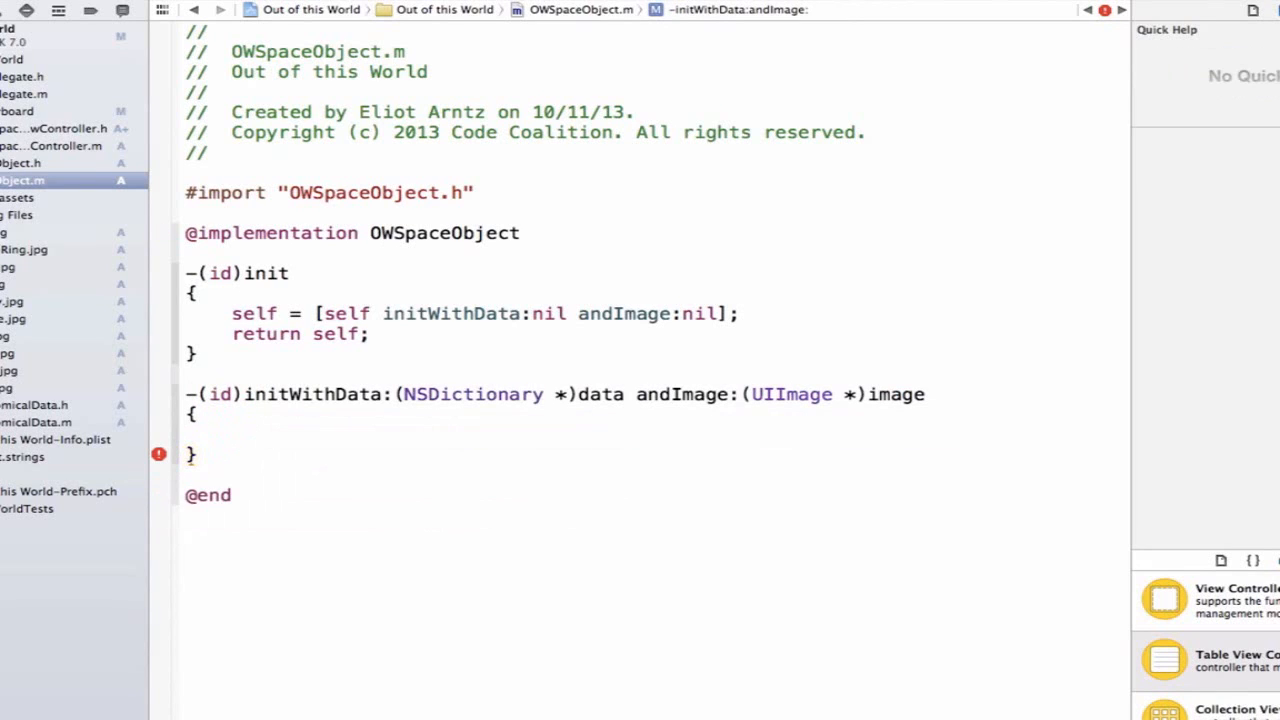
left_click(231, 434)
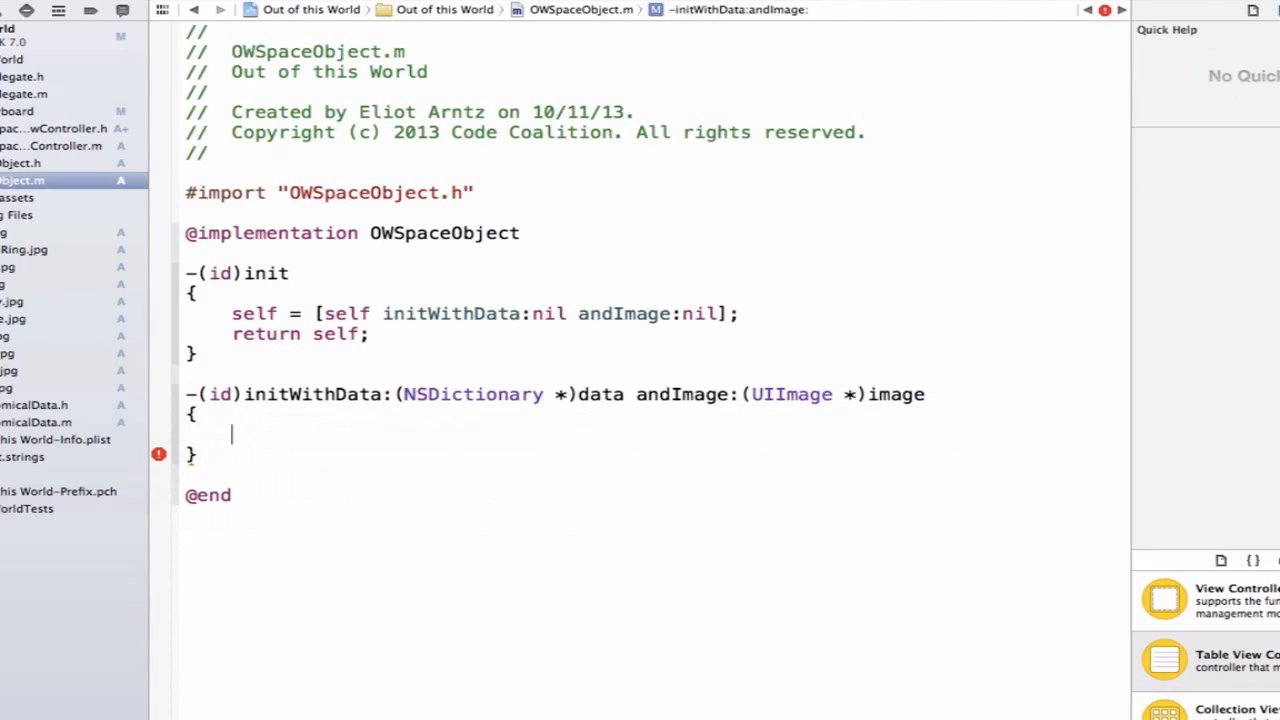
type("self = [siup")
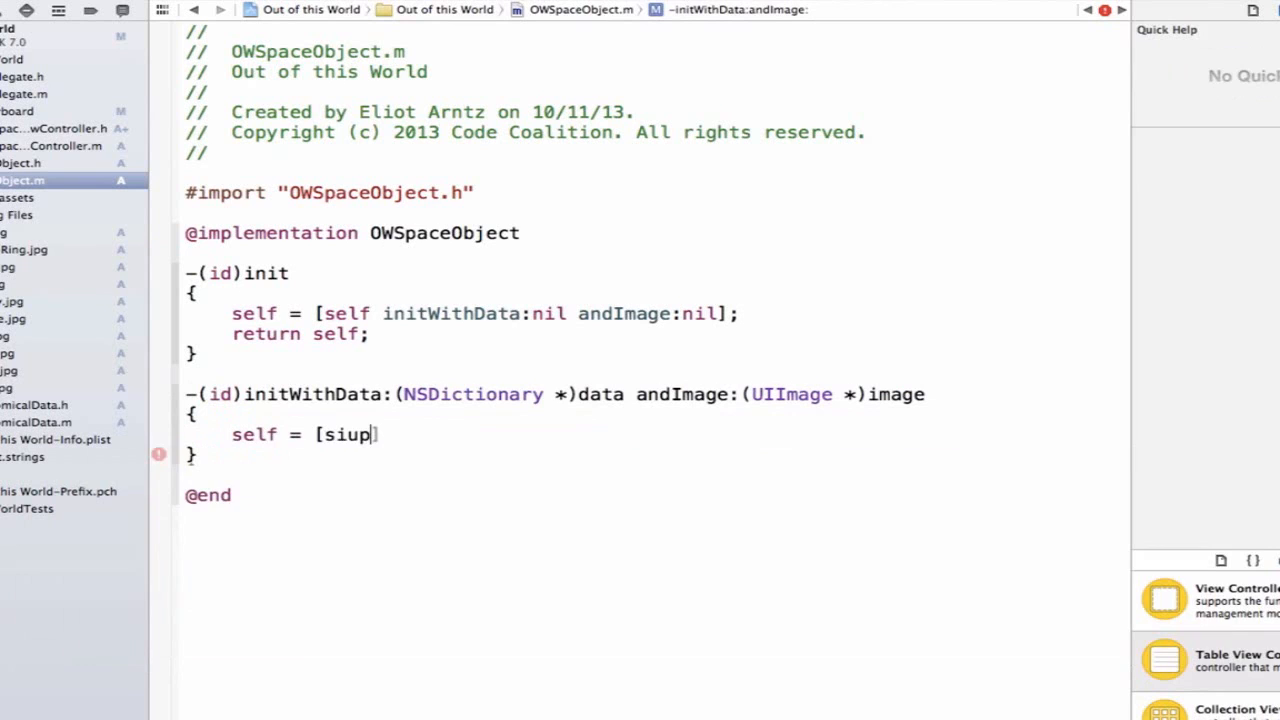
type("super init")
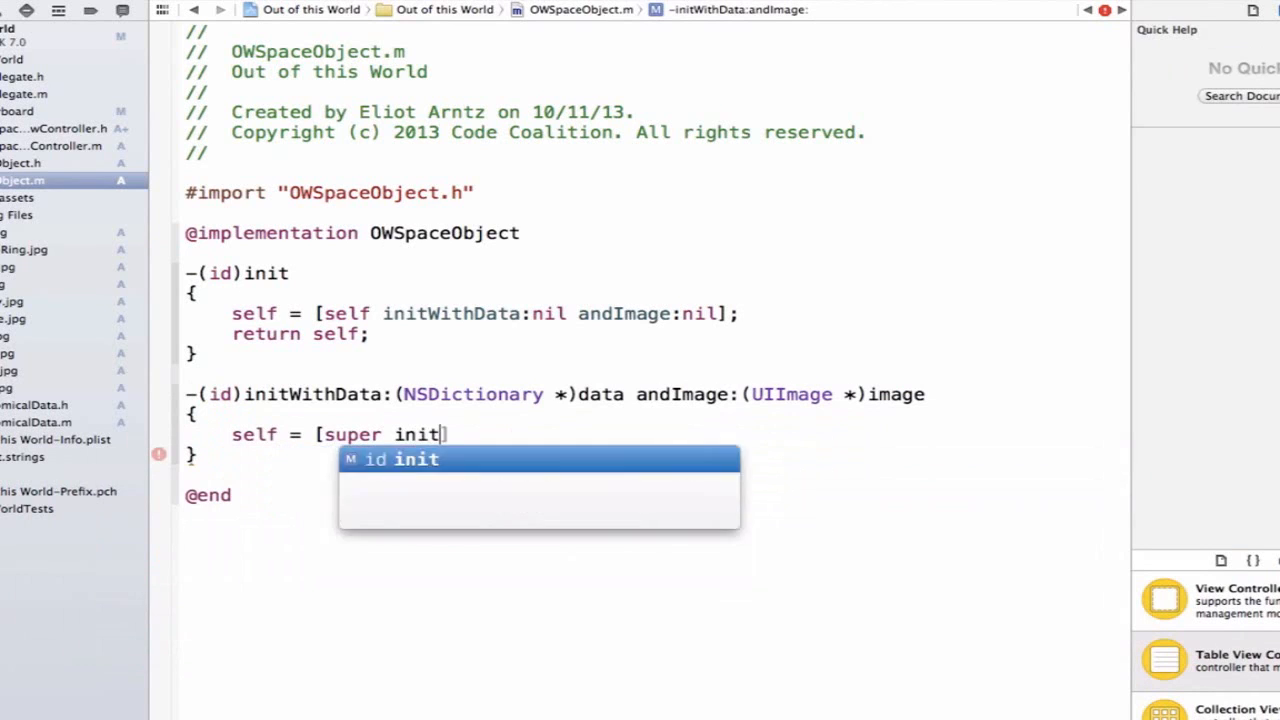
key("Return")
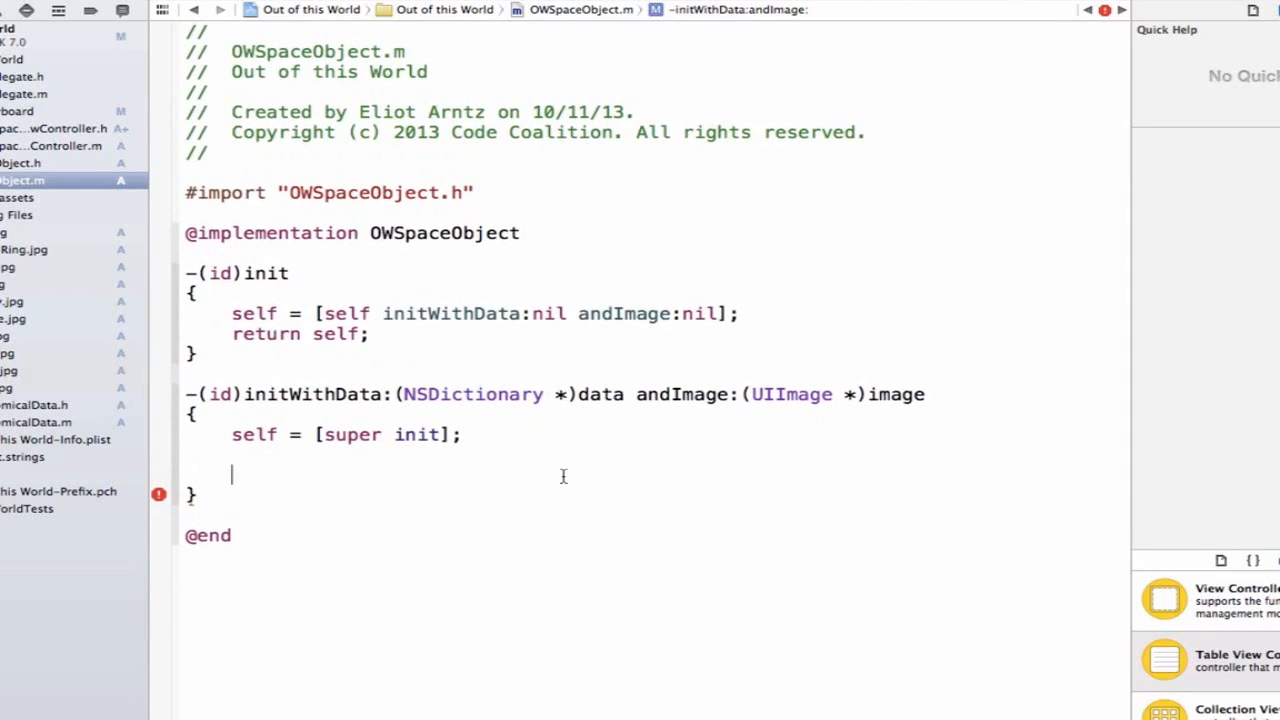
mouse_move(515, 464)
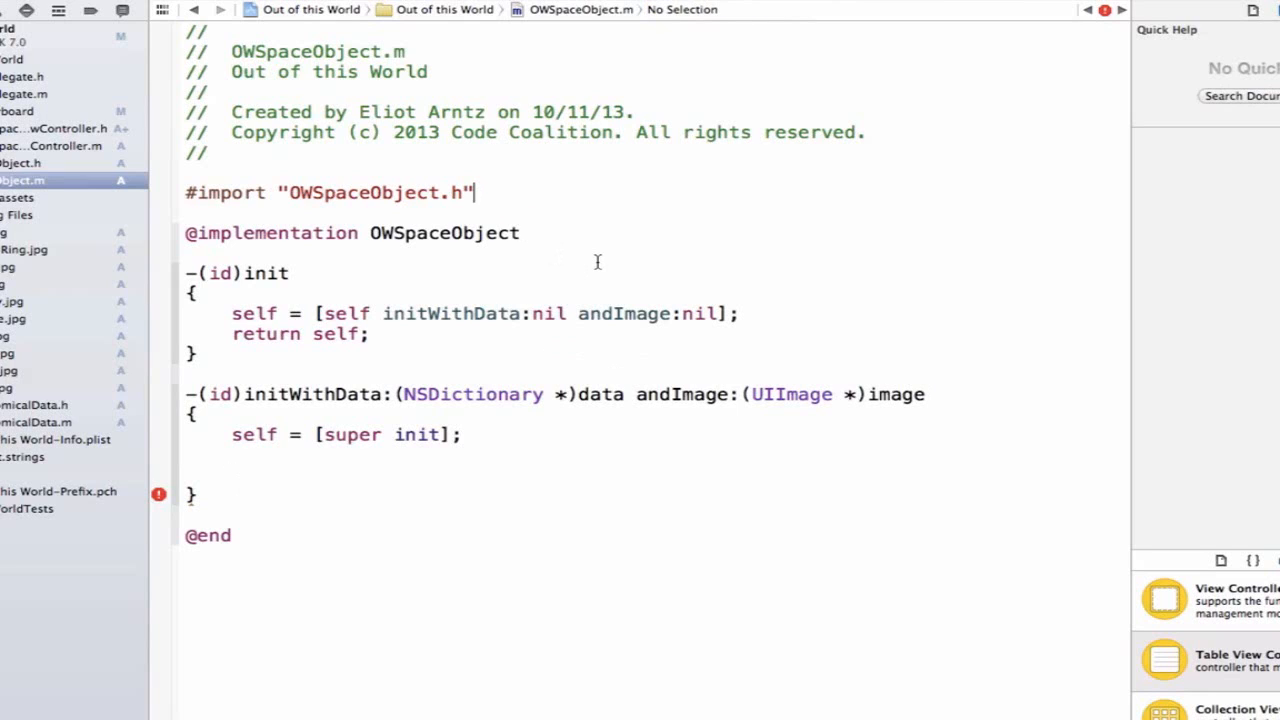
Step: Add #import "AstronomicalData.h" below the OWSpaceObject.h import and return to the initializer body
type("#import")
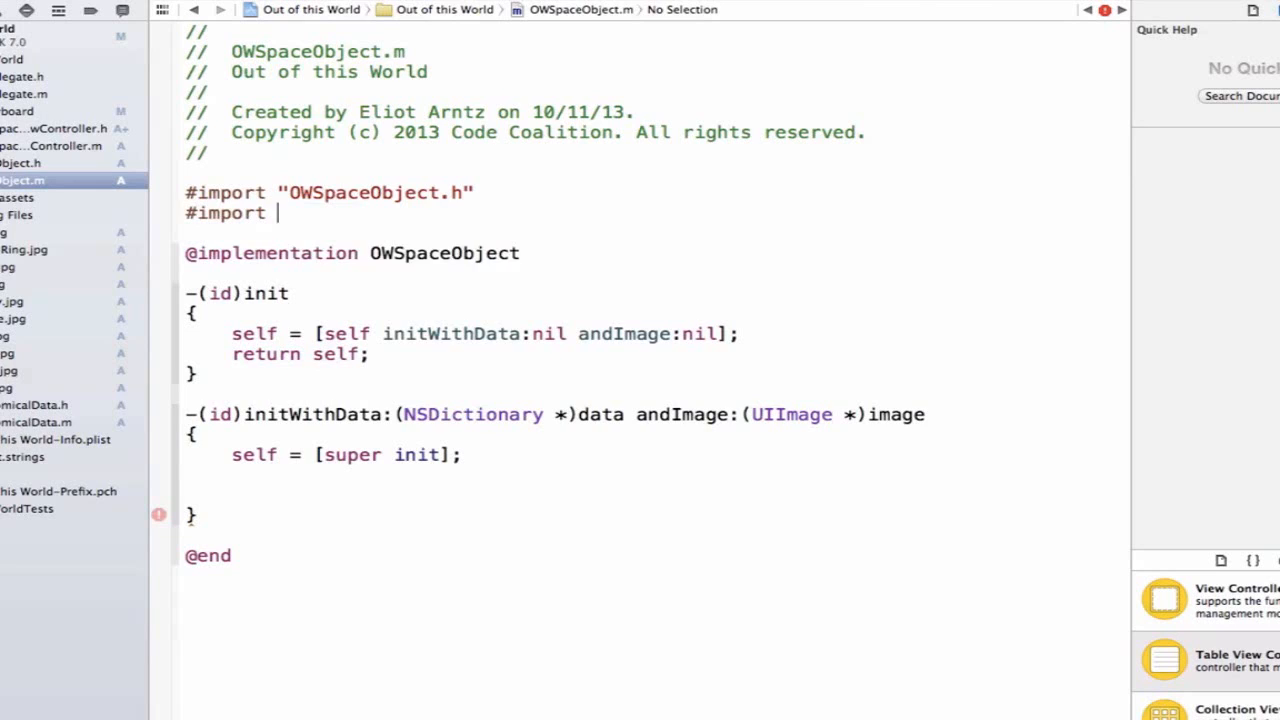
type("\"AstronomicalData.h\"")
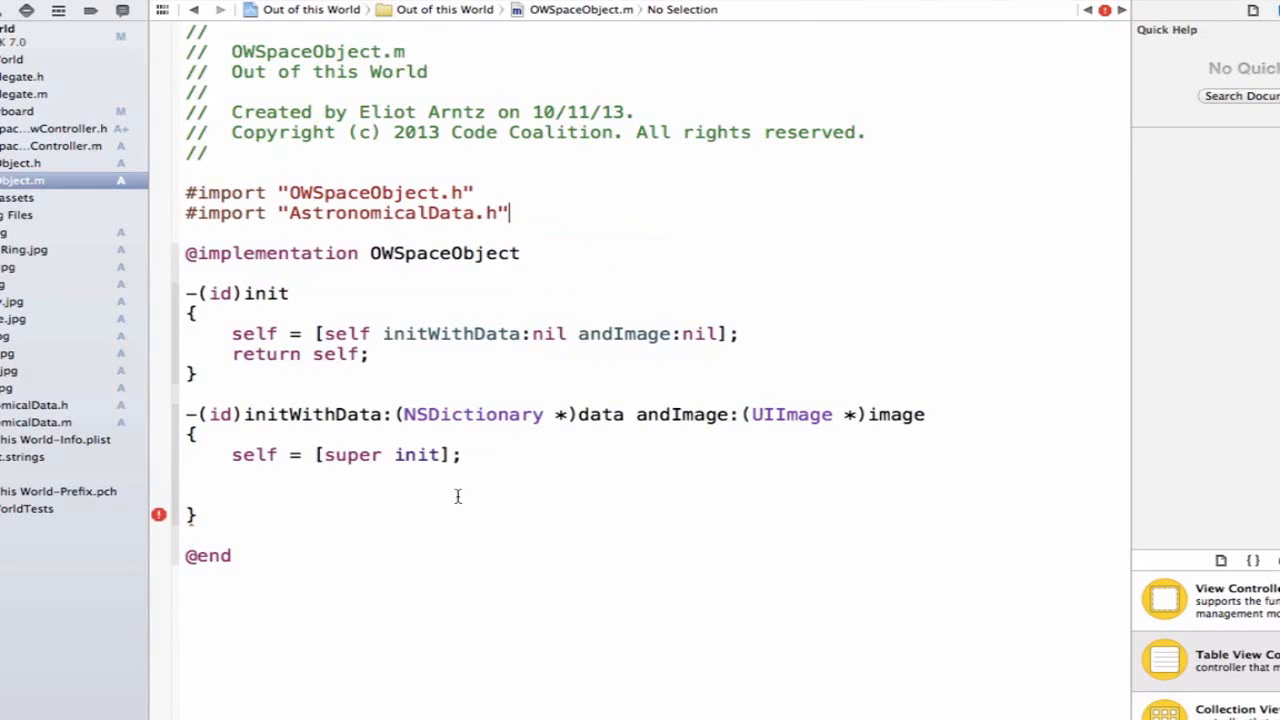
left_click(232, 495)
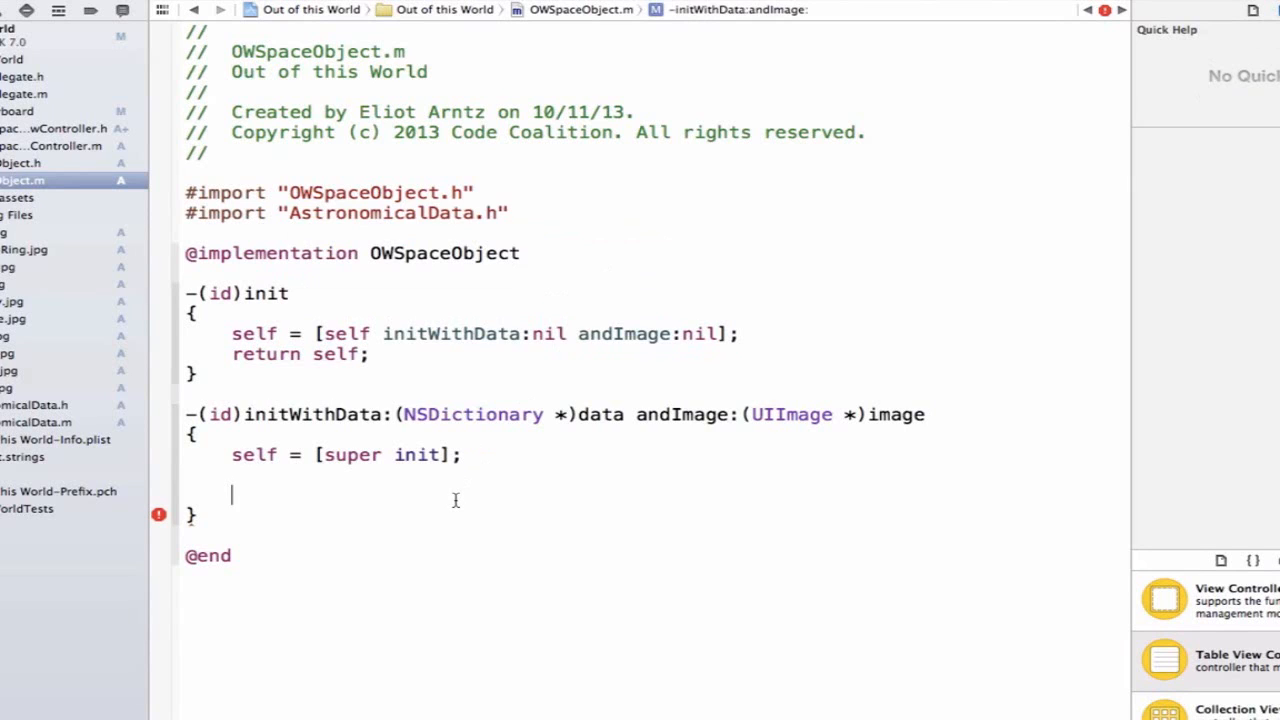
Step: Write self.name = data[PLANET_NAME]; using the PLANET_NAME autocomplete suggestion
type("s")
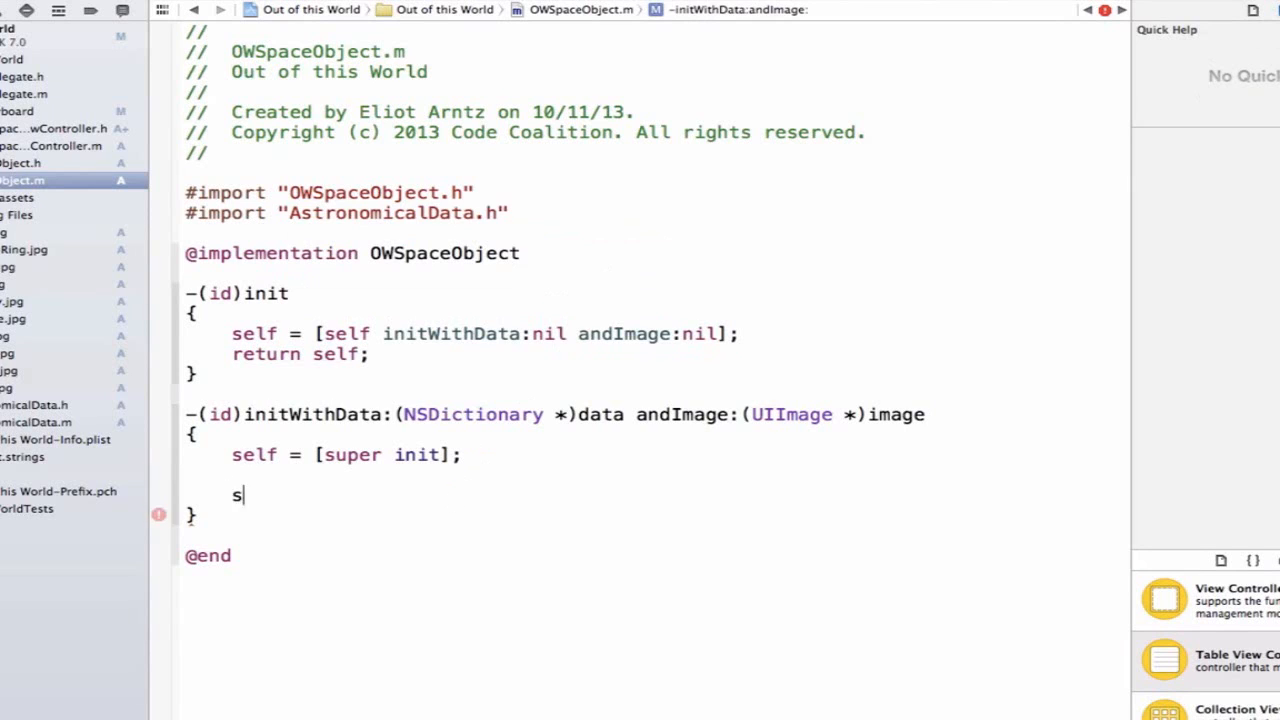
type("elf.name =")
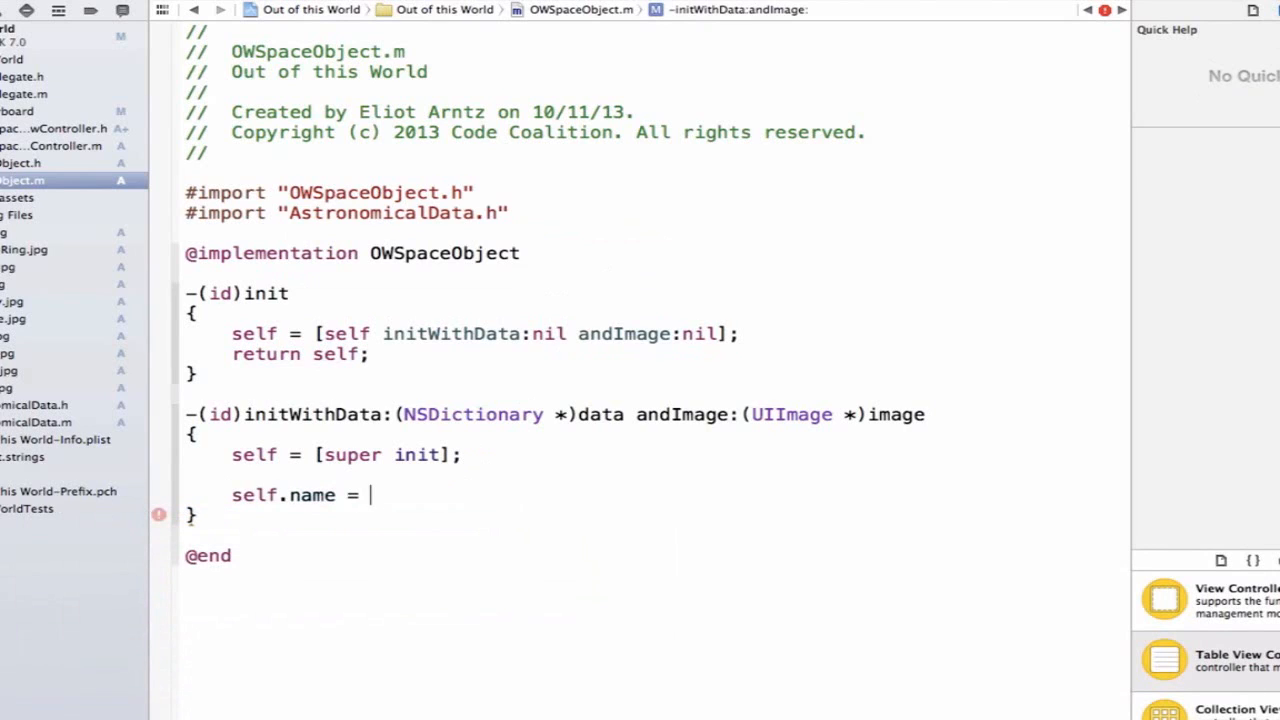
type("data")
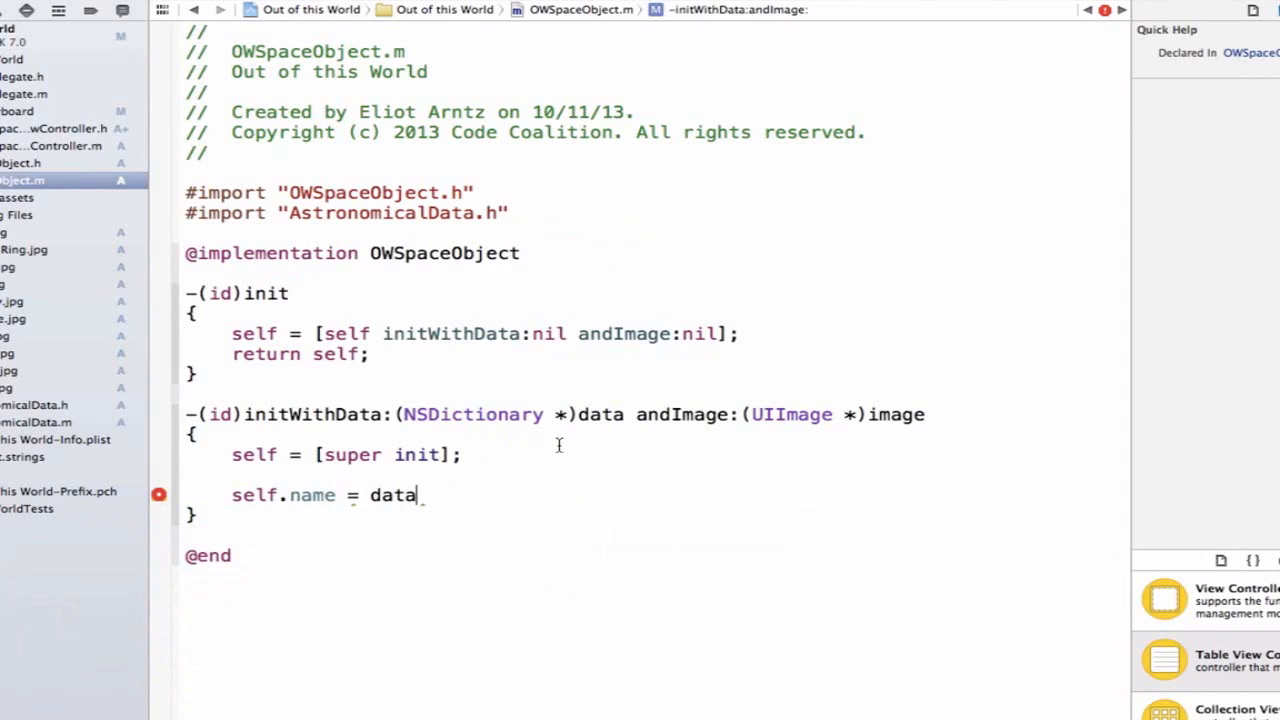
type("[P")
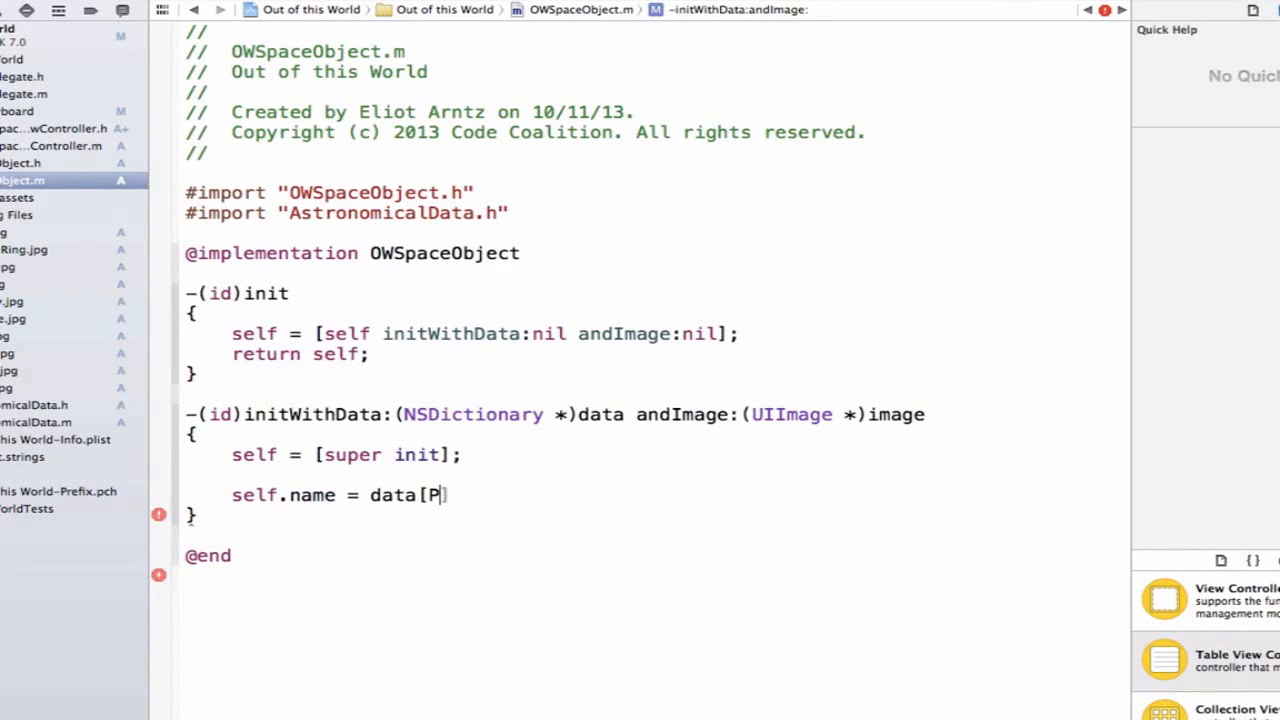
type("LANE")
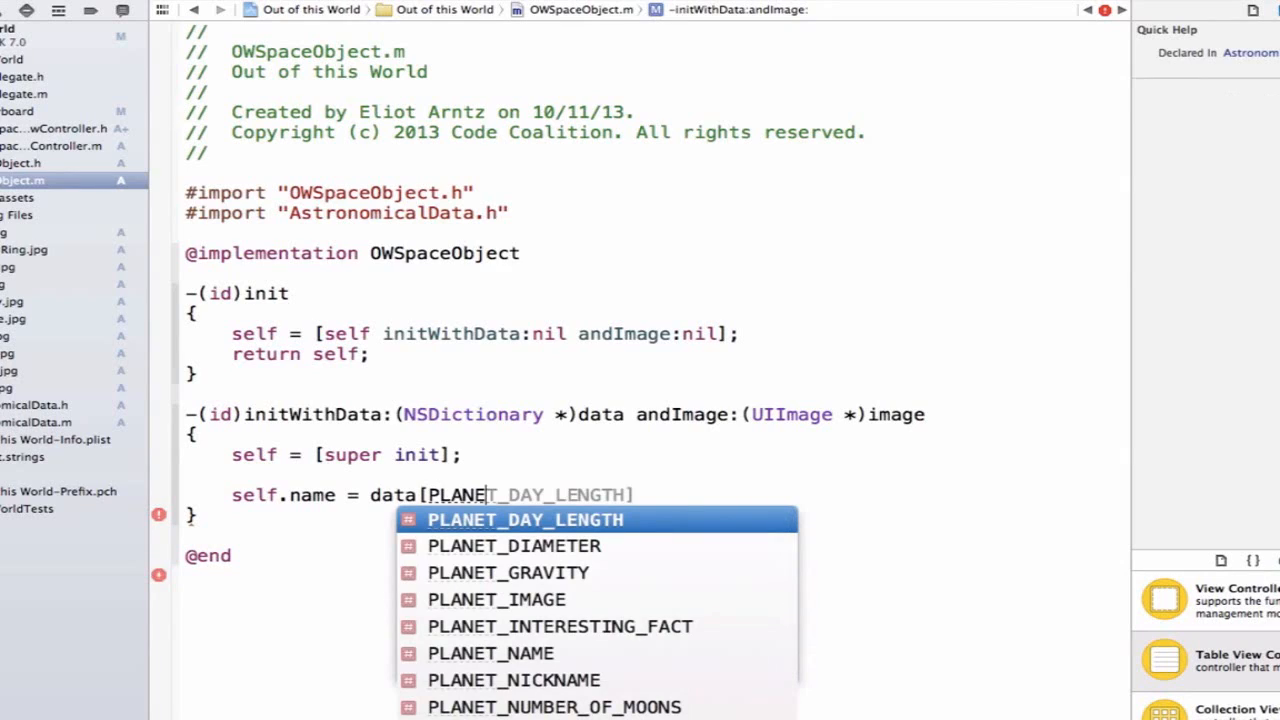
left_click(490, 653)
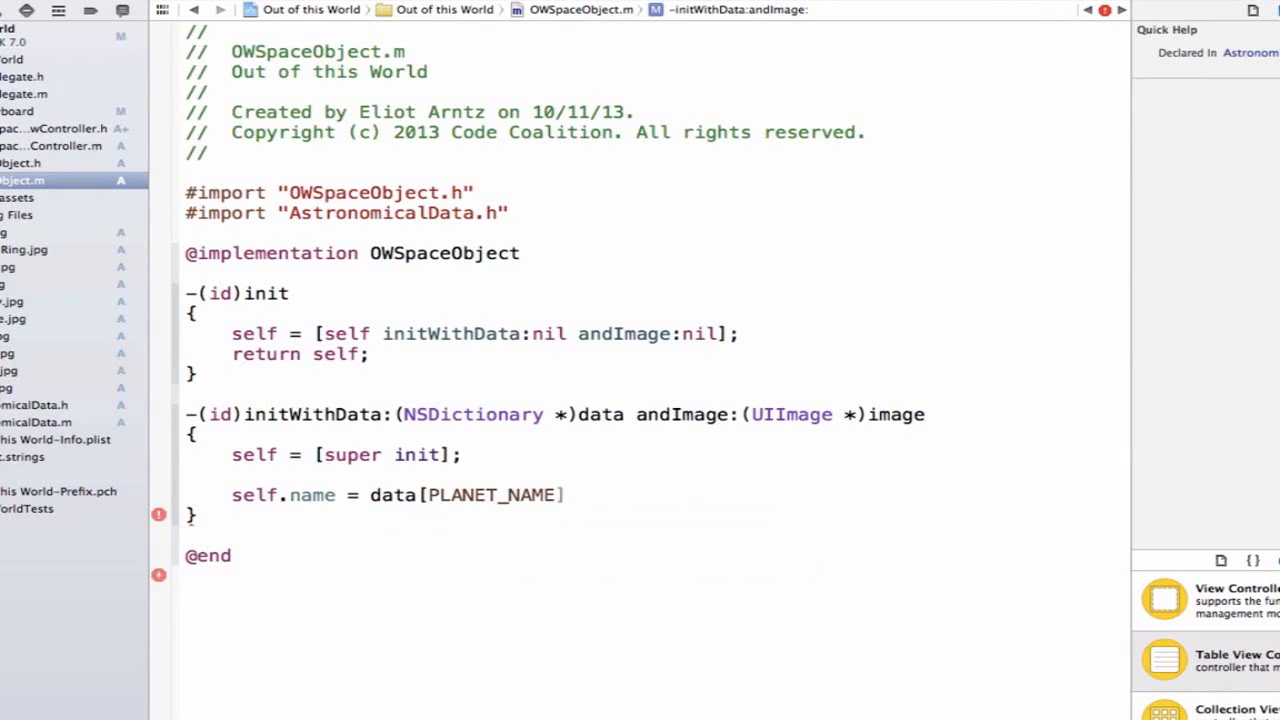
type(";")
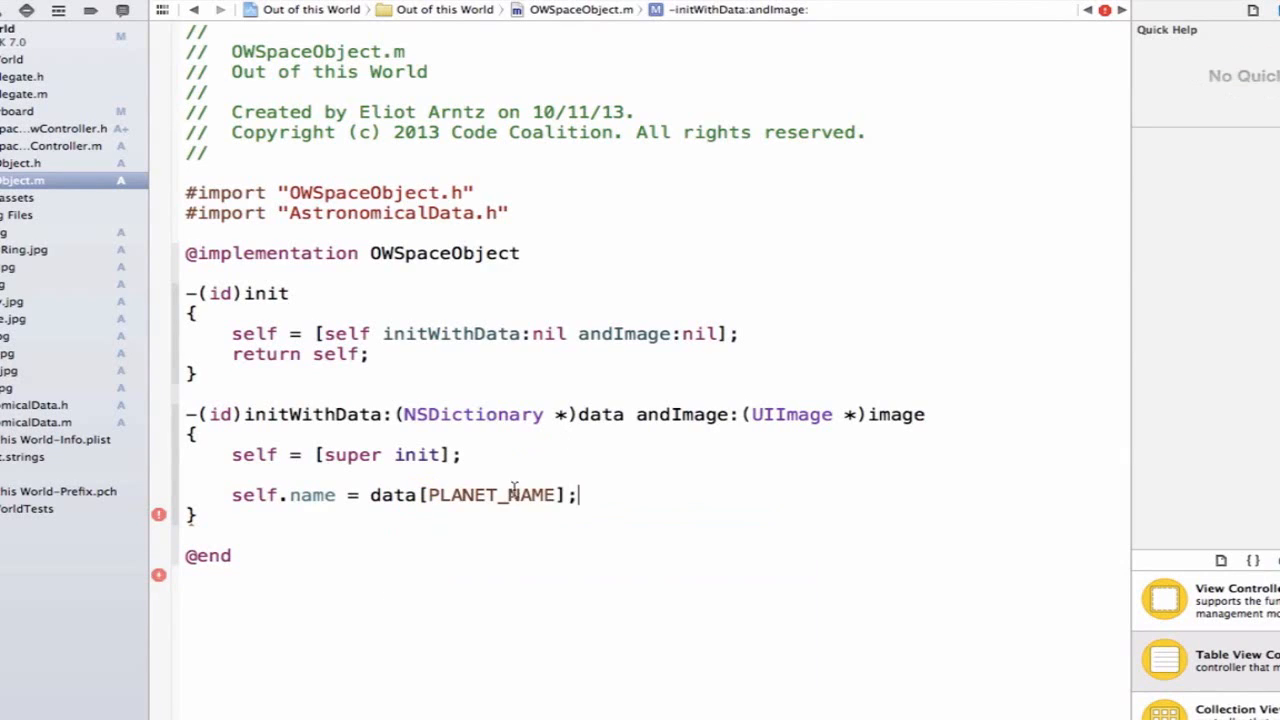
Step: Write self.gravitationalForce = data[PLANET_GRAVITY]; on the next line
double_click(490, 495)
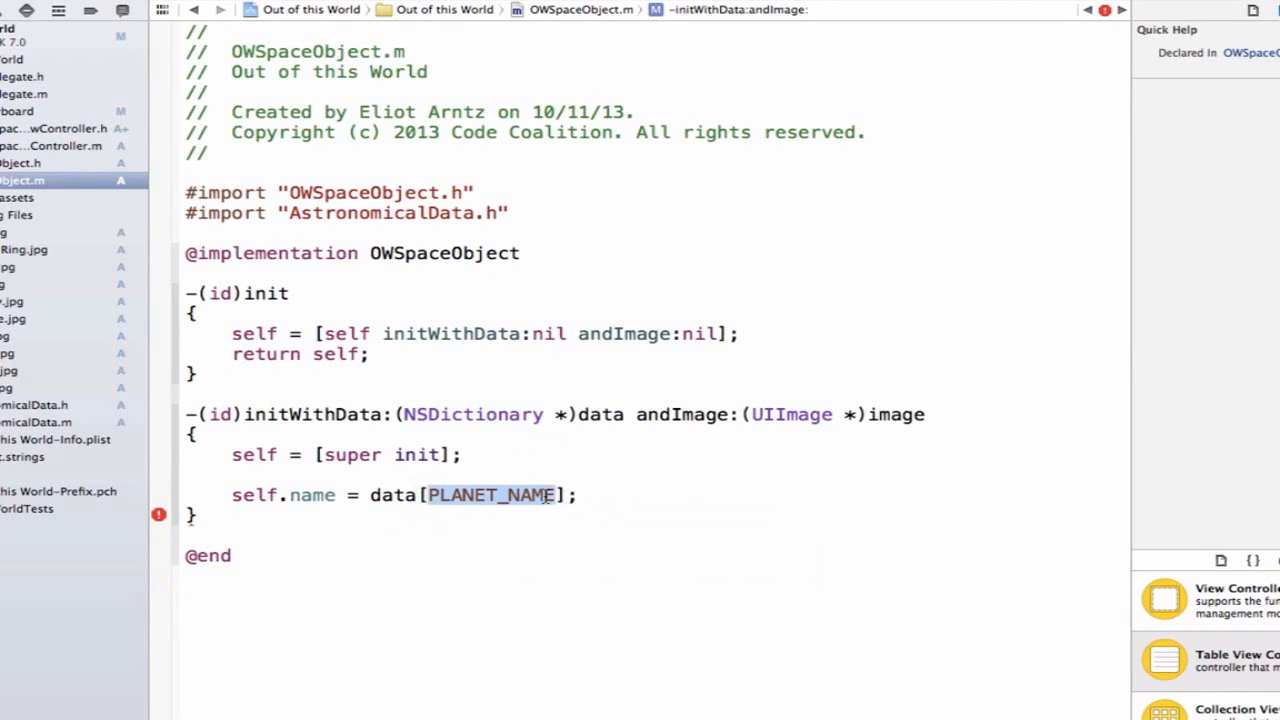
double_click(392, 495)
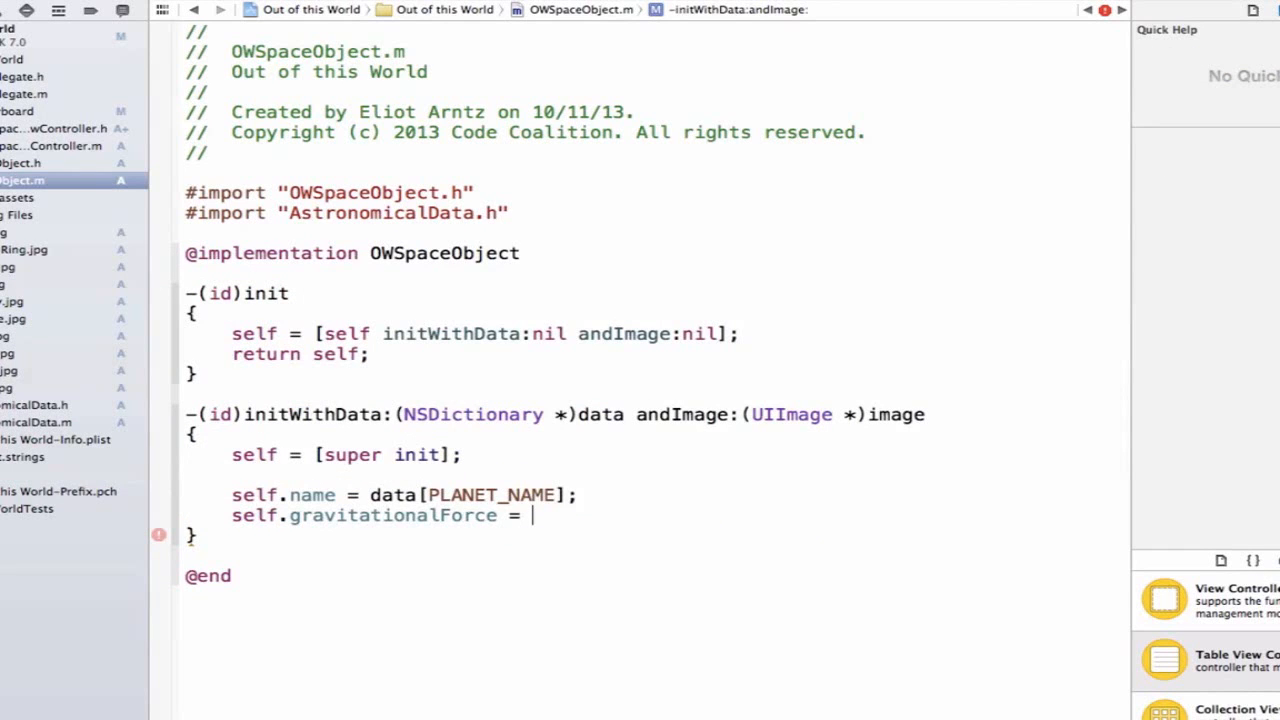
type("data")
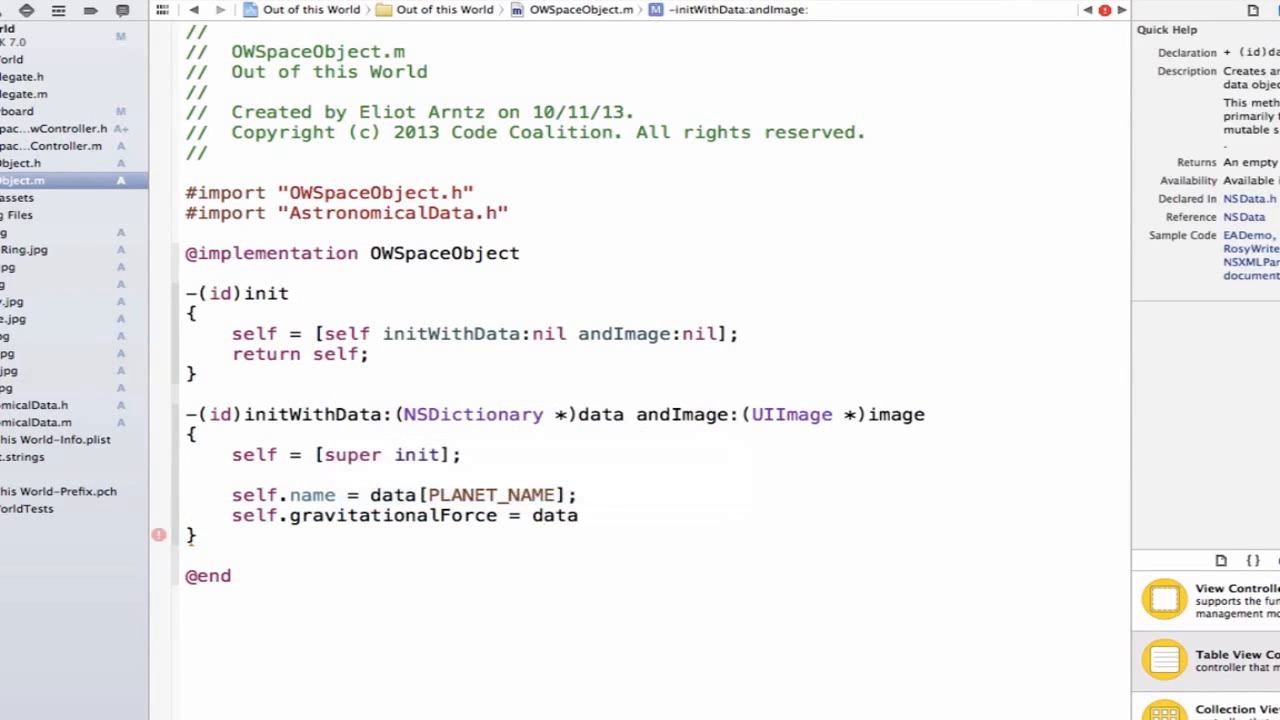
type("PLANET_GRAVITY]")
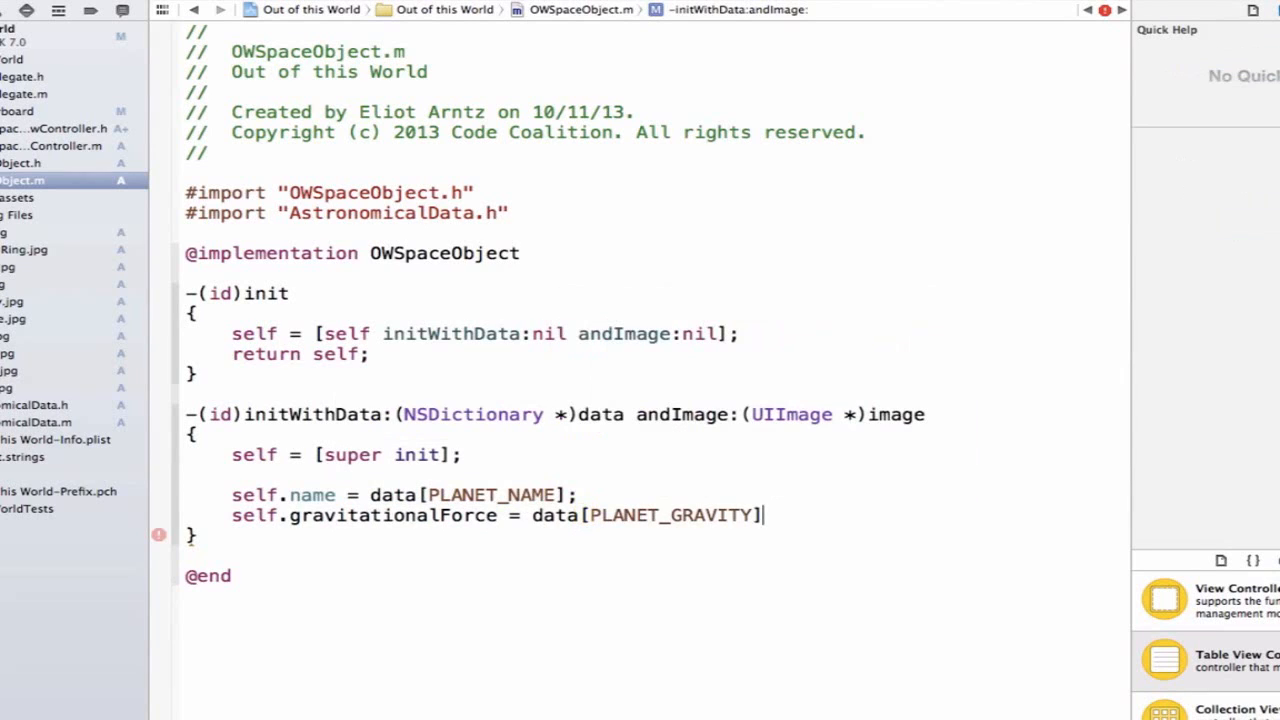
type(";")
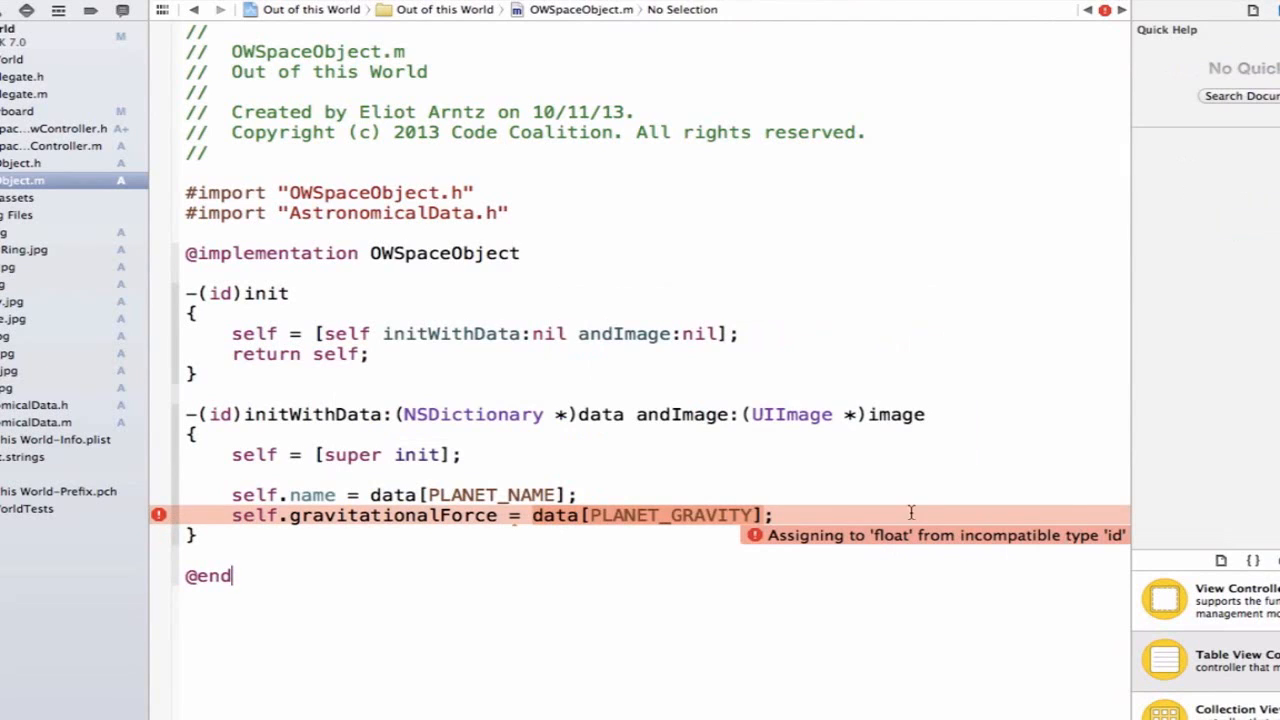
Step: Wrap the gravity lookup as [data[PLANET_GRAVITY] floatValue]; to convert it to a float
left_click(650, 515)
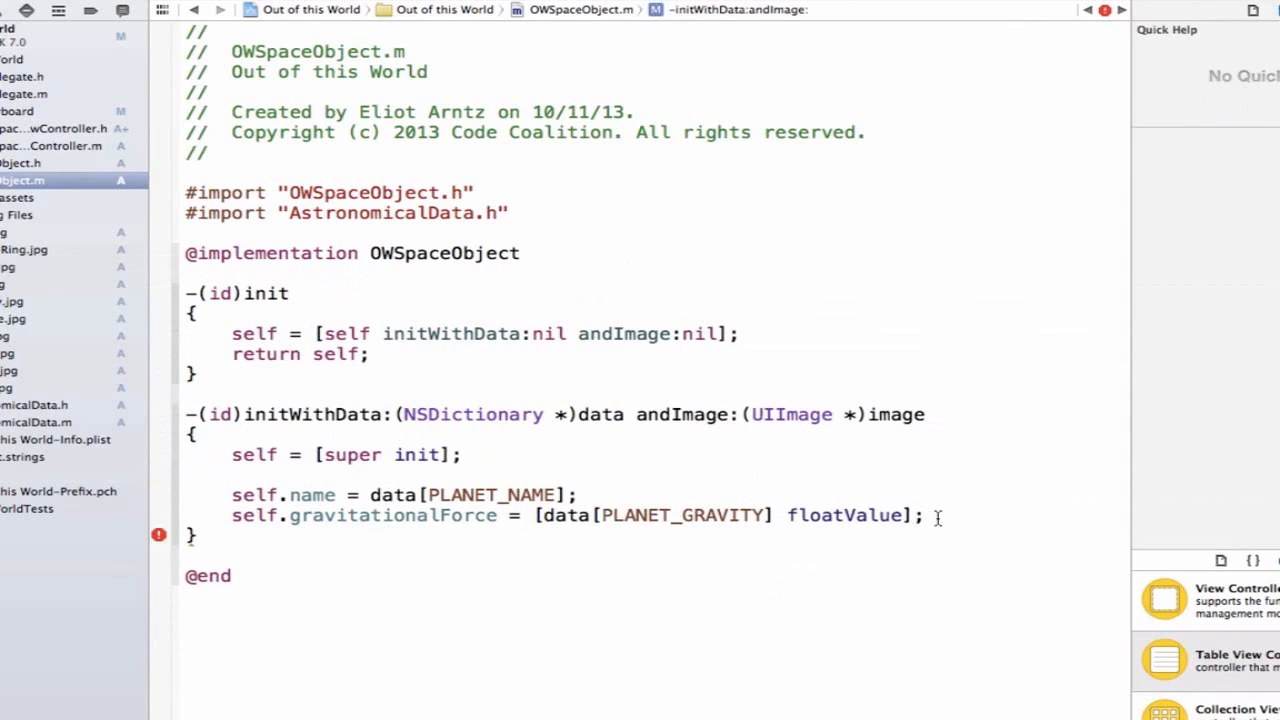
left_click(922, 515)
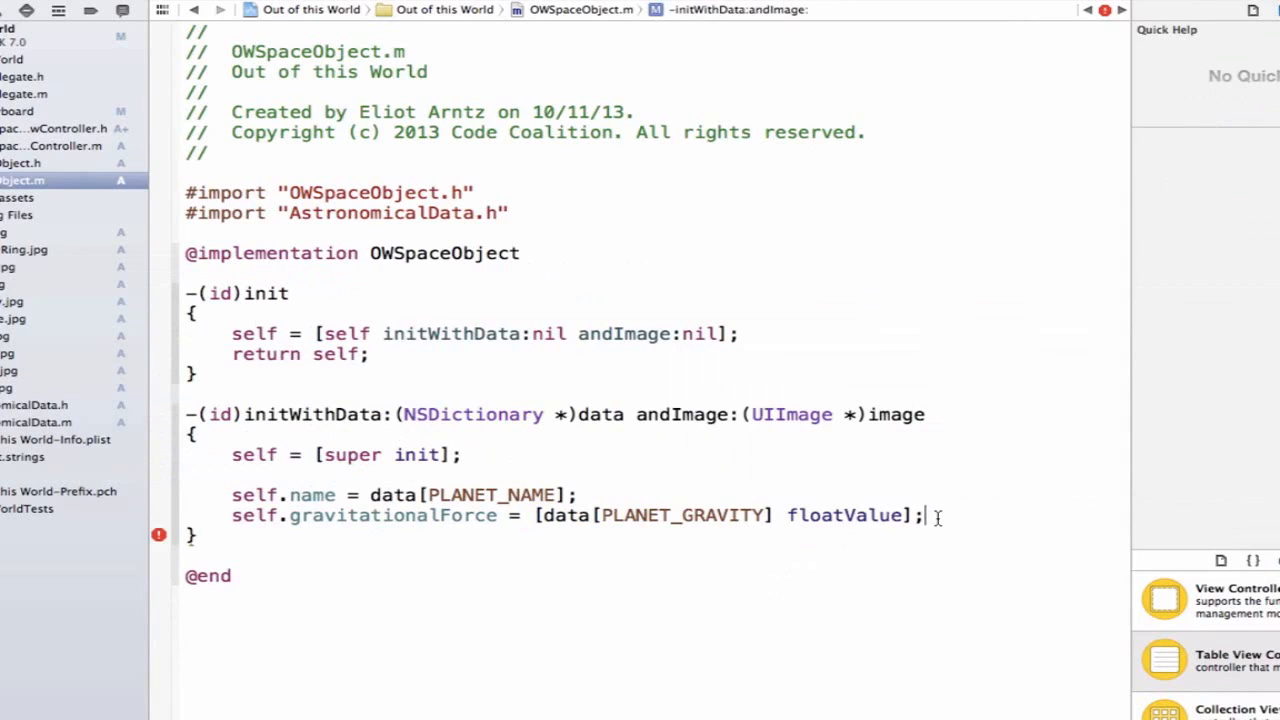
mouse_move(735, 514)
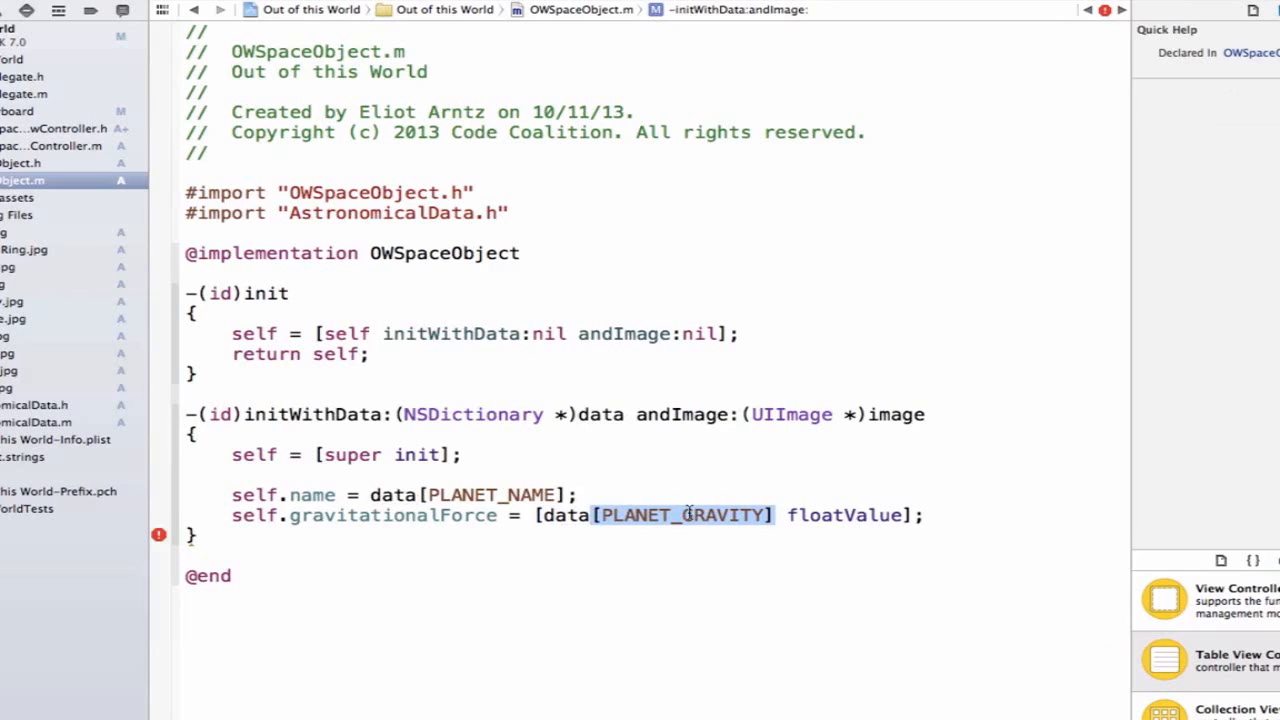
mouse_move(647, 460)
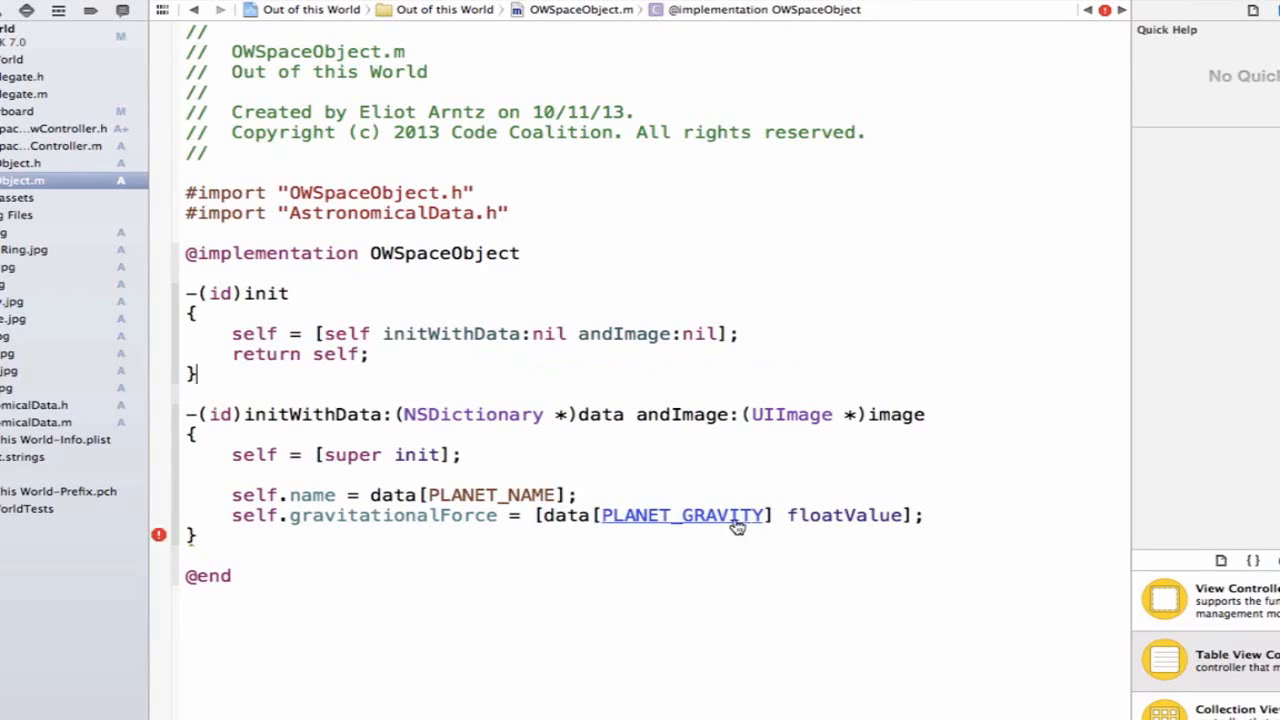
mouse_move(662, 517)
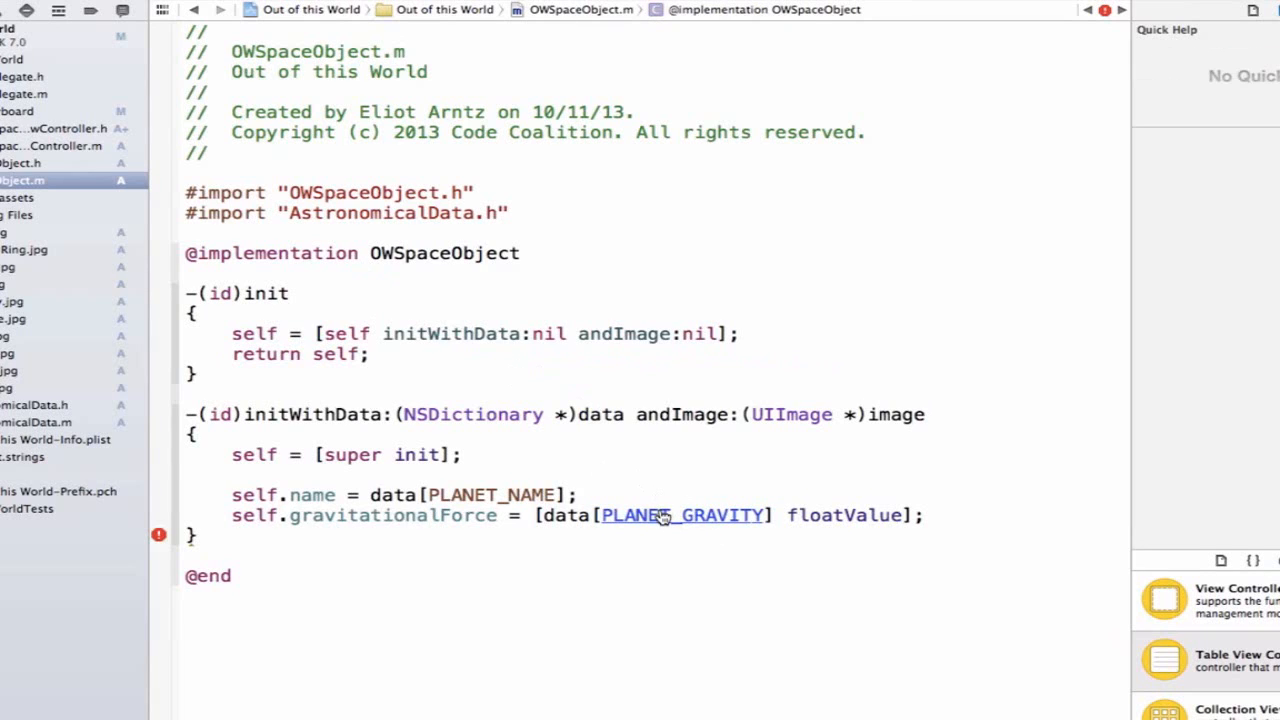
Step: Review the PLANET_GRAVITY key definition in AstronomicalData.h and the floatValue conversion in OWSpaceObject.m
left_click(682, 515)
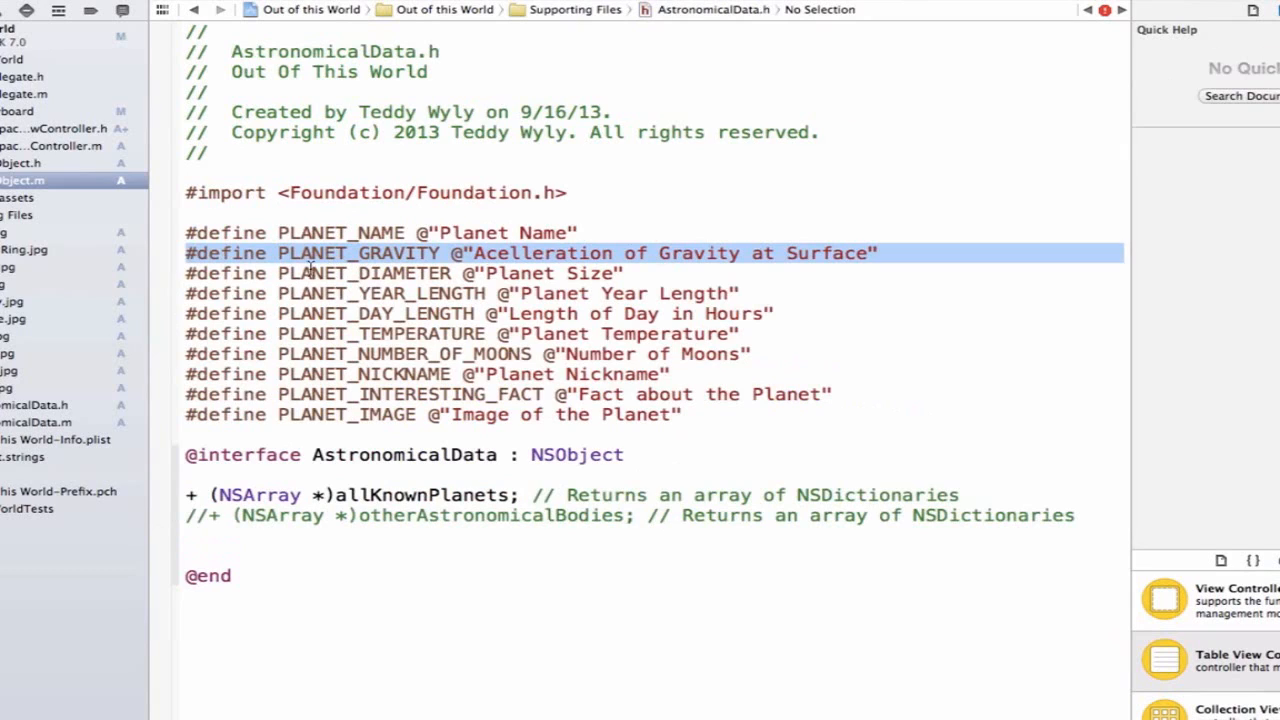
left_click(565, 253)
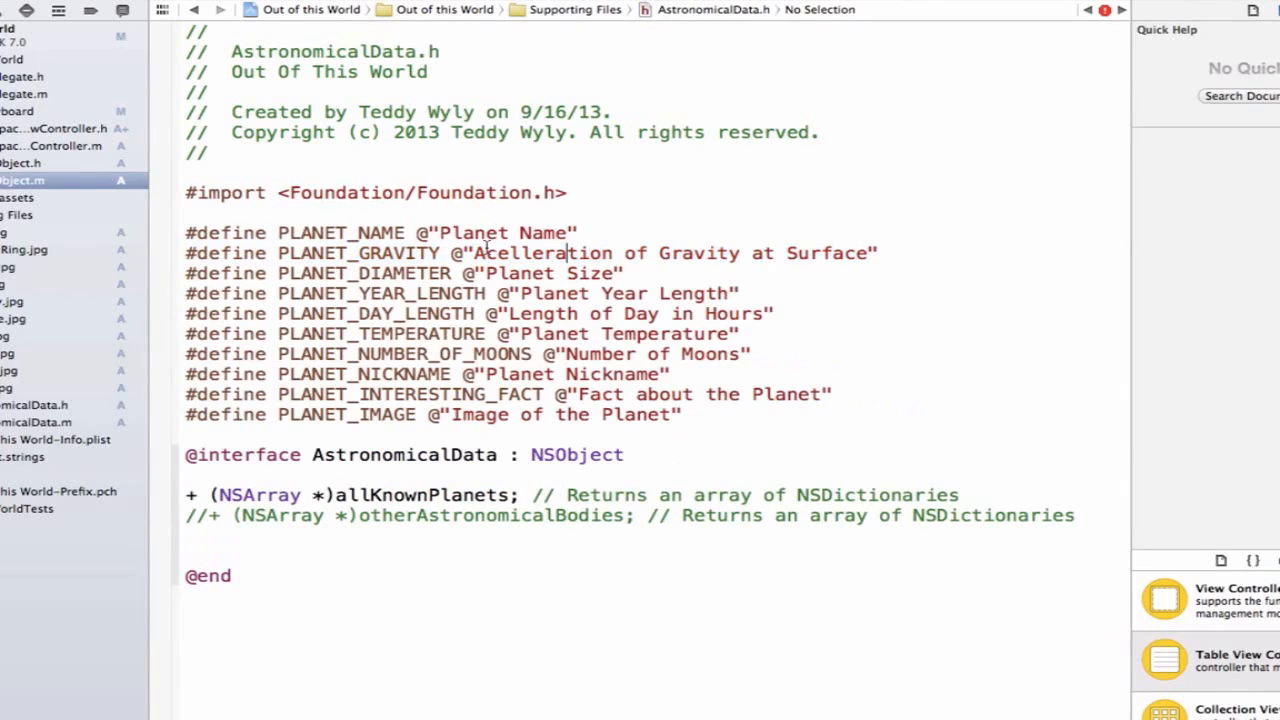
double_click(670, 253)
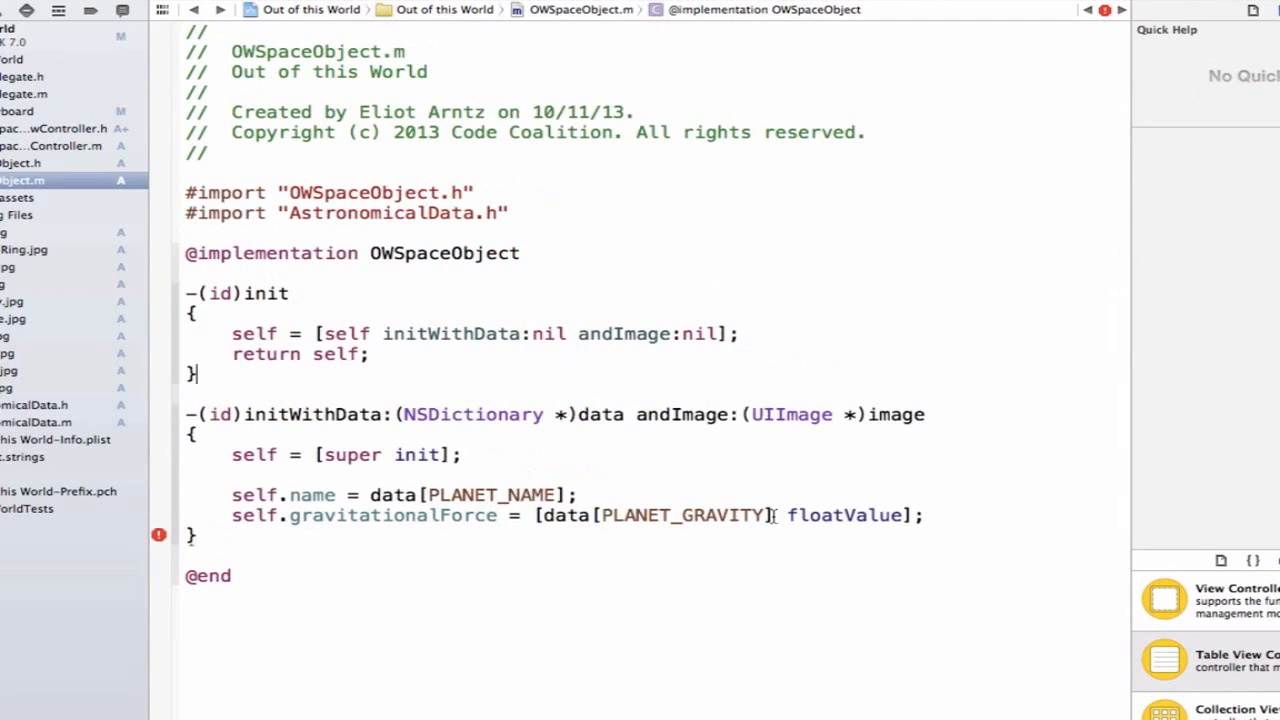
double_click(650, 515)
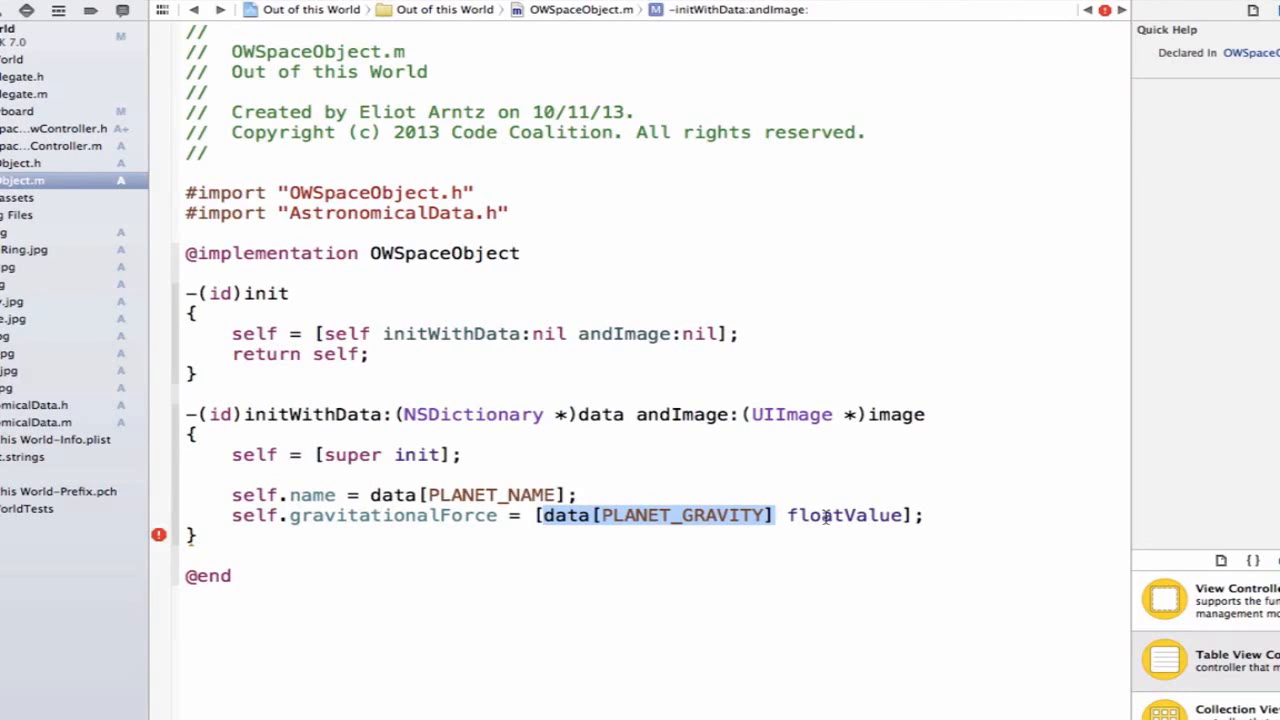
double_click(845, 515)
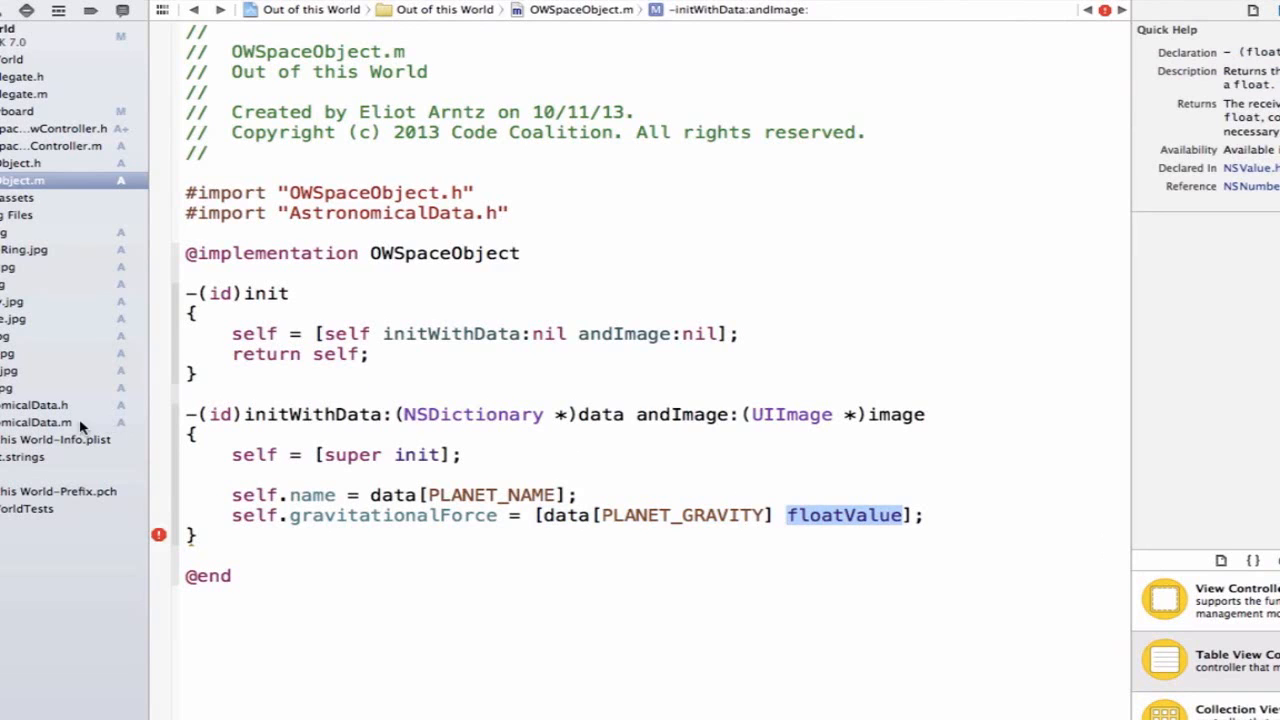
Step: Check the planet data in AstronomicalData.m, then start a new line after the gravitationalForce assignment
left_click(35, 421)
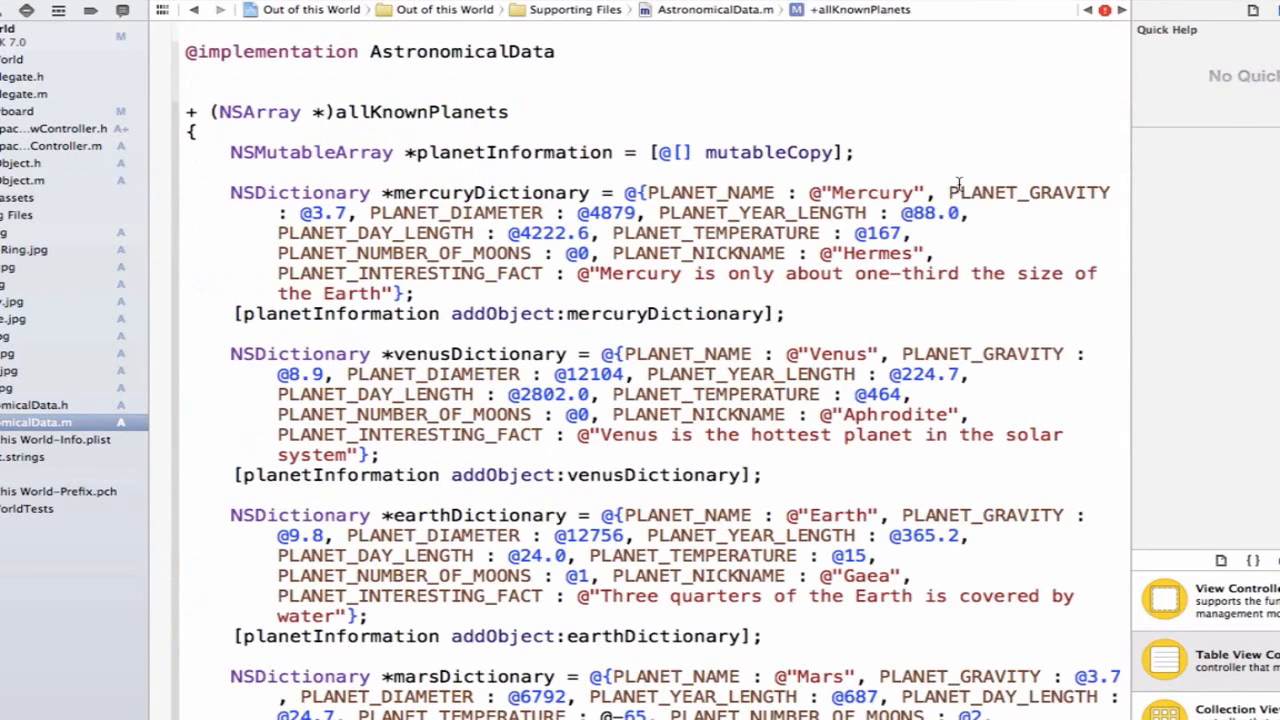
double_click(323, 212)
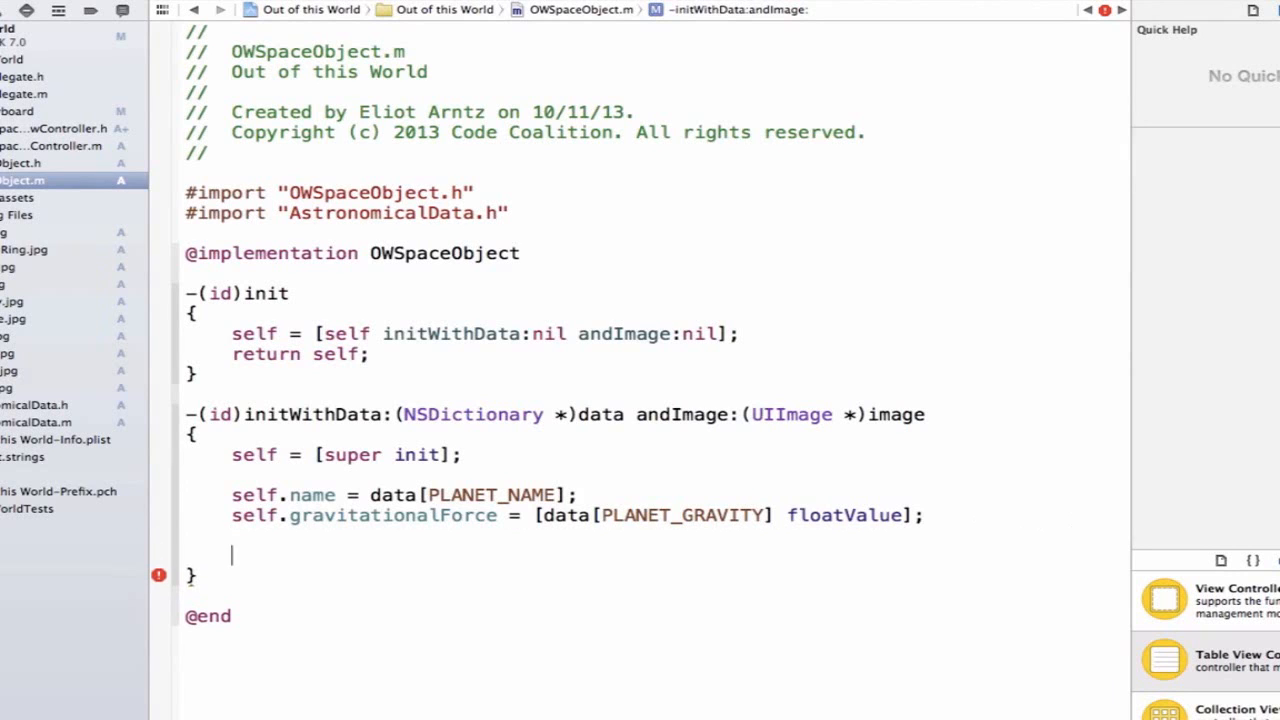
Step: Assign diameter, yearLength, dayLength and temperature from their PLANET_ keys with floatValue conversions
type("self.diameter")
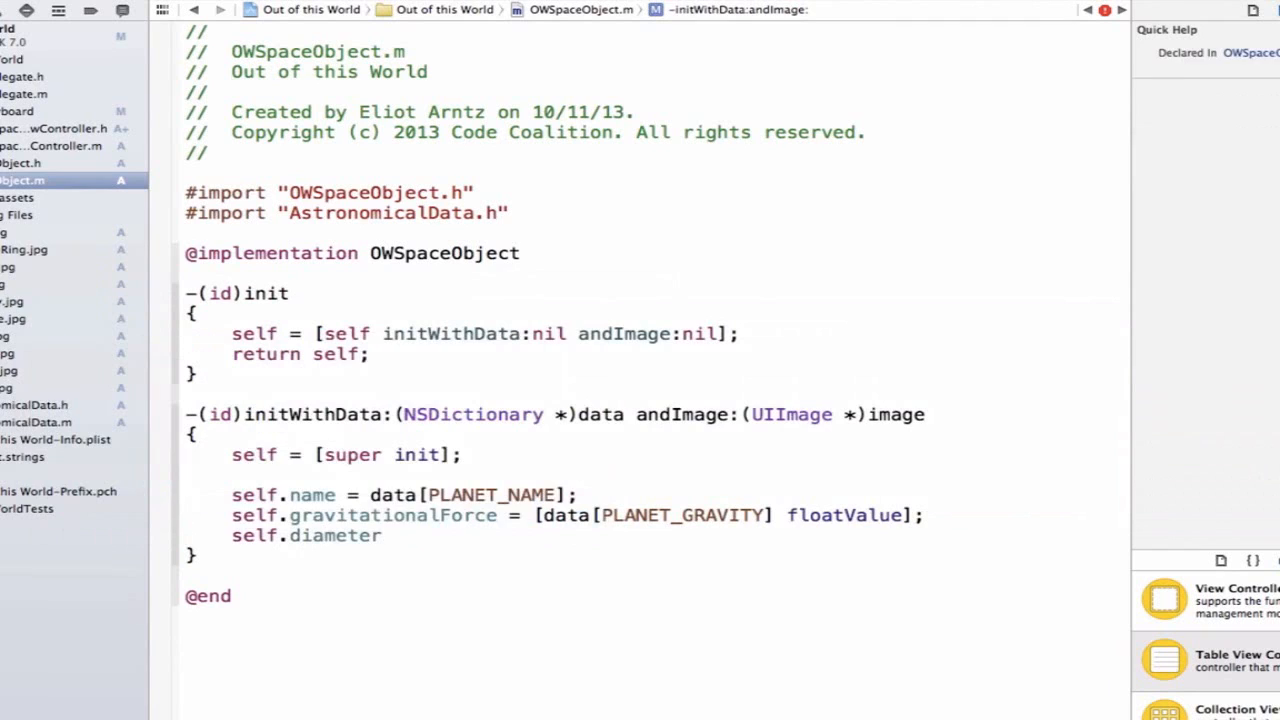
type("= [[")
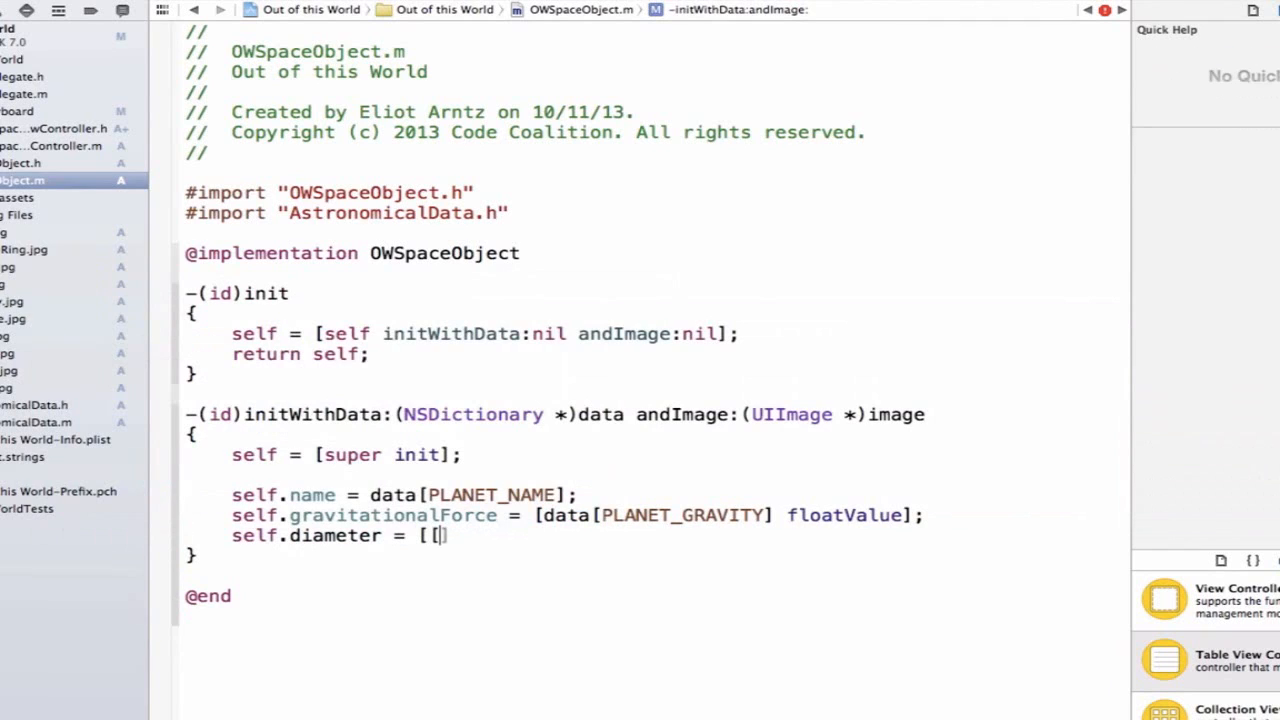
type("data")
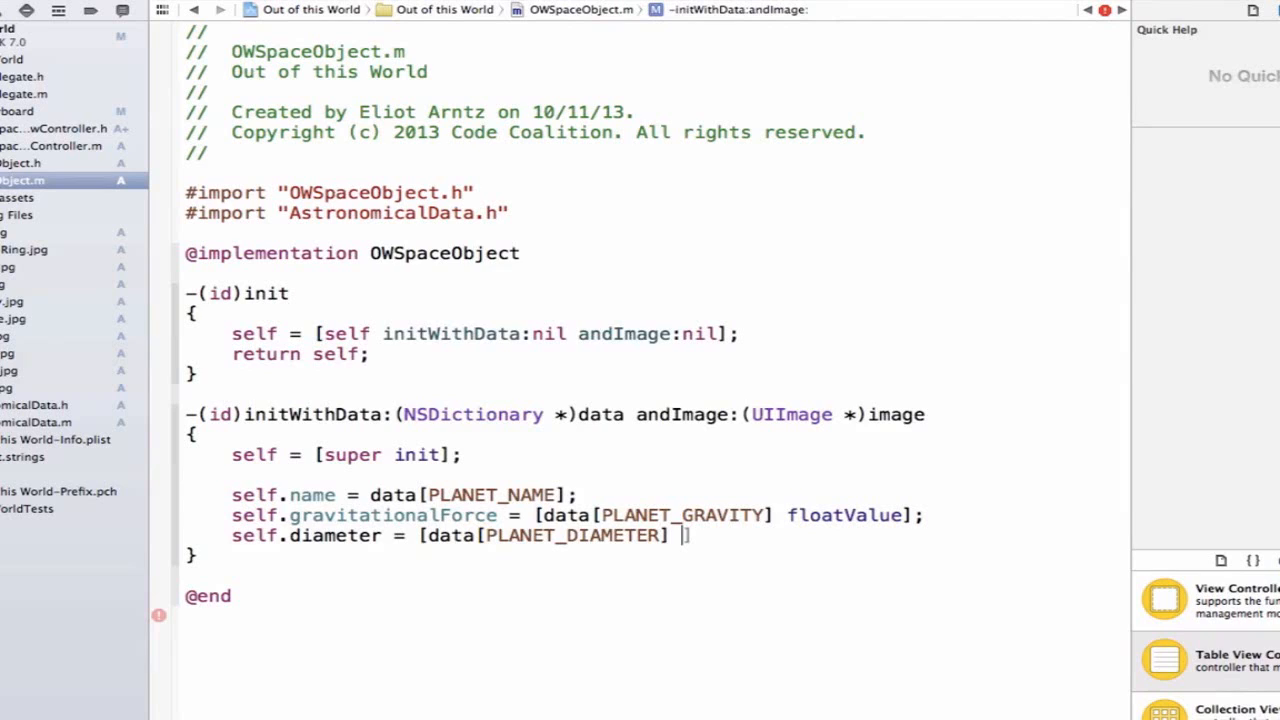
type("floatValue]")
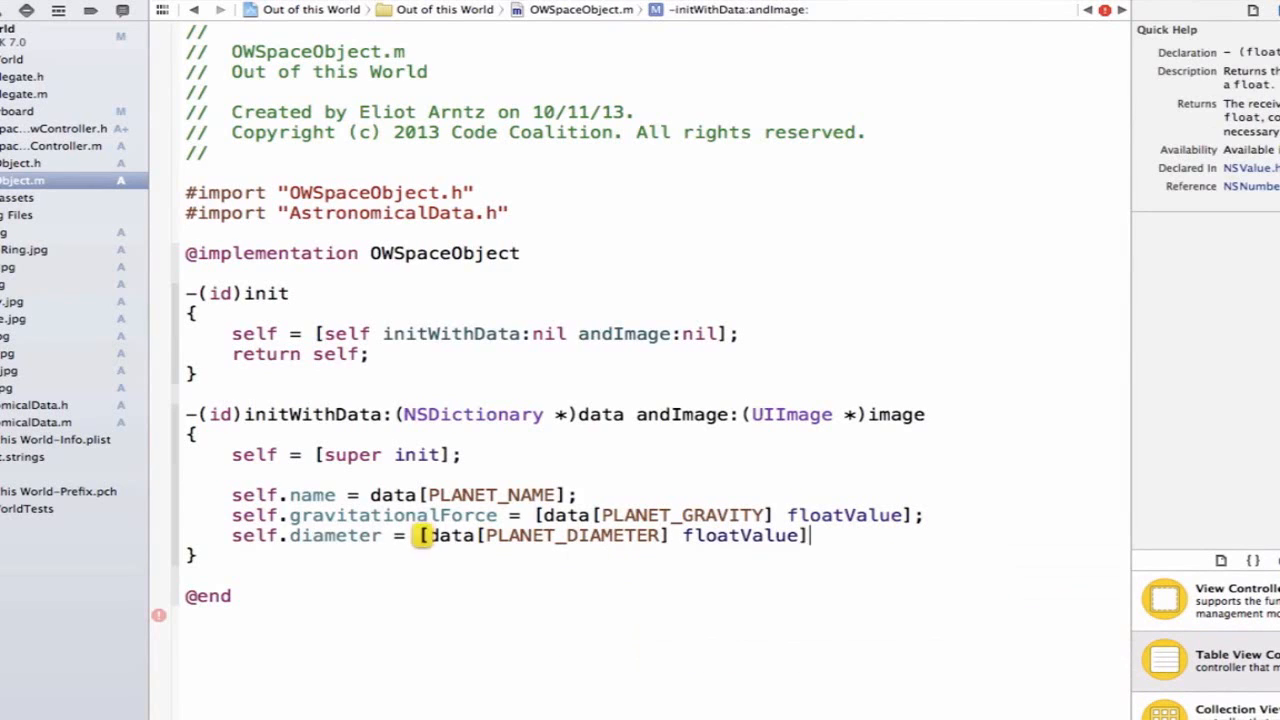
type(";")
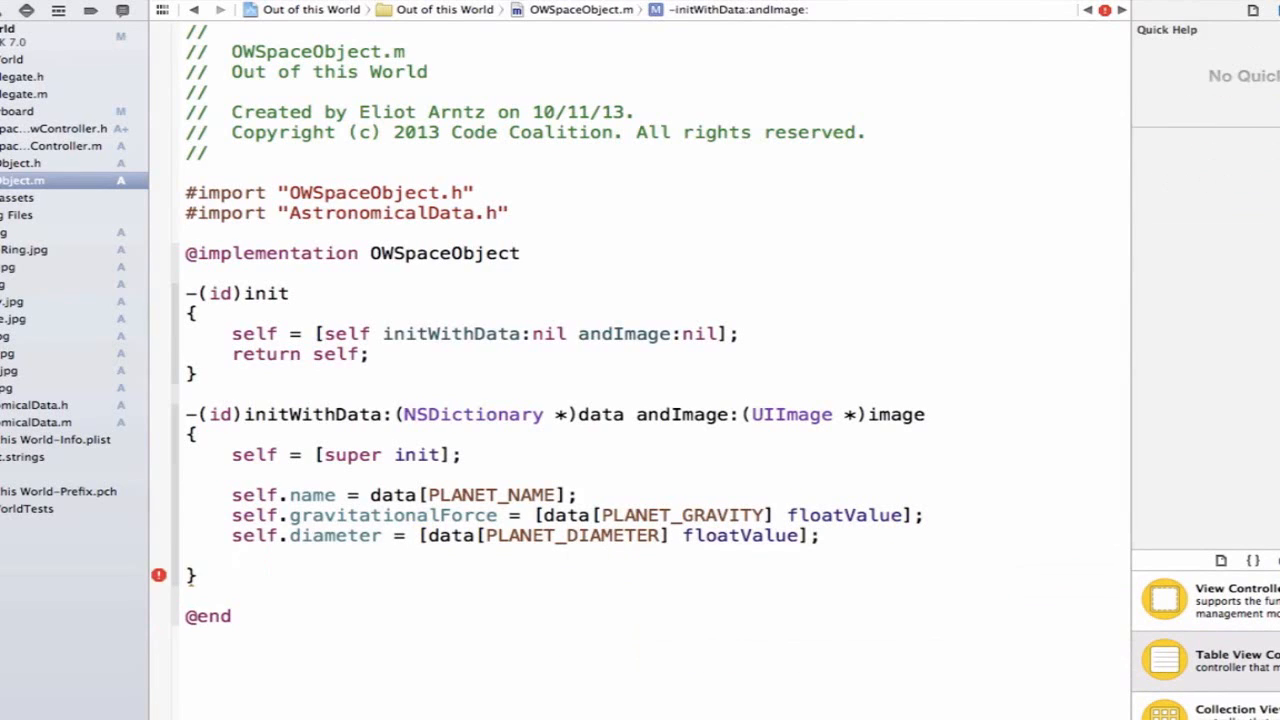
type("self.yearLength = [data")
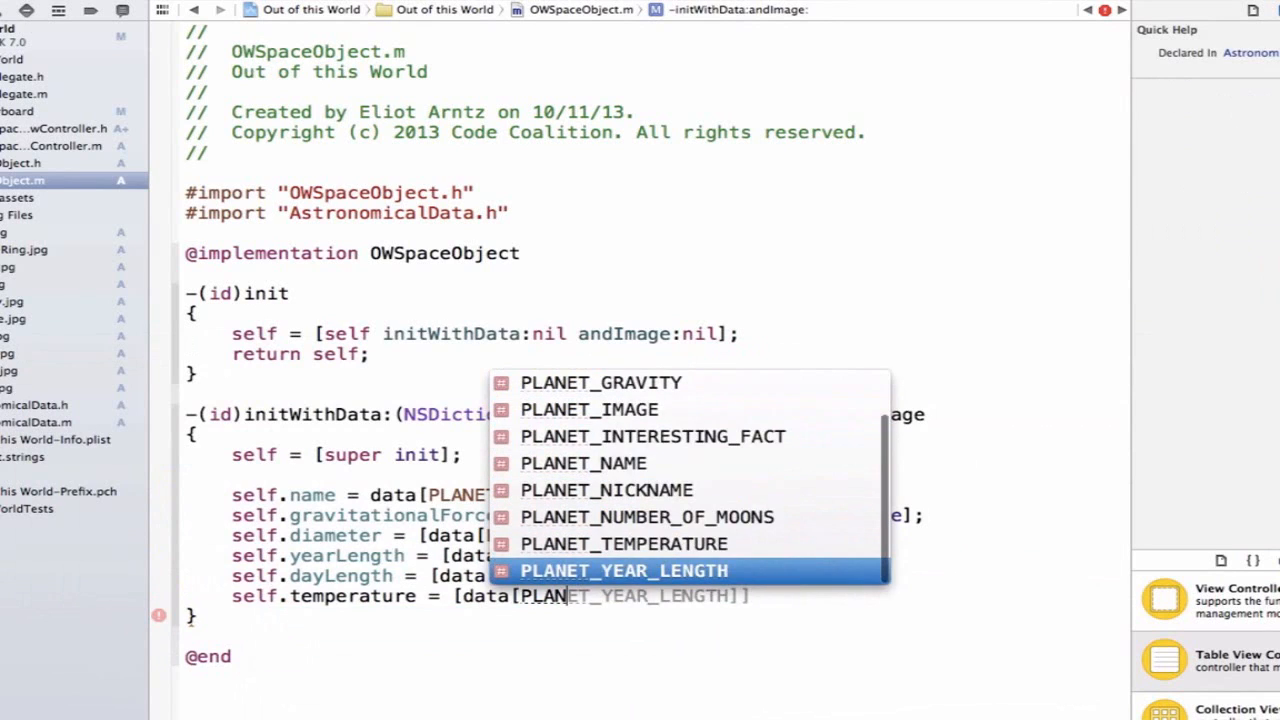
key("Return")
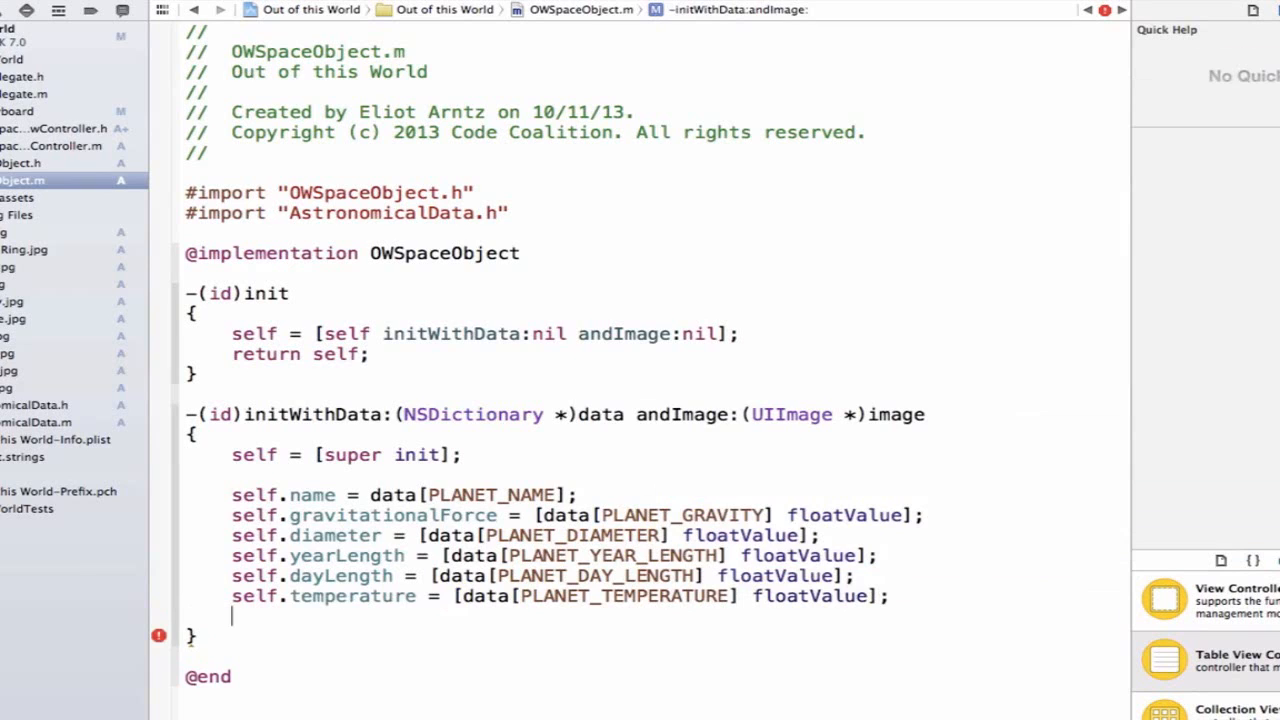
Step: Assign numberOfMoons with intValue, then nickname and interestFact as NSStrings from their PLANET_ keys
type("self.numberOfMoons = [data")
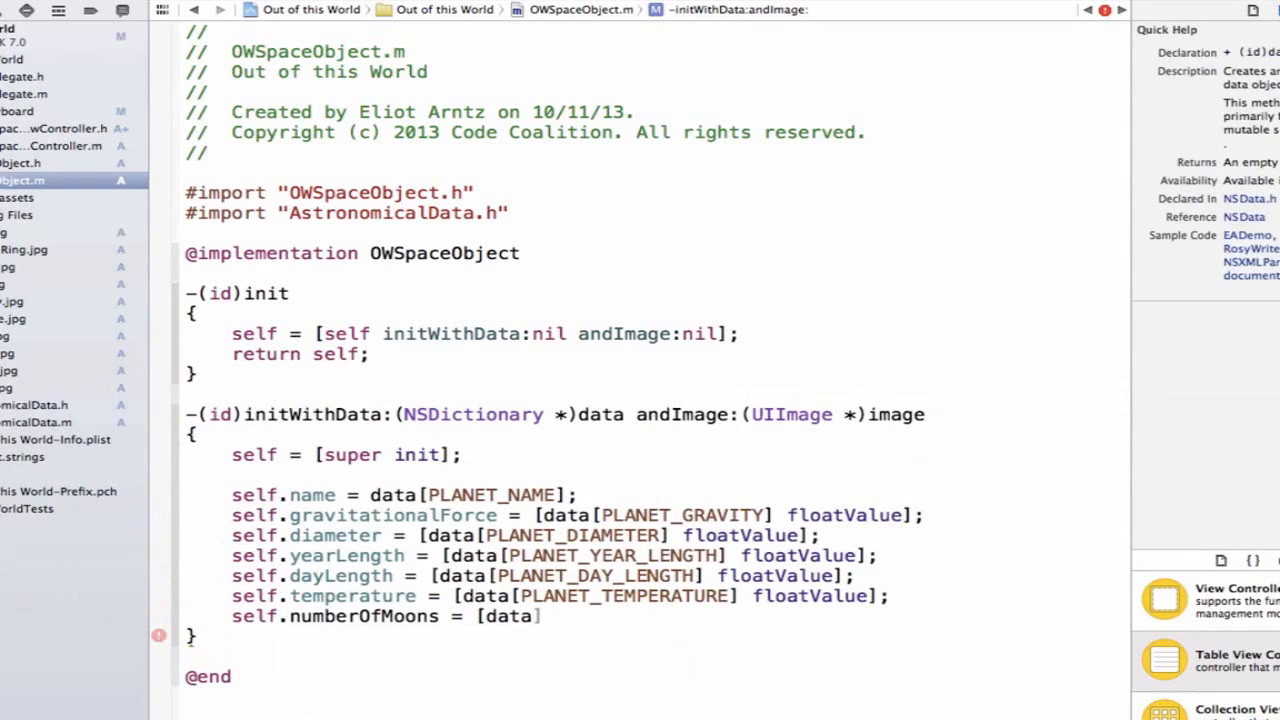
type("PLANET_NUMBER_OF_MOONS")
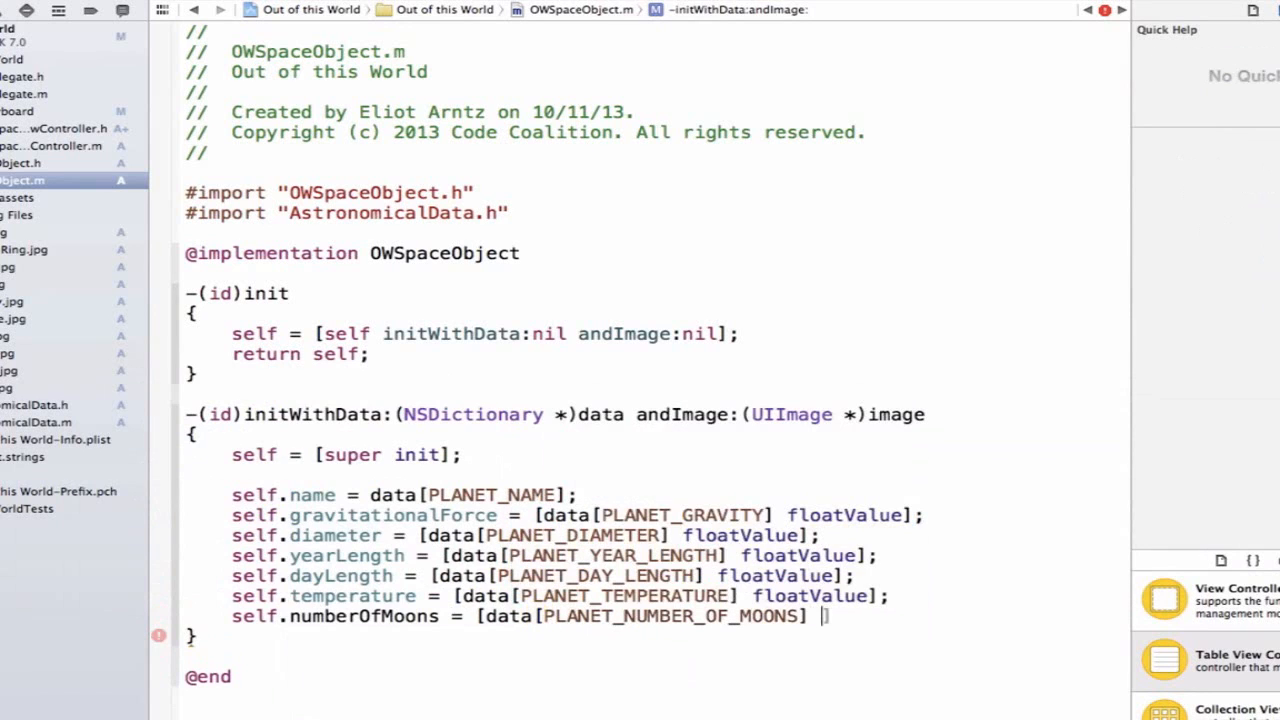
type("class")
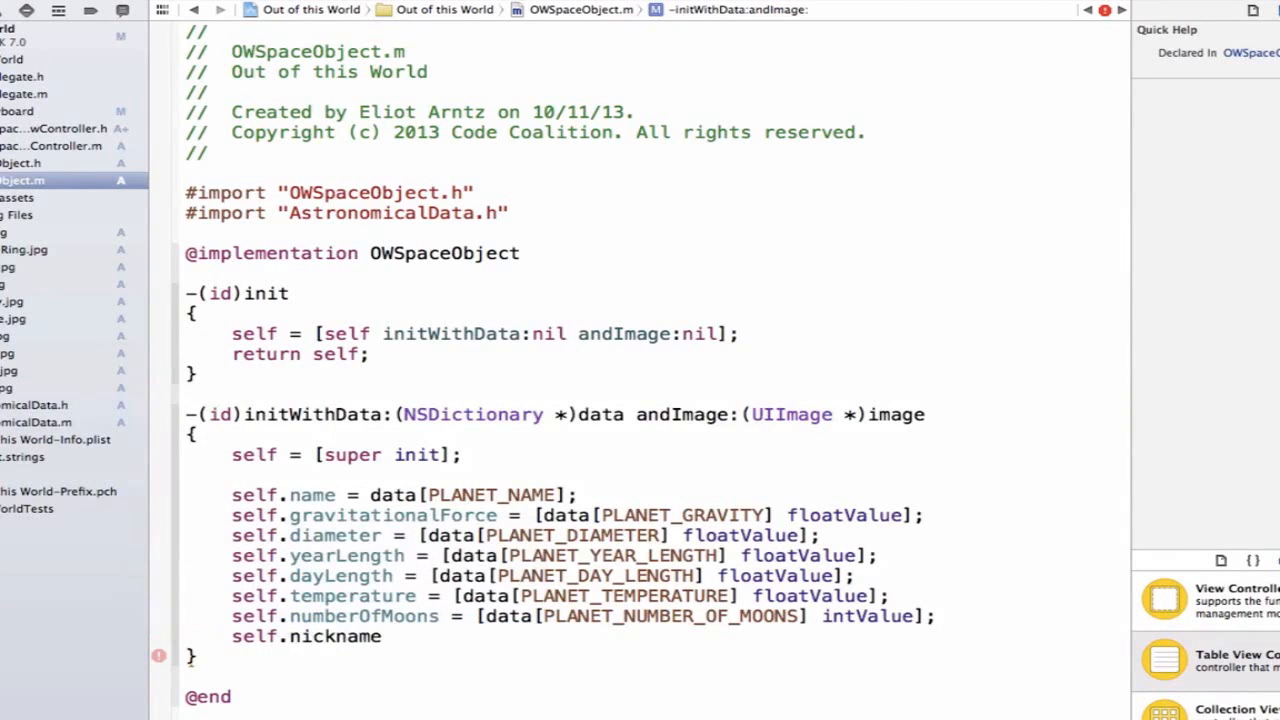
type("= [")
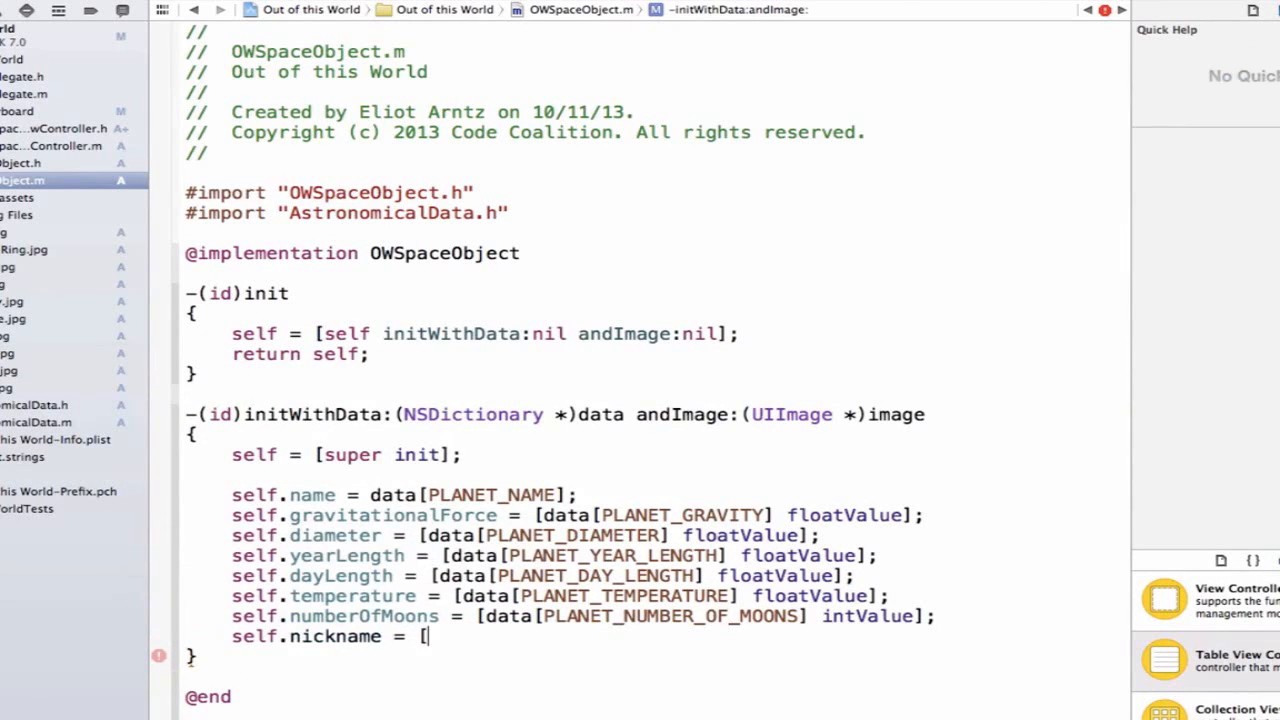
type("NSString")
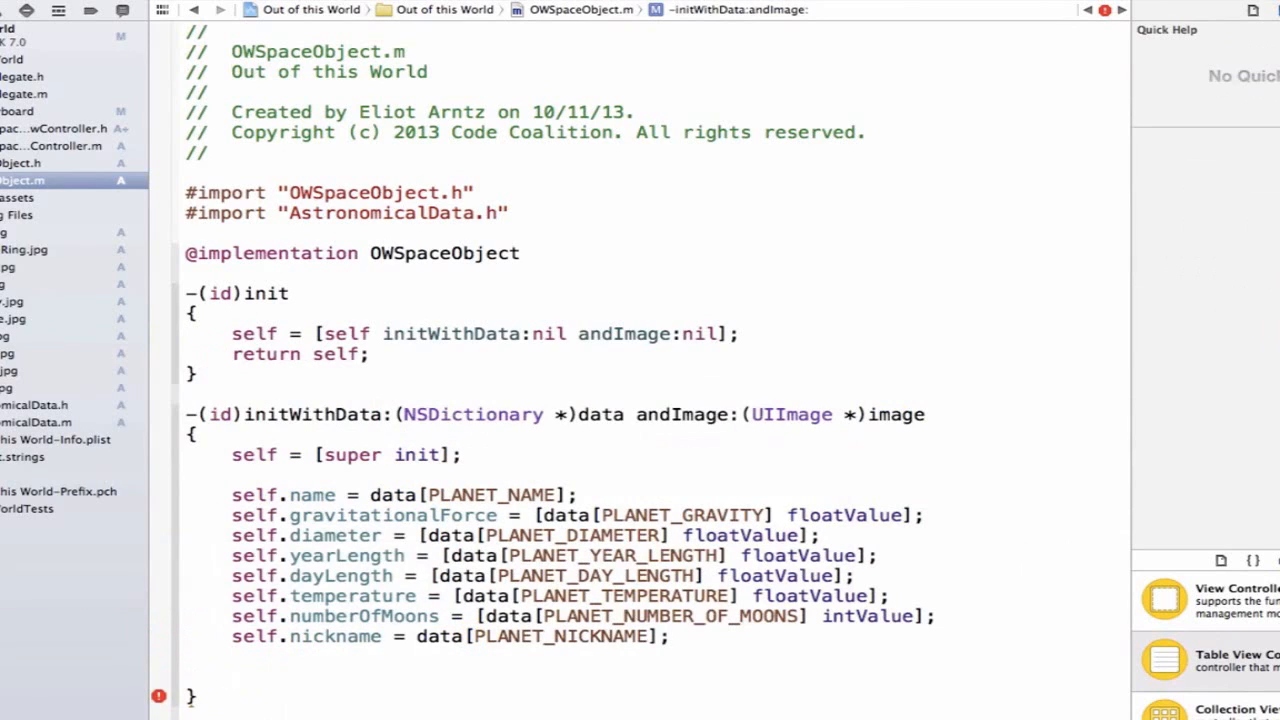
type("self.interestFact = data[PLANET_INTERESTING_FACT")
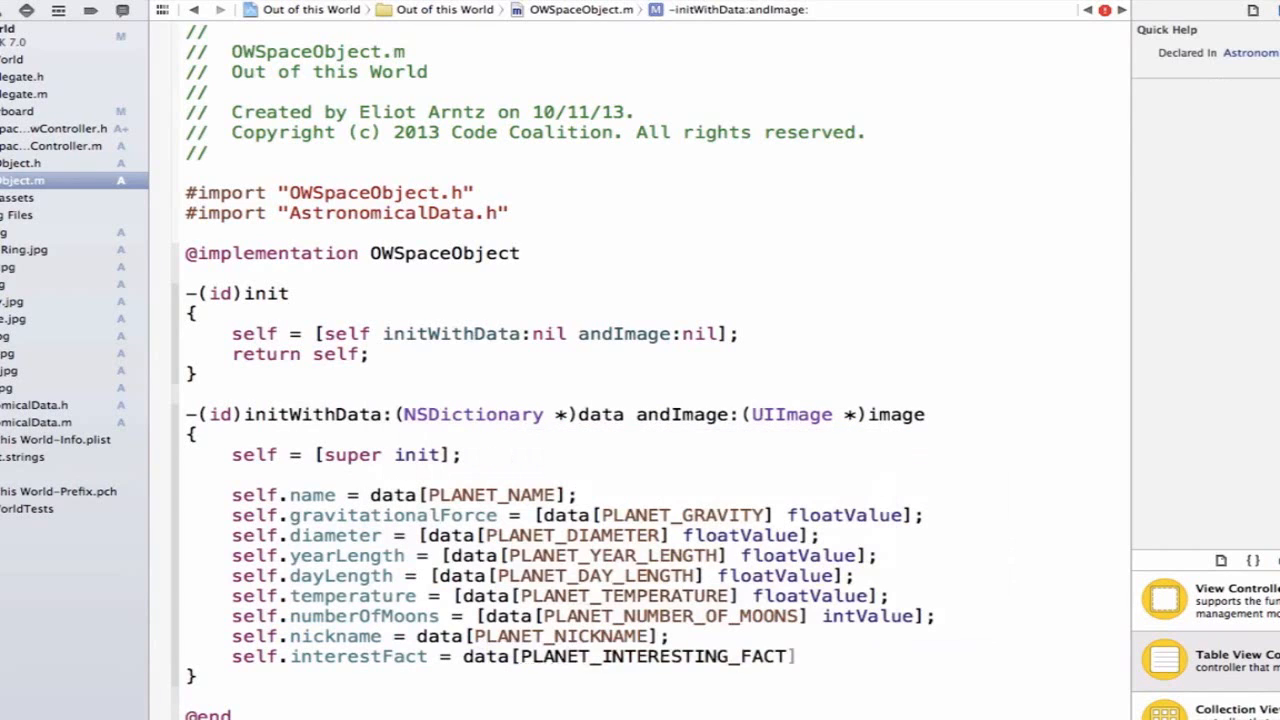
type(";")
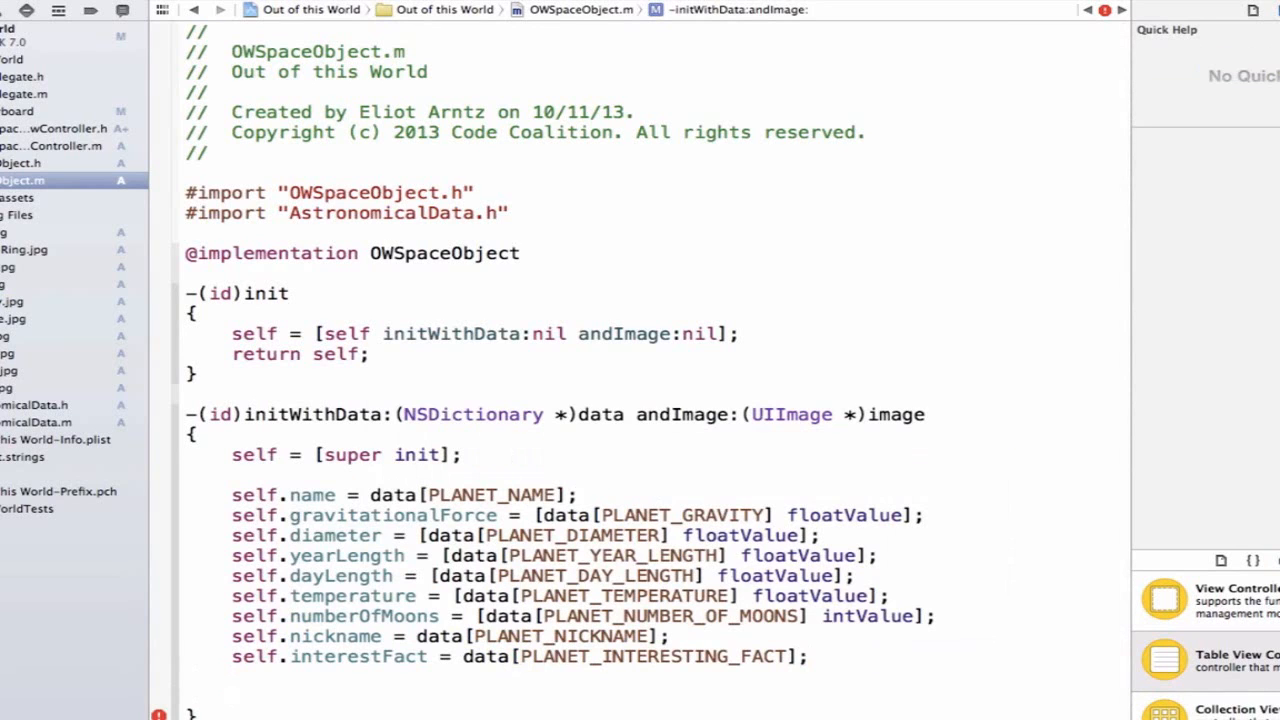
Step: Add self.spaceImage = image; below the interestFact assignment
type("self.spaceImage")
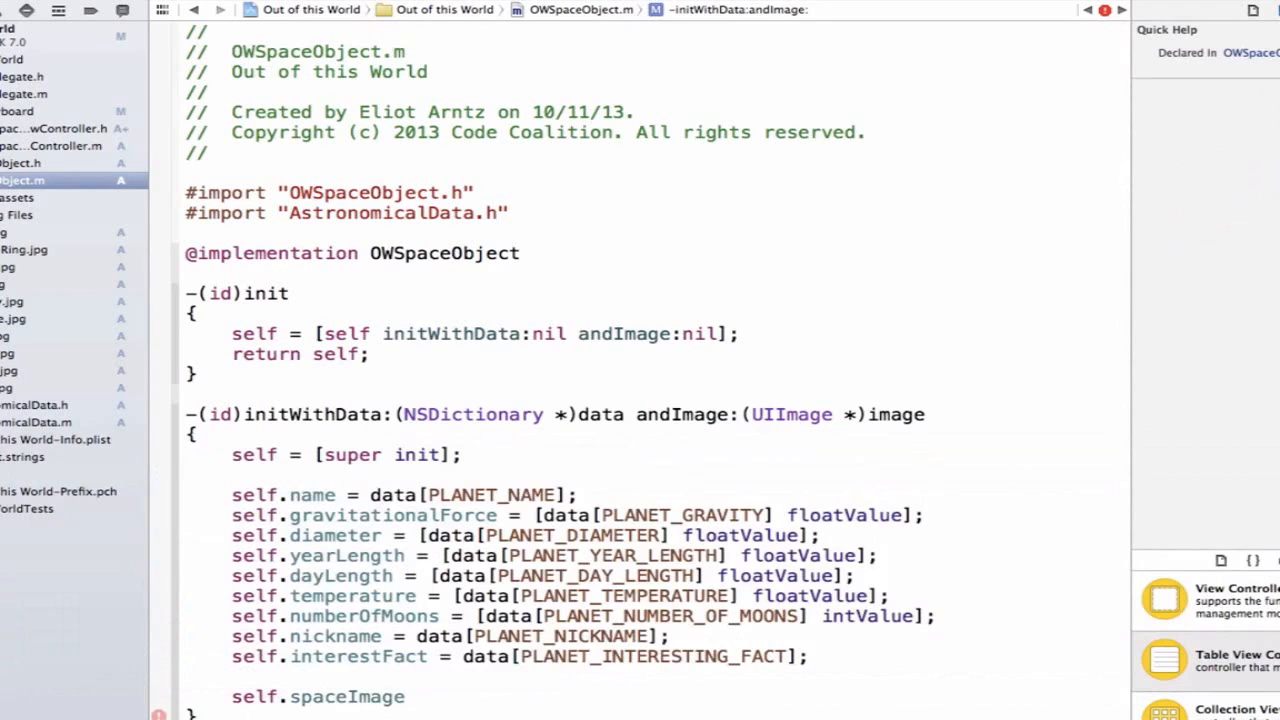
type("= image;")
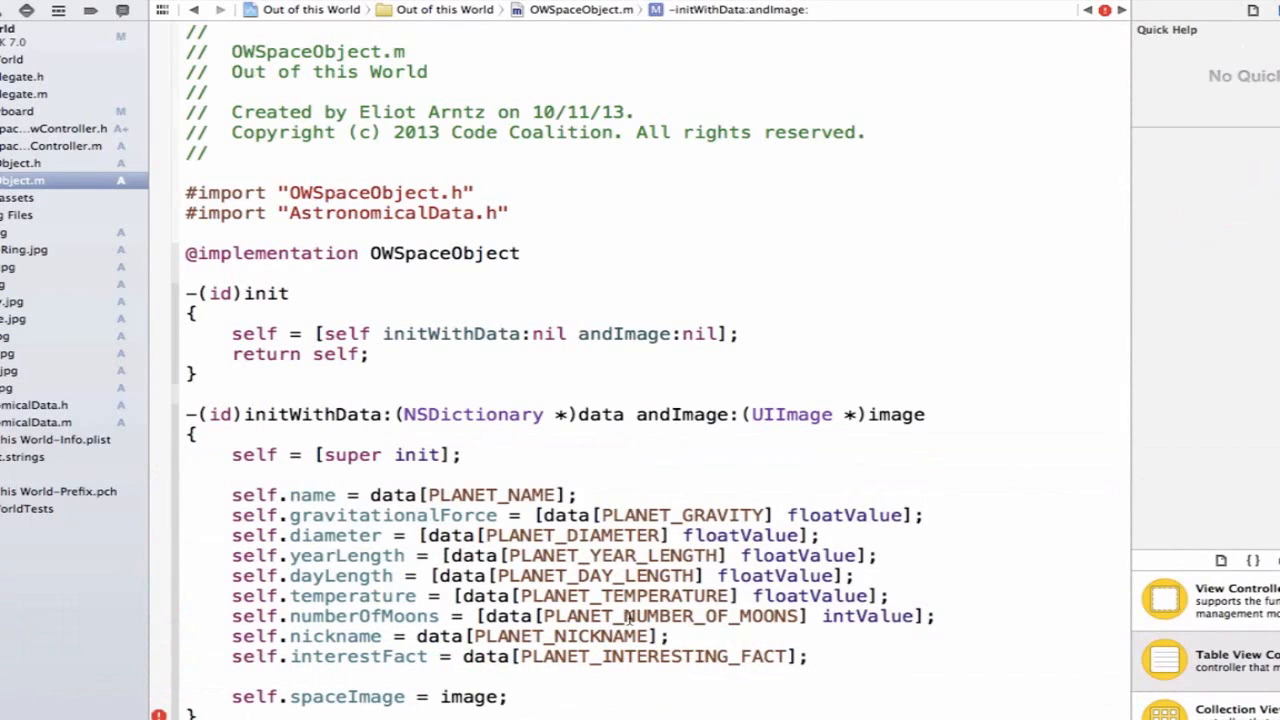
double_click(896, 414)
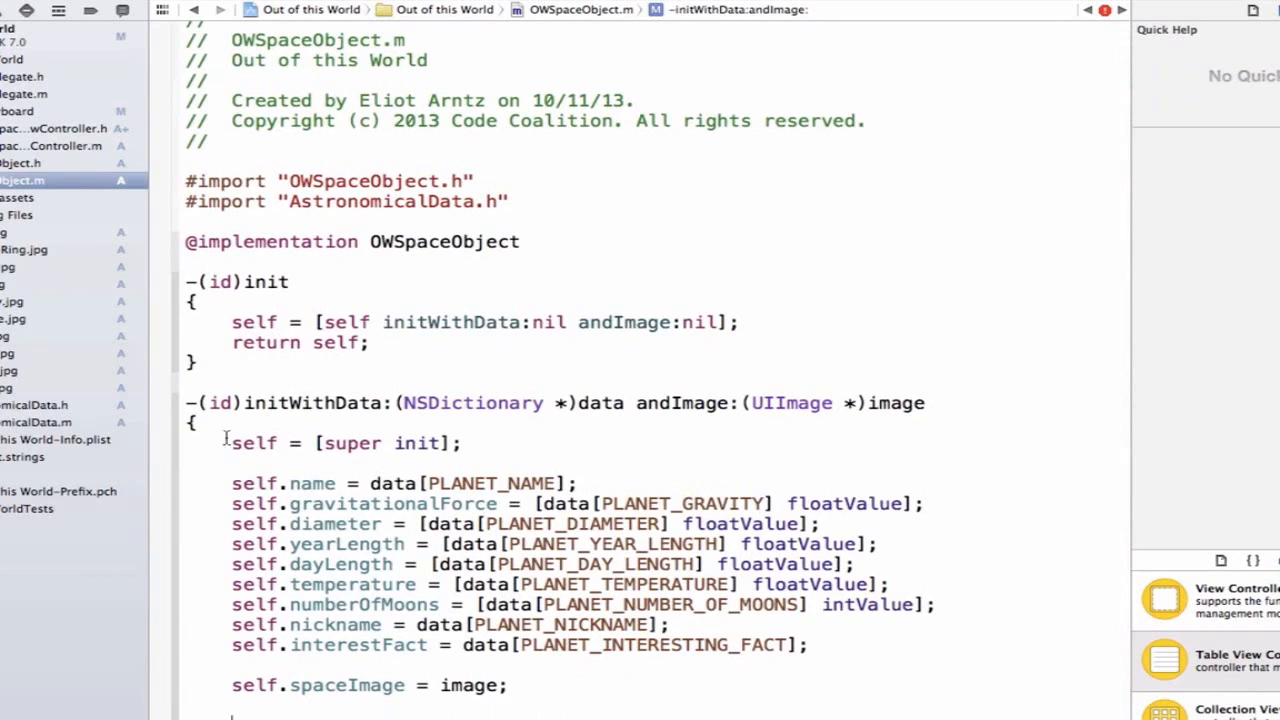
double_click(221, 403)
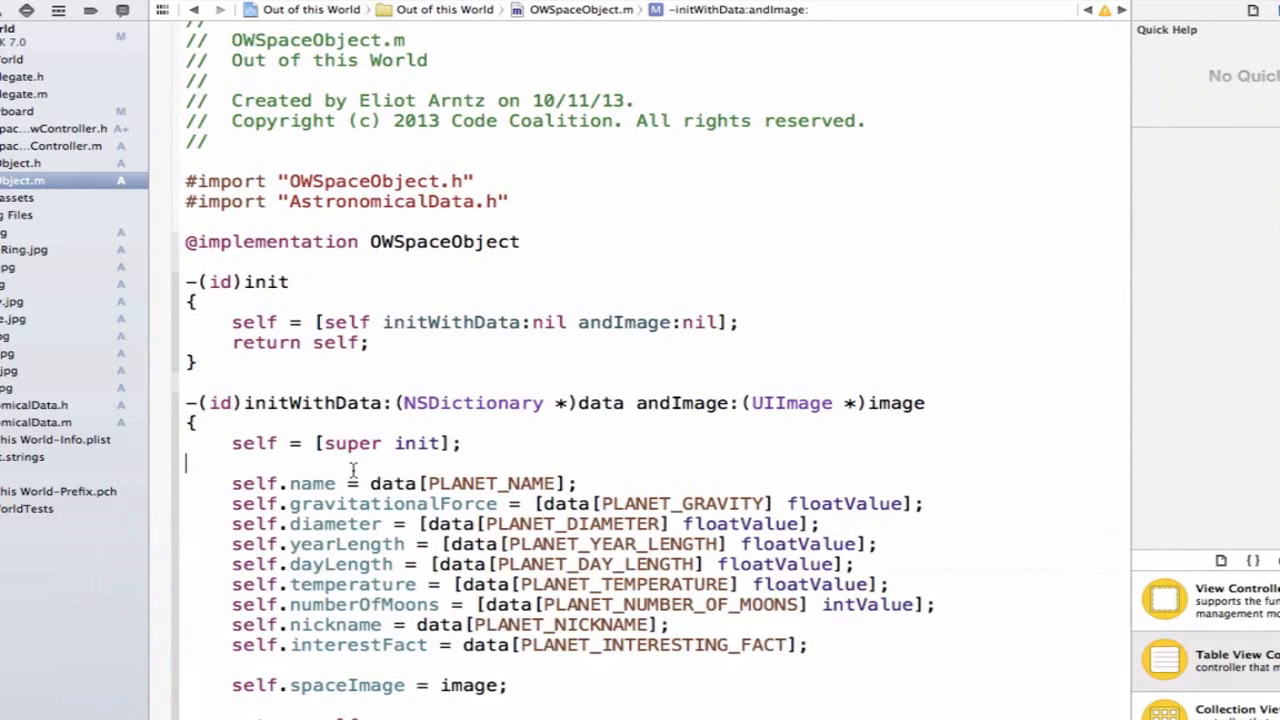
double_click(417, 443)
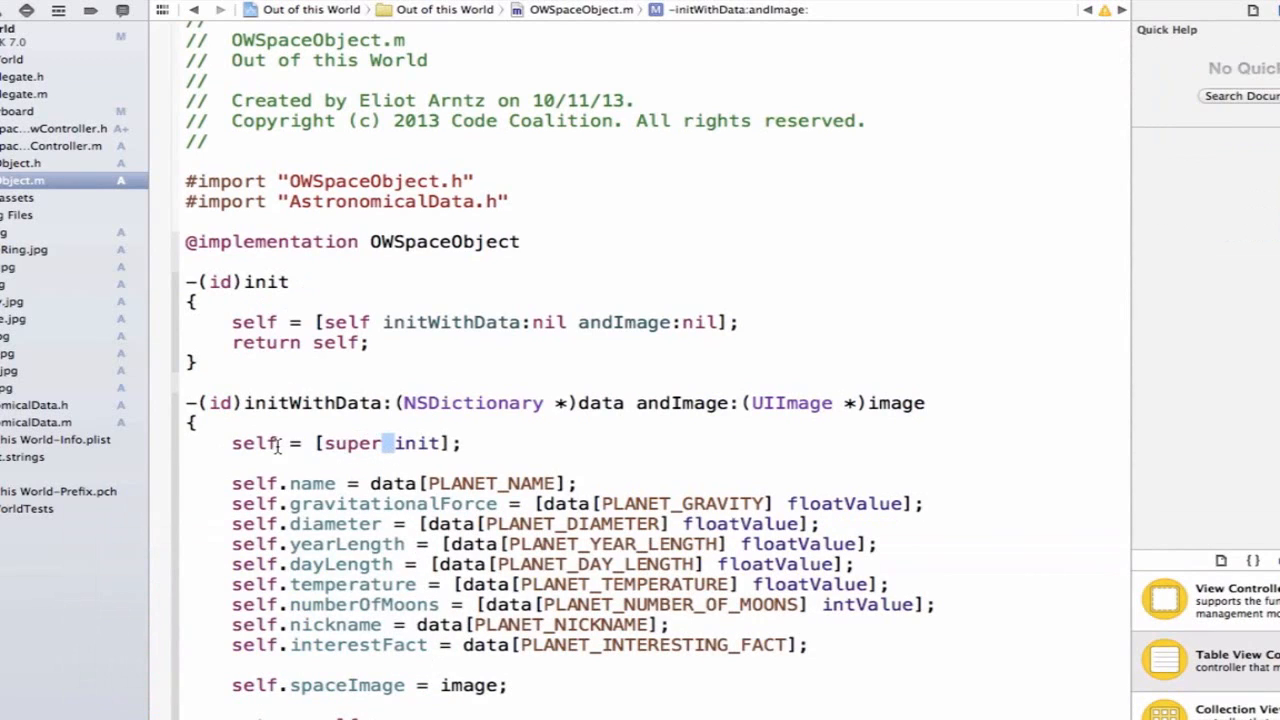
double_click(351, 443)
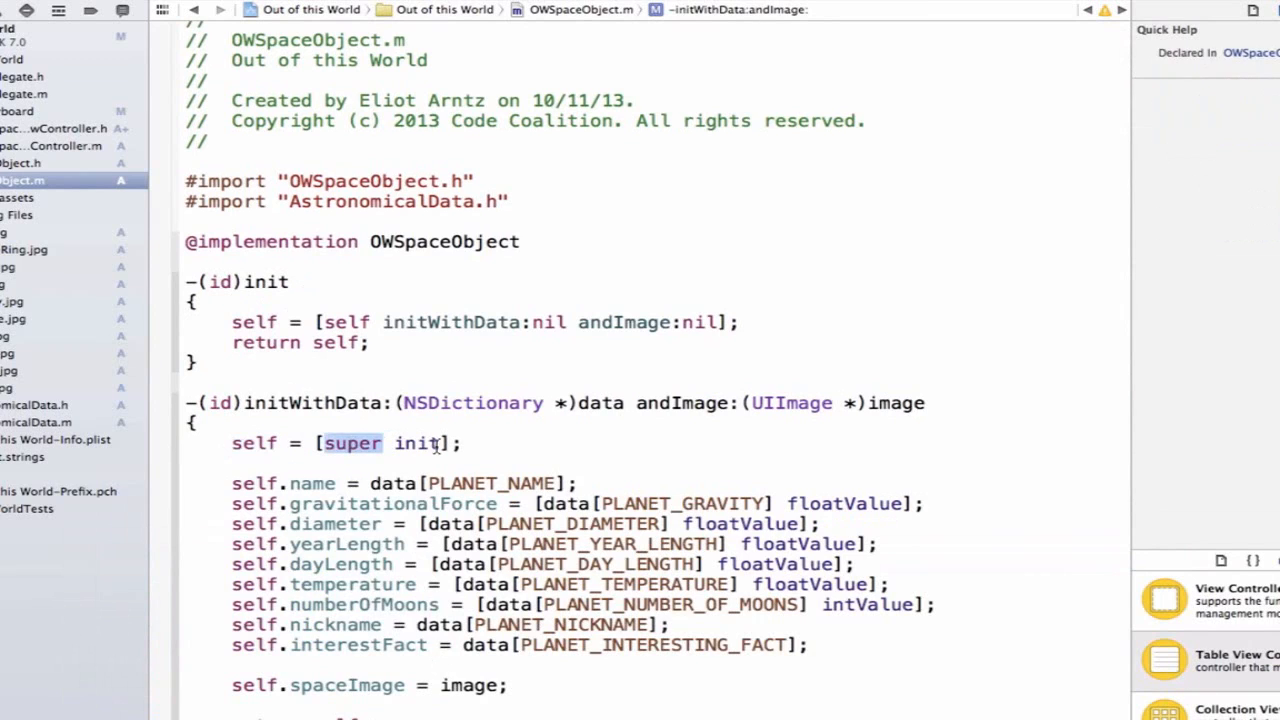